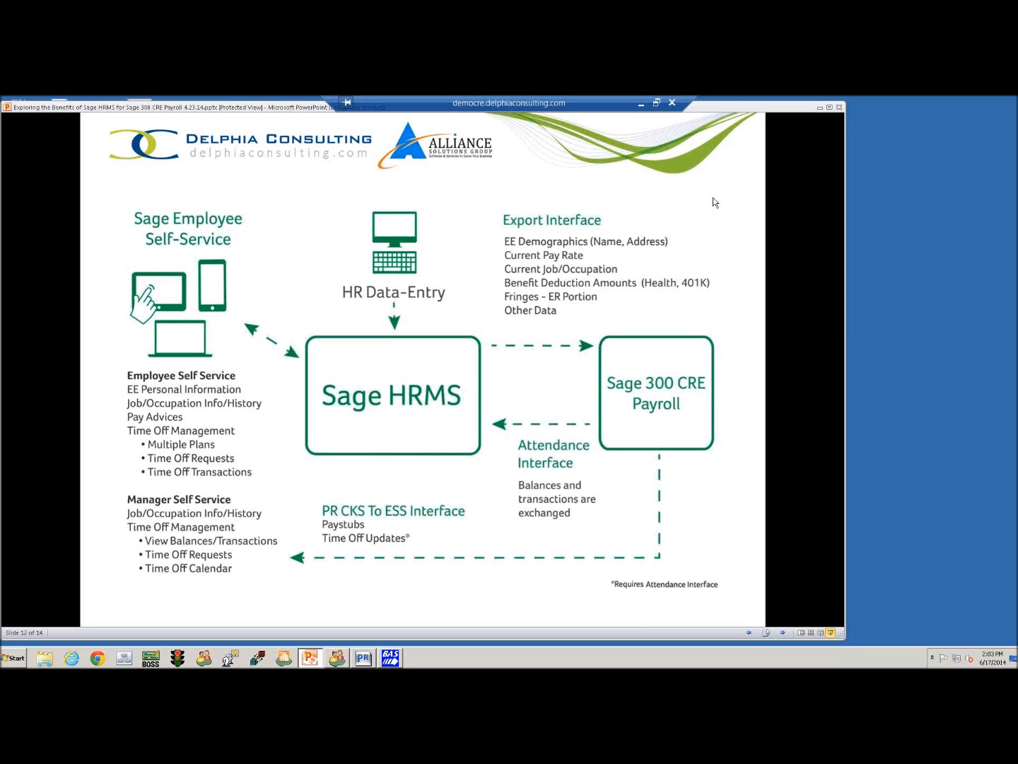
mouse_move(360, 368)
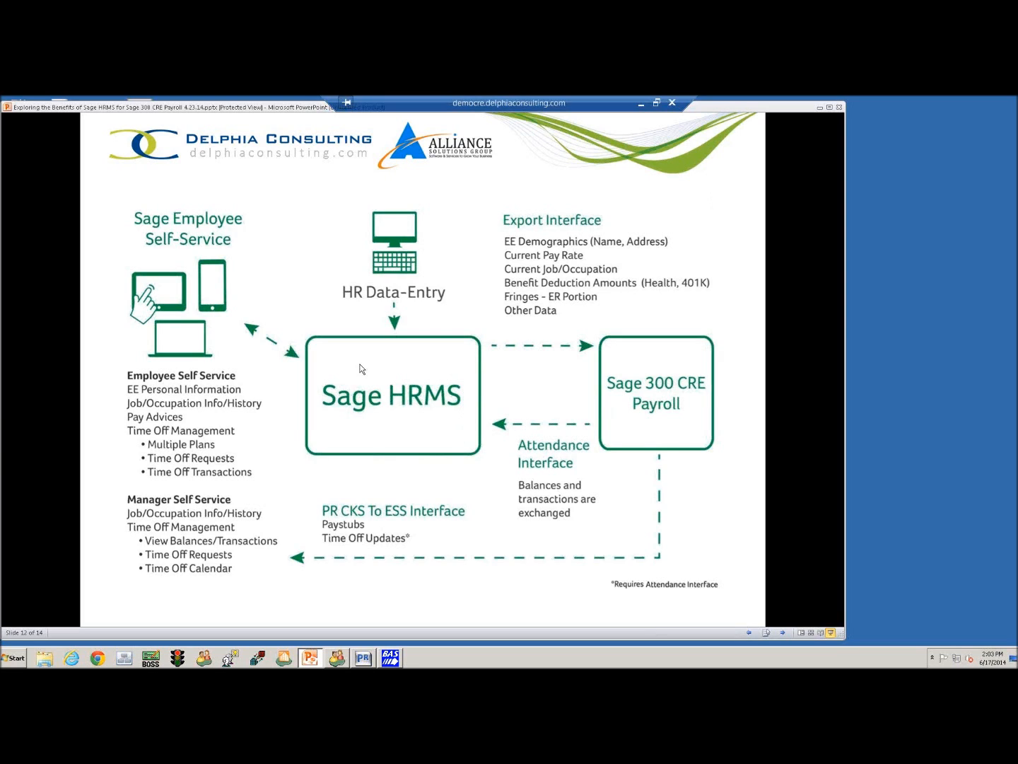
mouse_move(445, 415)
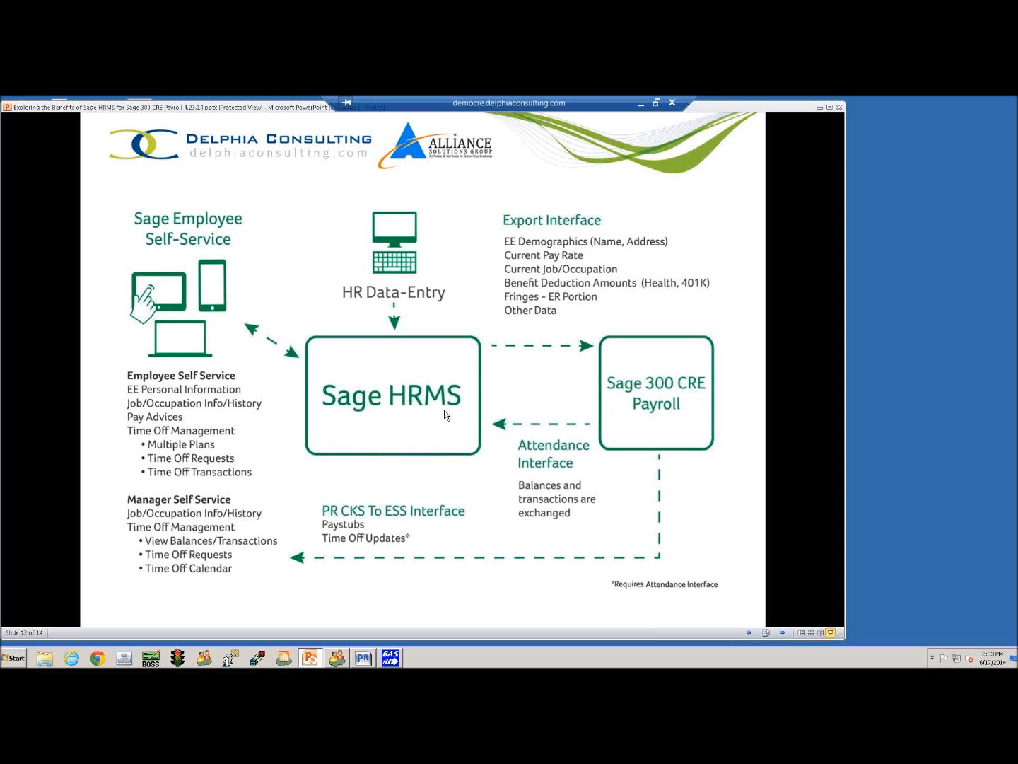
mouse_move(409, 421)
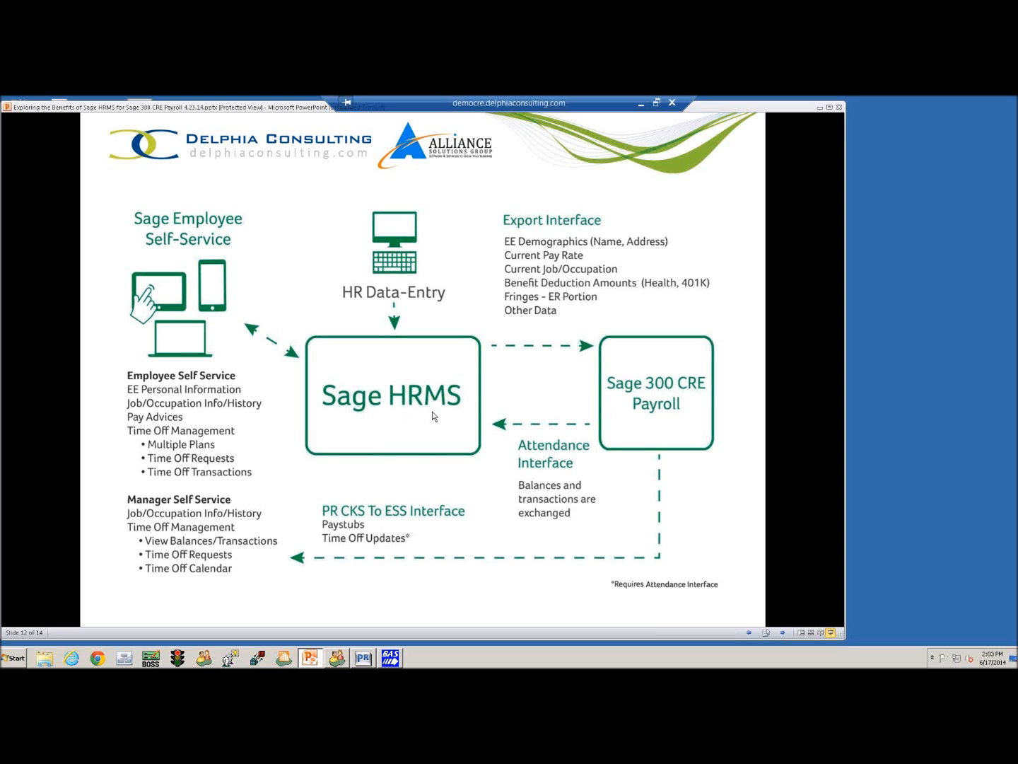
mouse_move(667, 204)
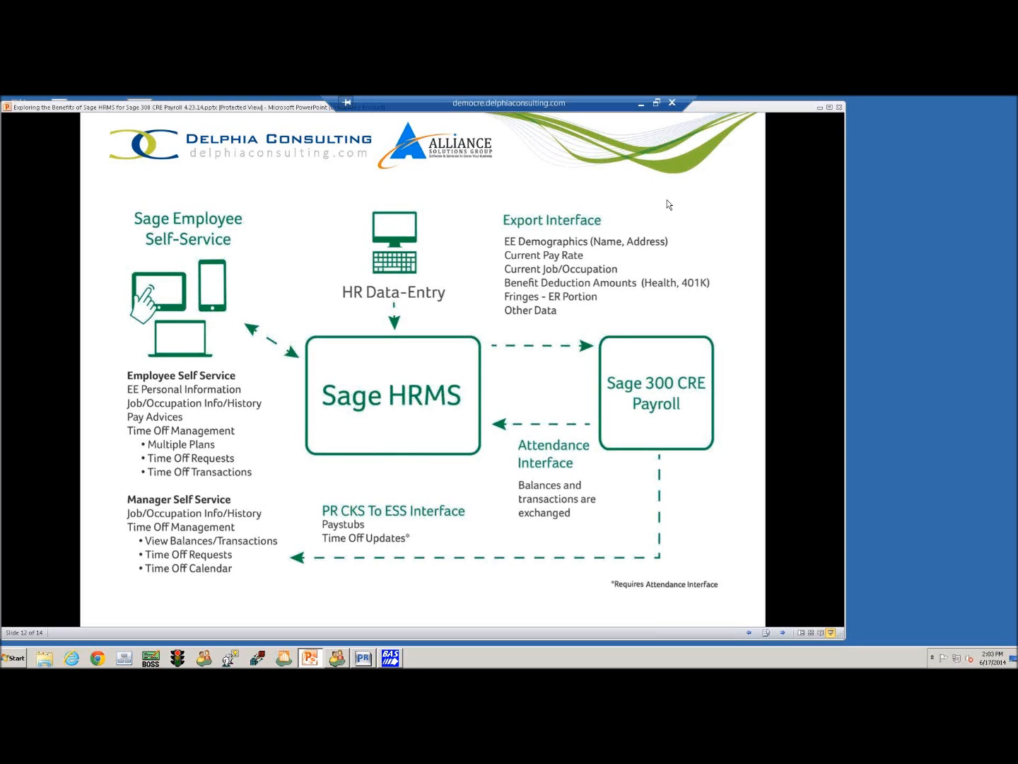
mouse_move(562, 387)
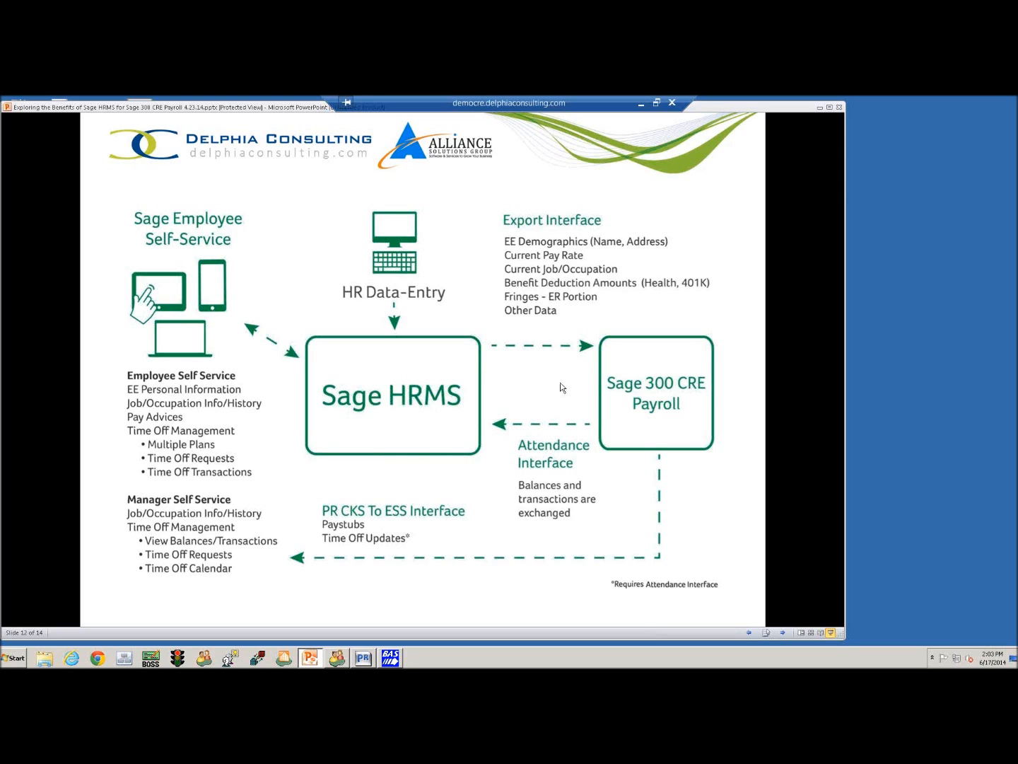
mouse_move(613, 312)
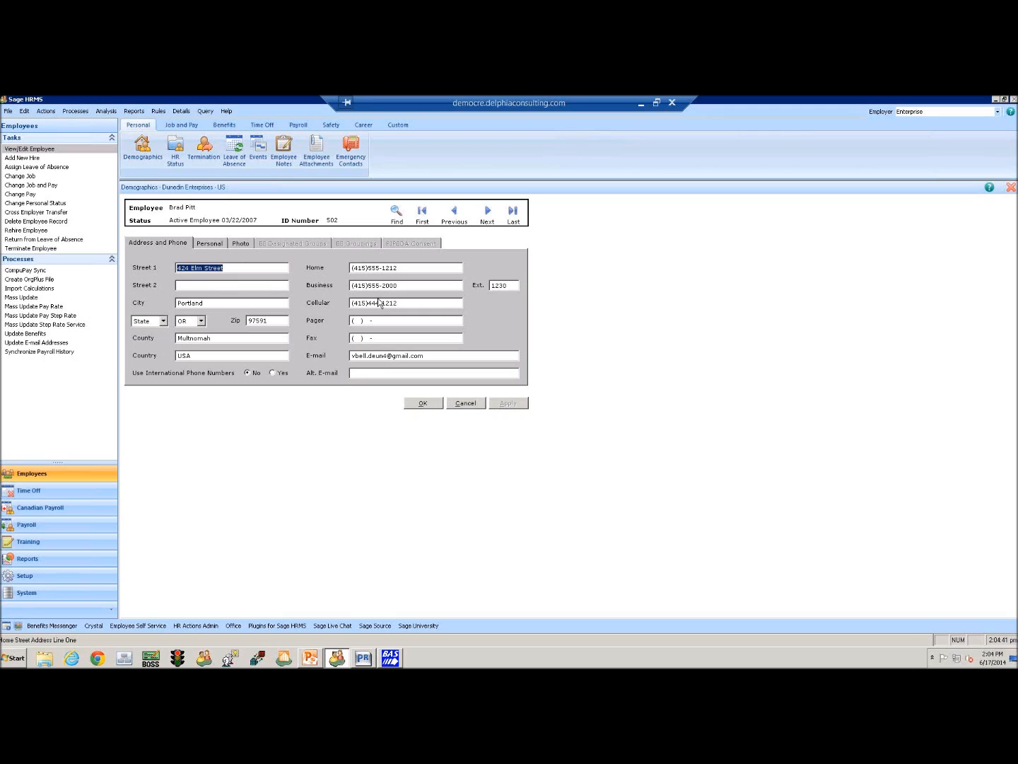
text(728)
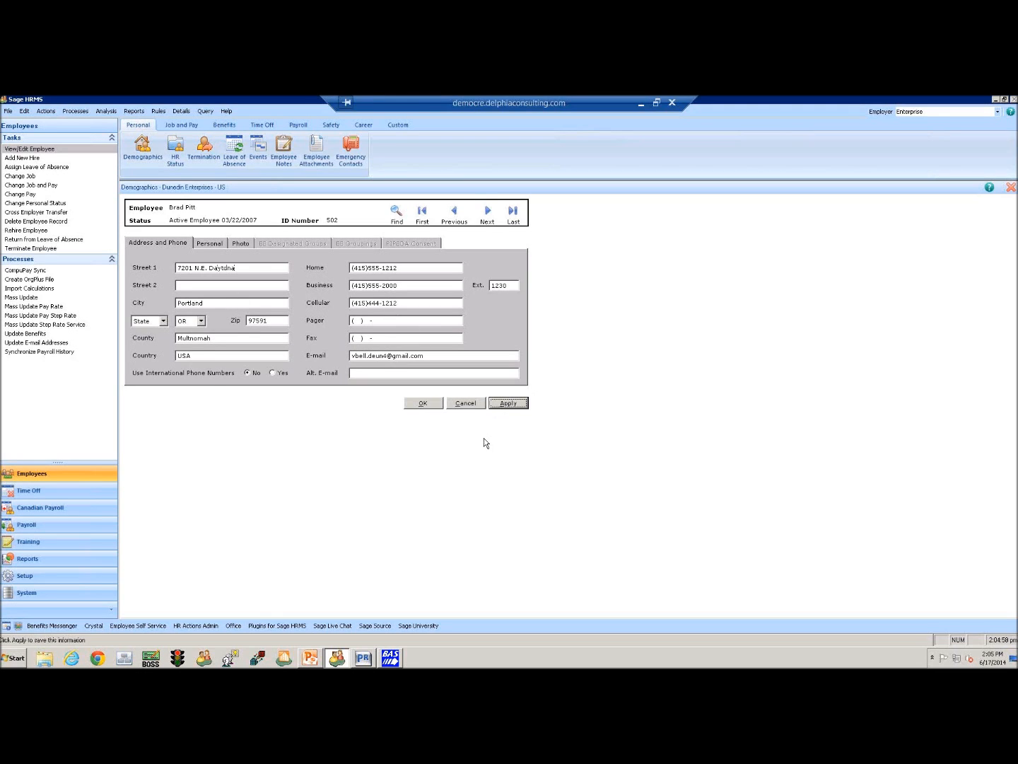
click(507, 403)
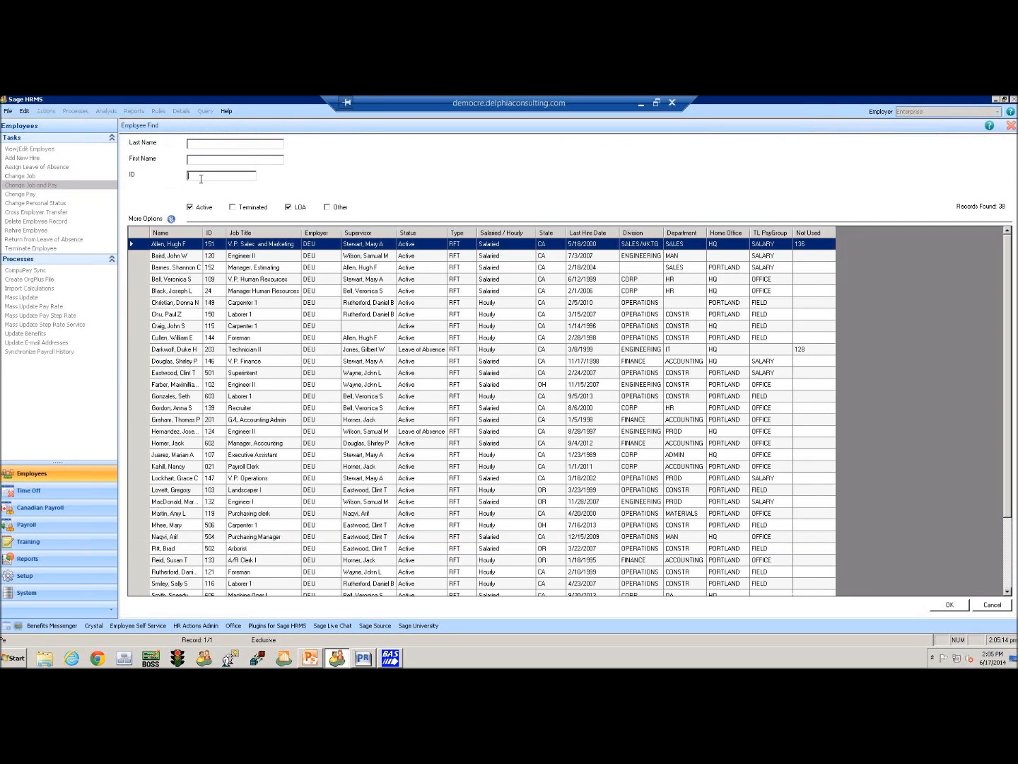
Find employee 502 for Change Job and Pay, with Job Change Complete ticked.
text(502)
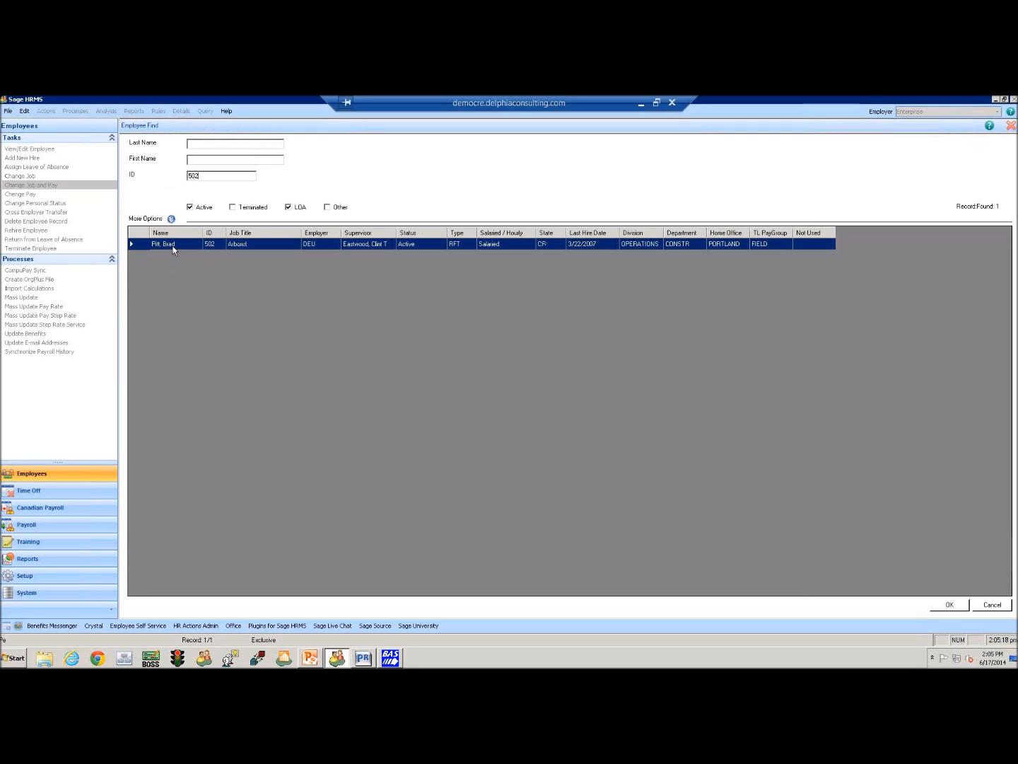
click(948, 604)
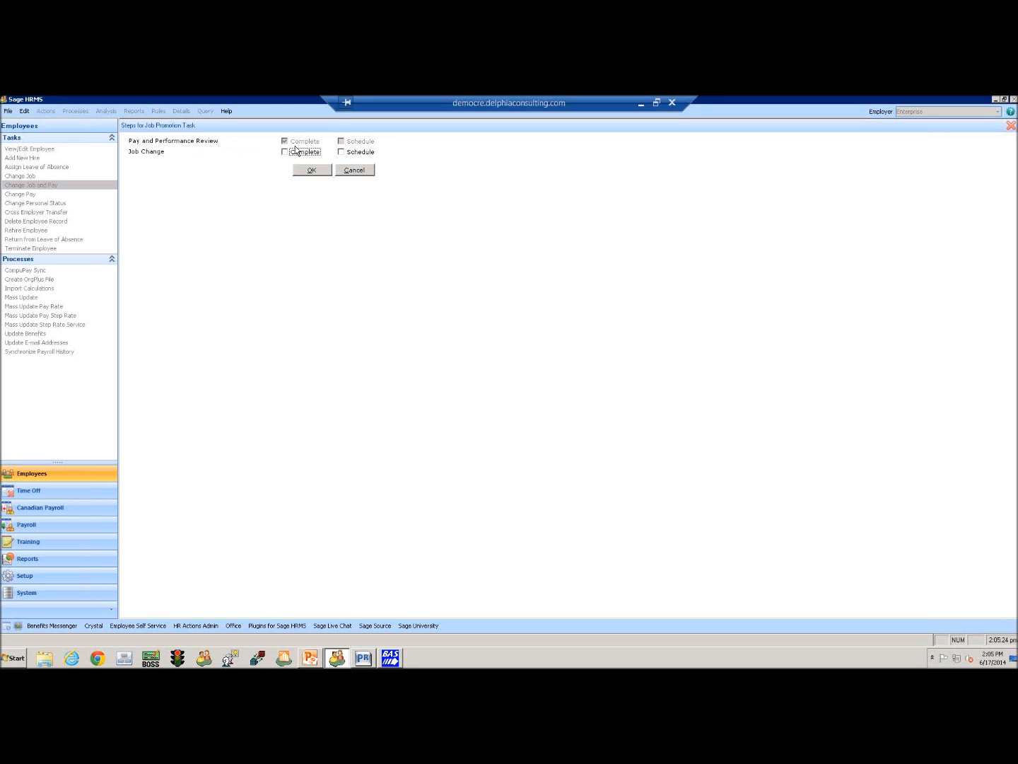
click(285, 151)
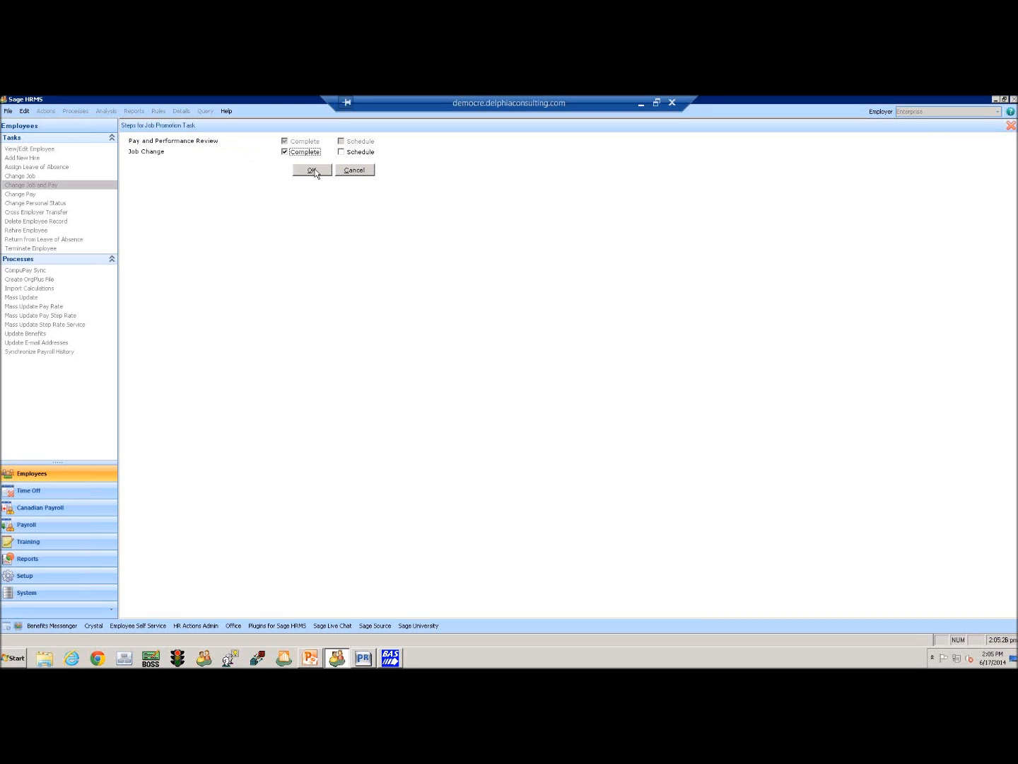
click(311, 169)
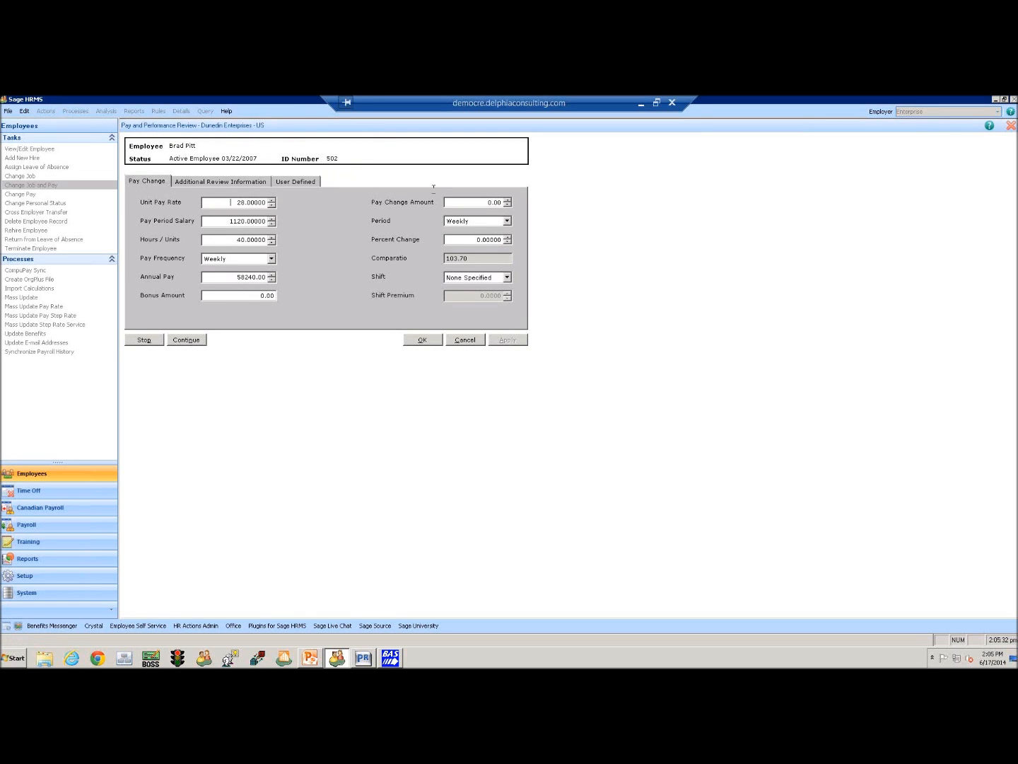
Set employee 502's unit pay rate to 29, saving with a job history record.
click(237, 202)
text(29.00000)
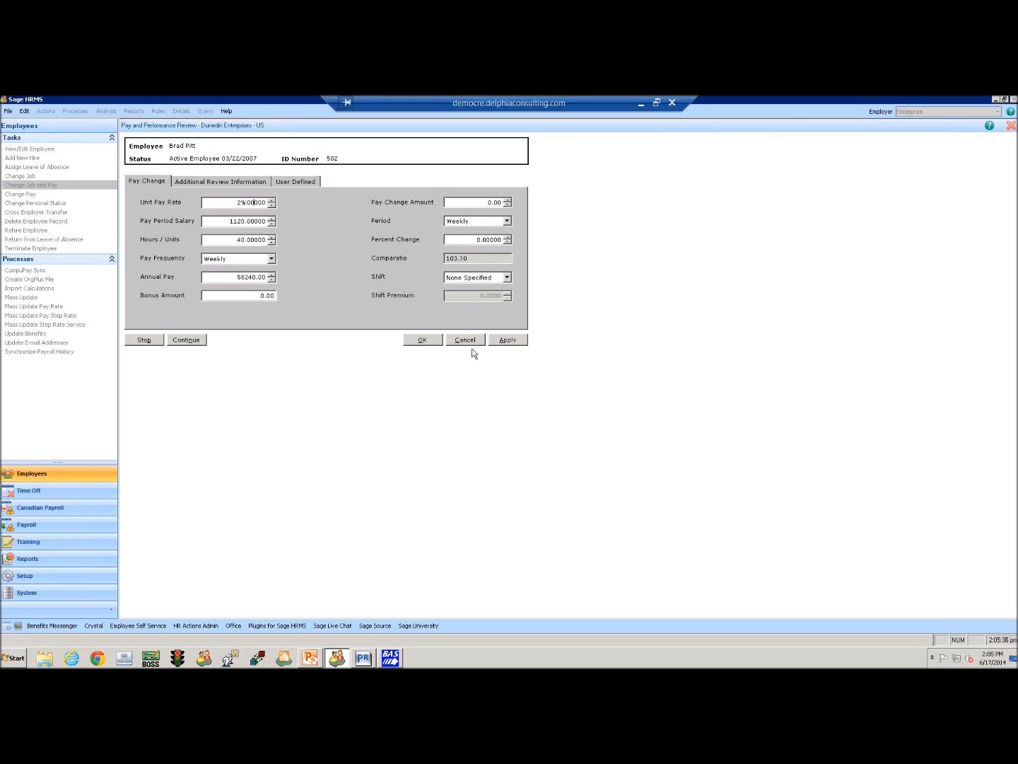
click(422, 339)
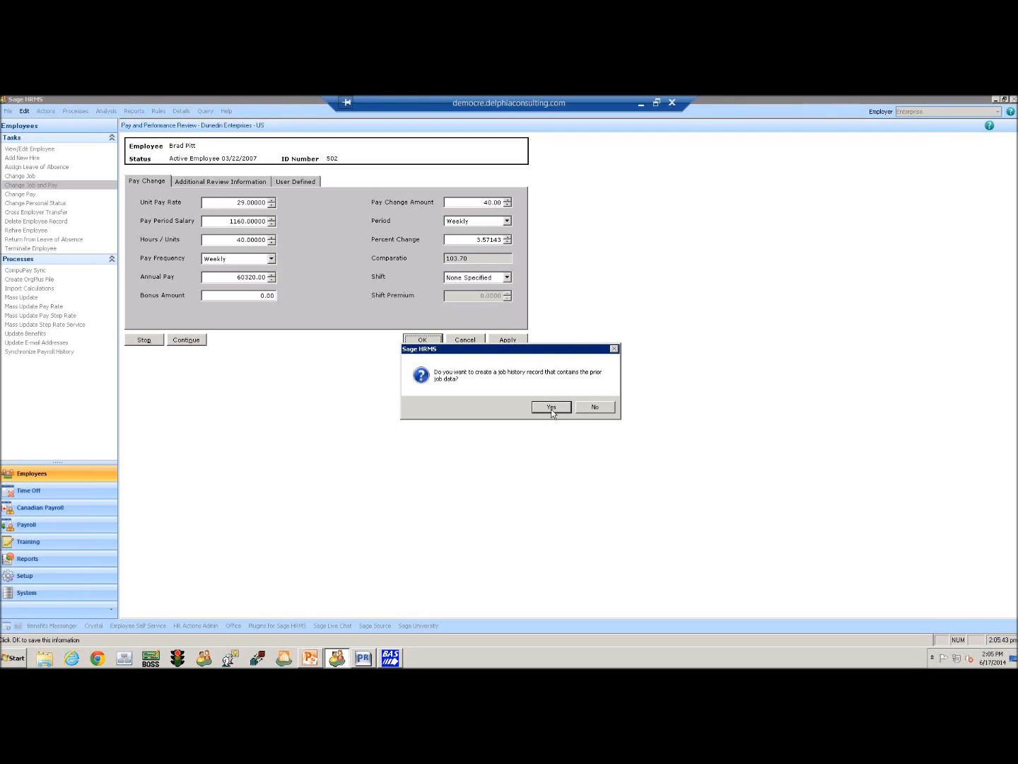
click(551, 406)
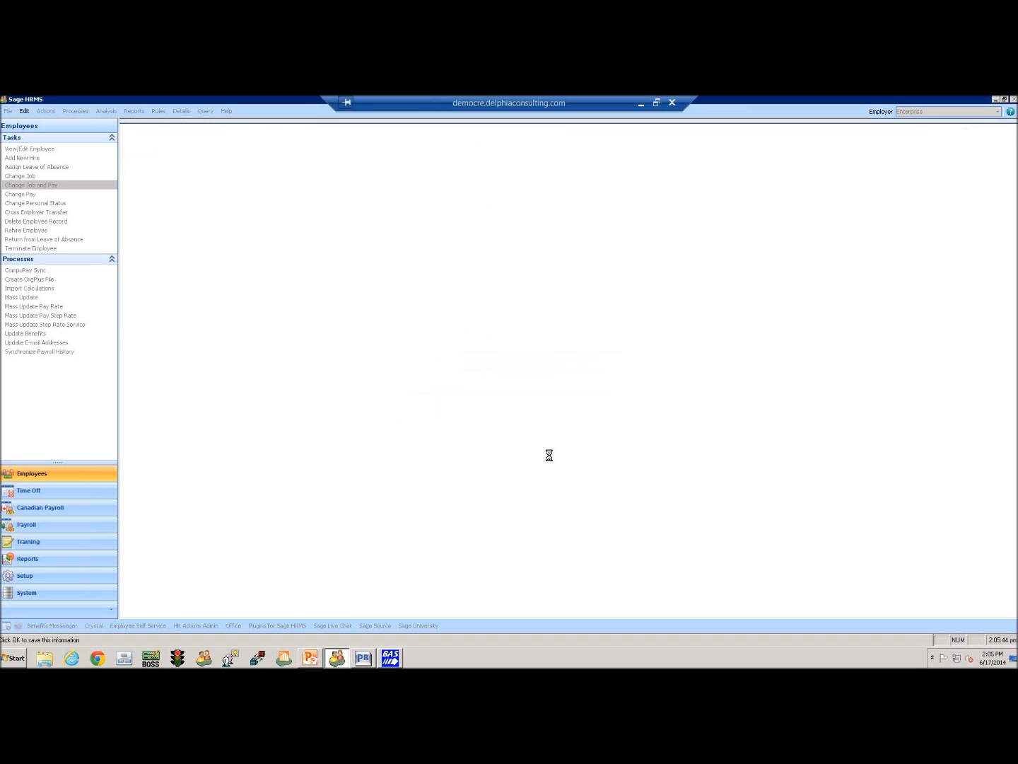
Change employee 502's job title to Landscape Architect, accepting the salary grade warning.
click(31, 184)
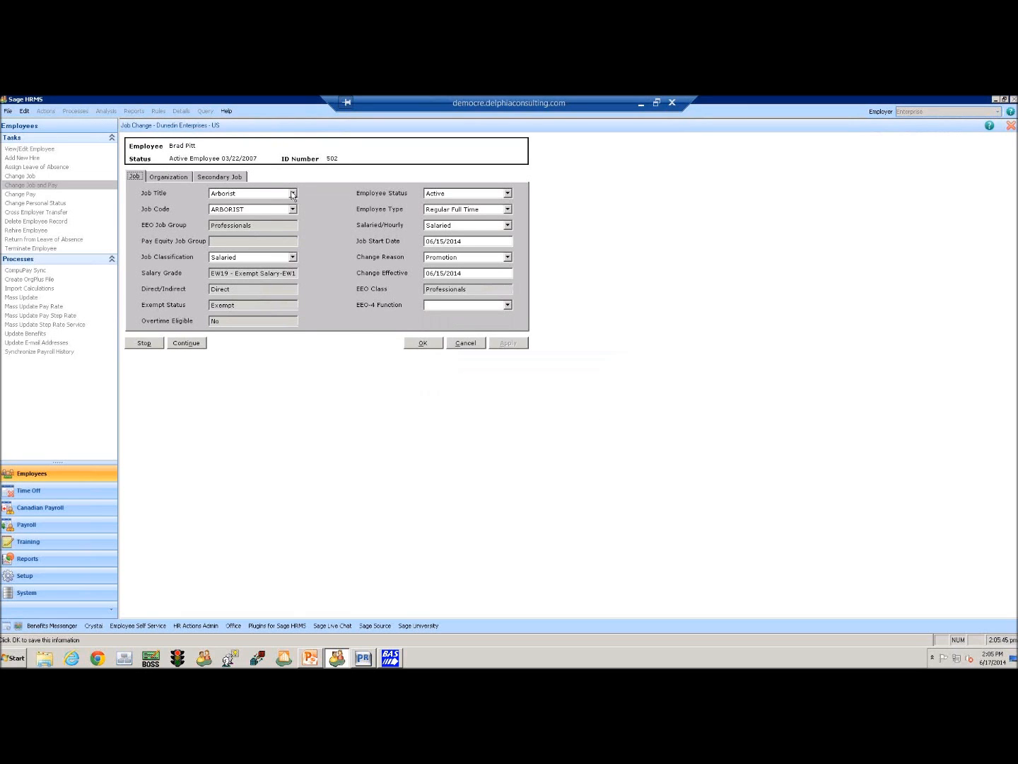
click(292, 193)
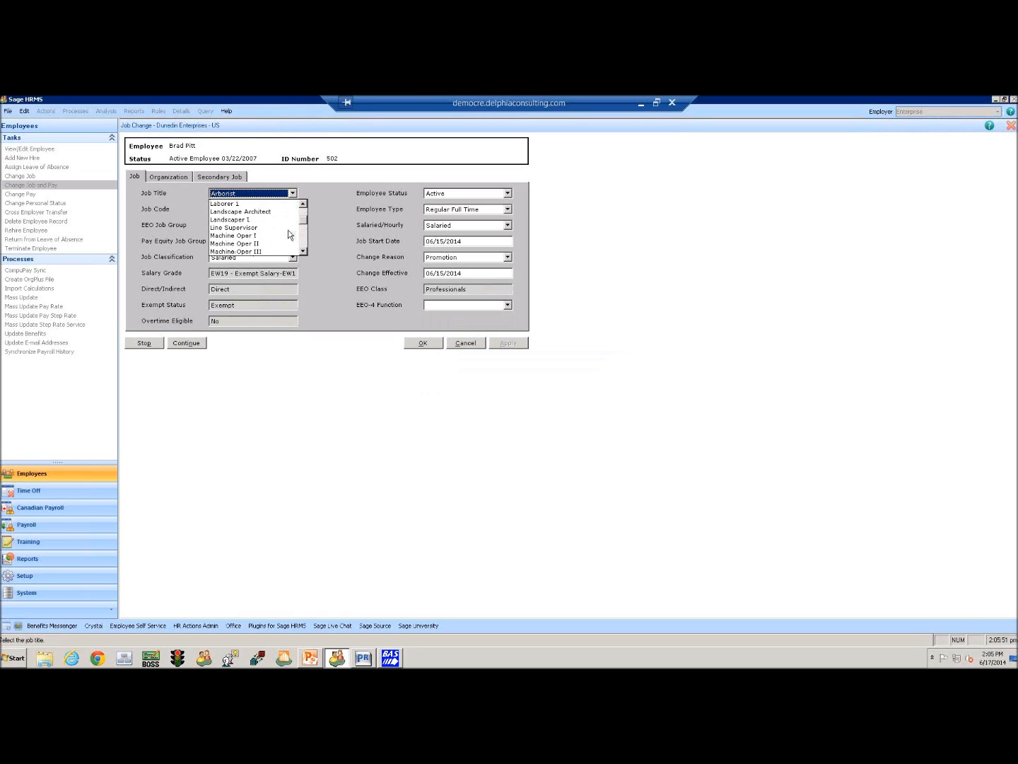
click(241, 211)
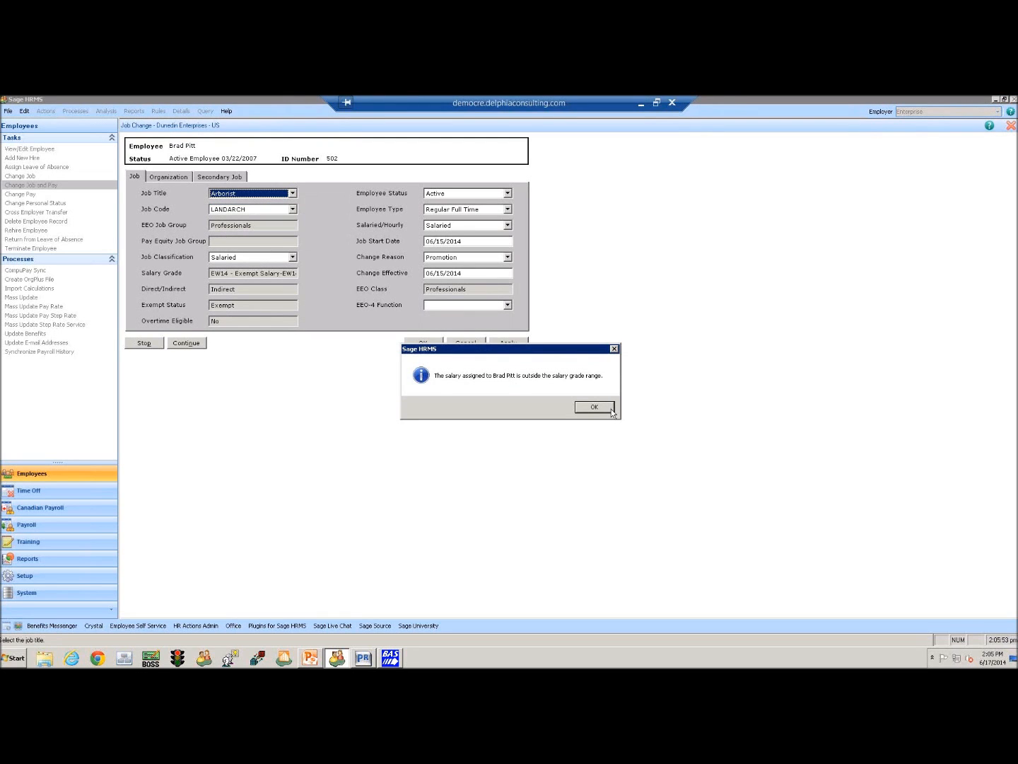
mouse_move(600, 413)
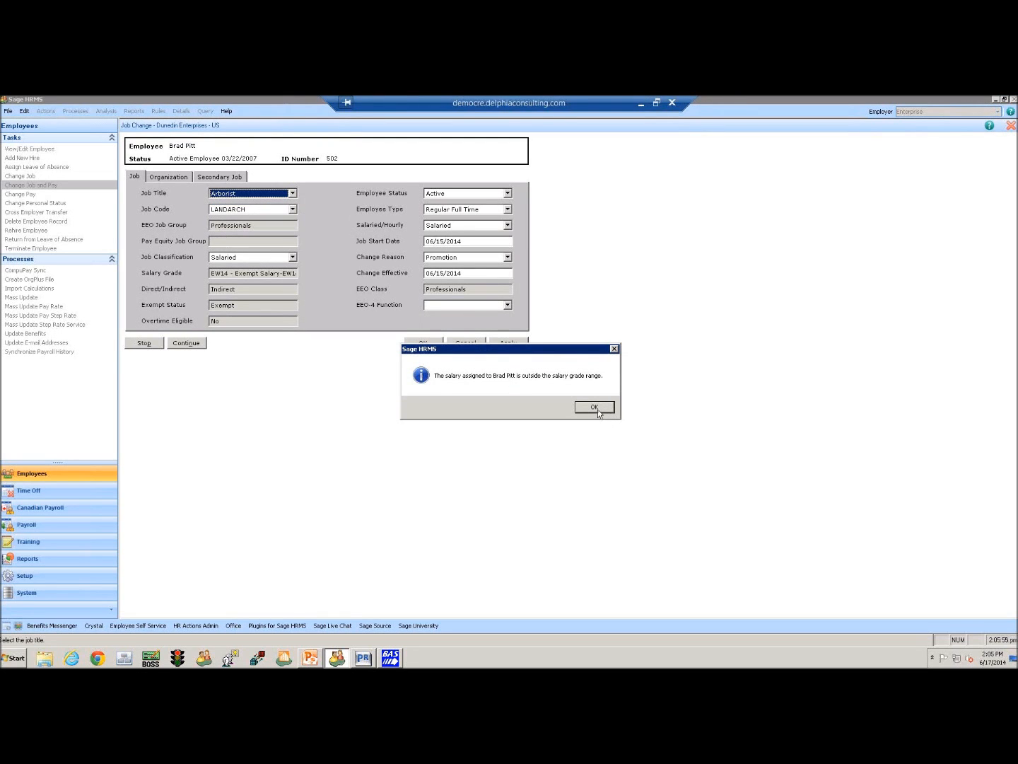
click(592, 406)
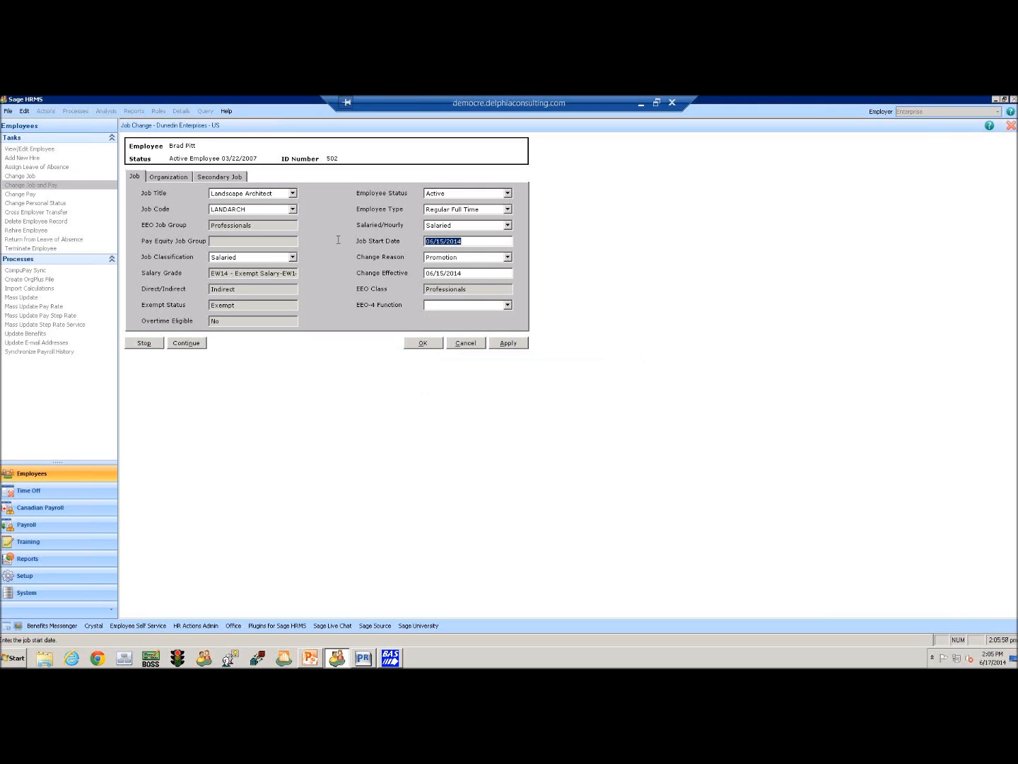
mouse_move(327, 241)
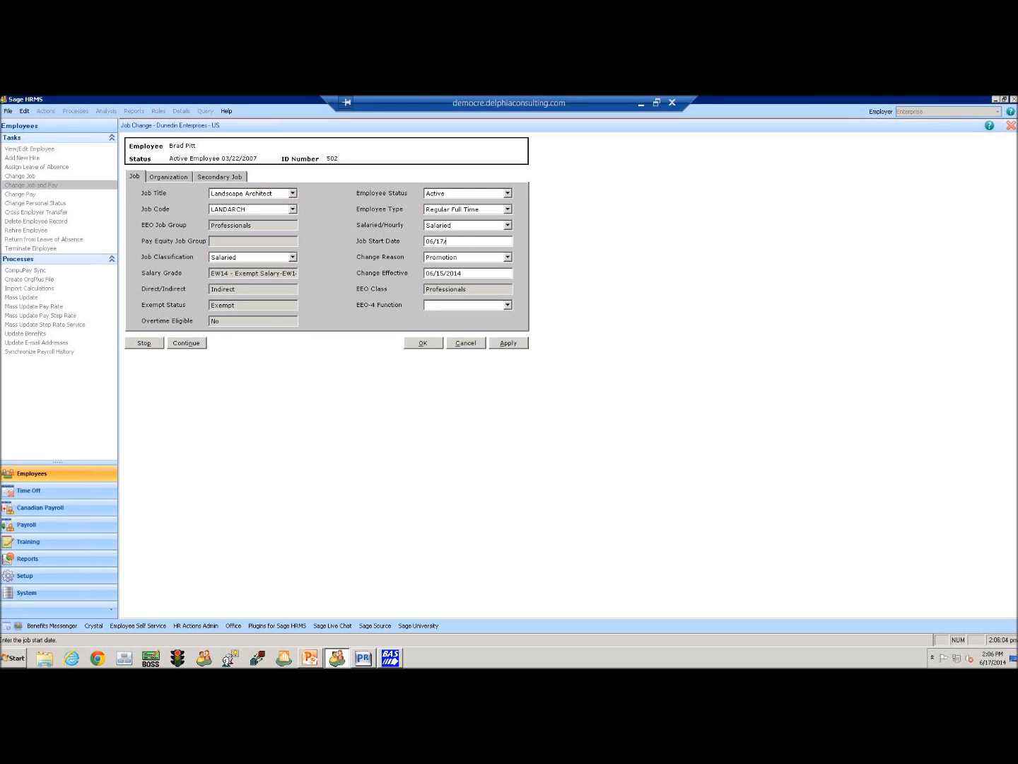
Set the job start date to 06/17/2014 and save the job change.
text(20)
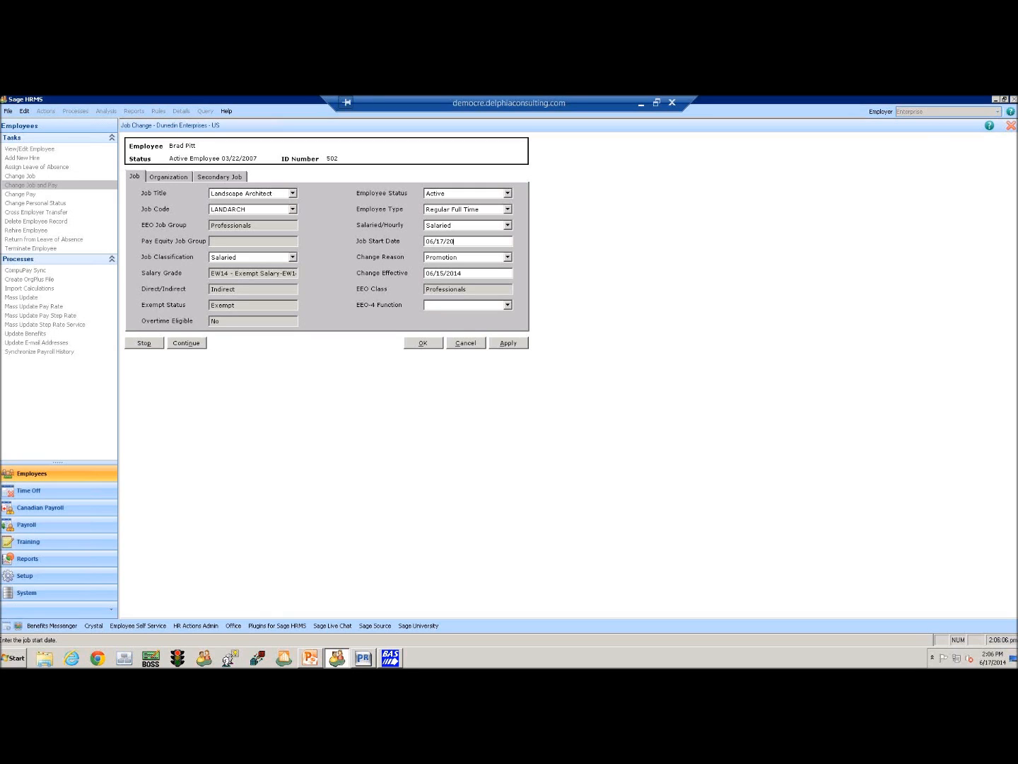
click(466, 257)
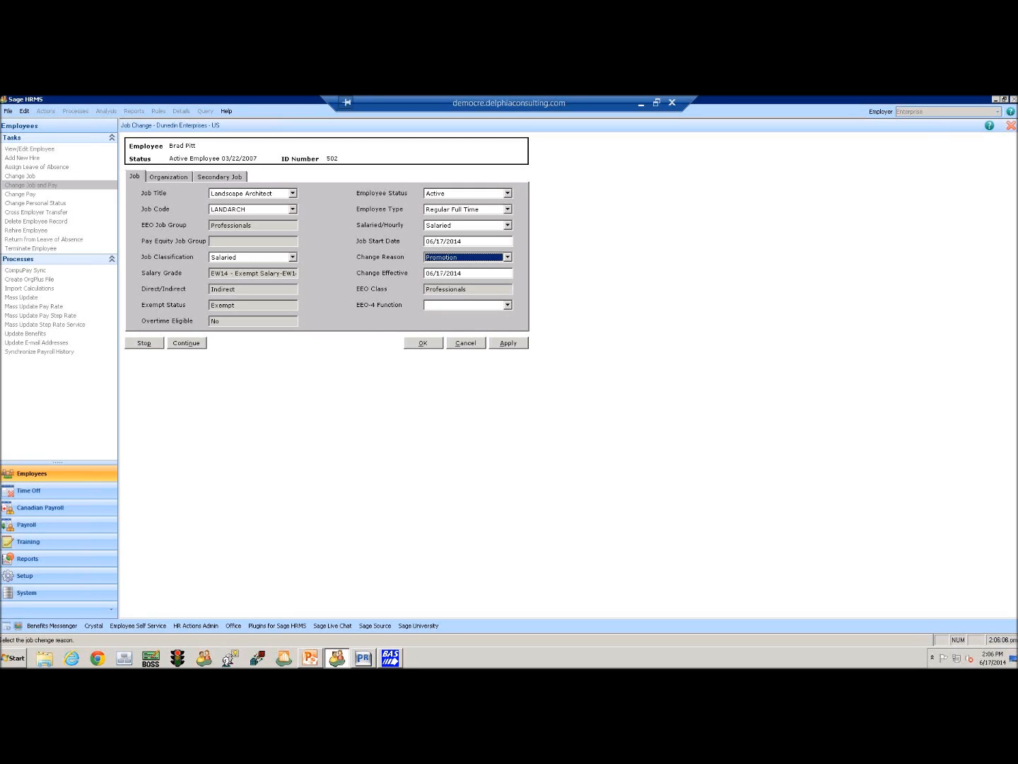
mouse_move(475, 276)
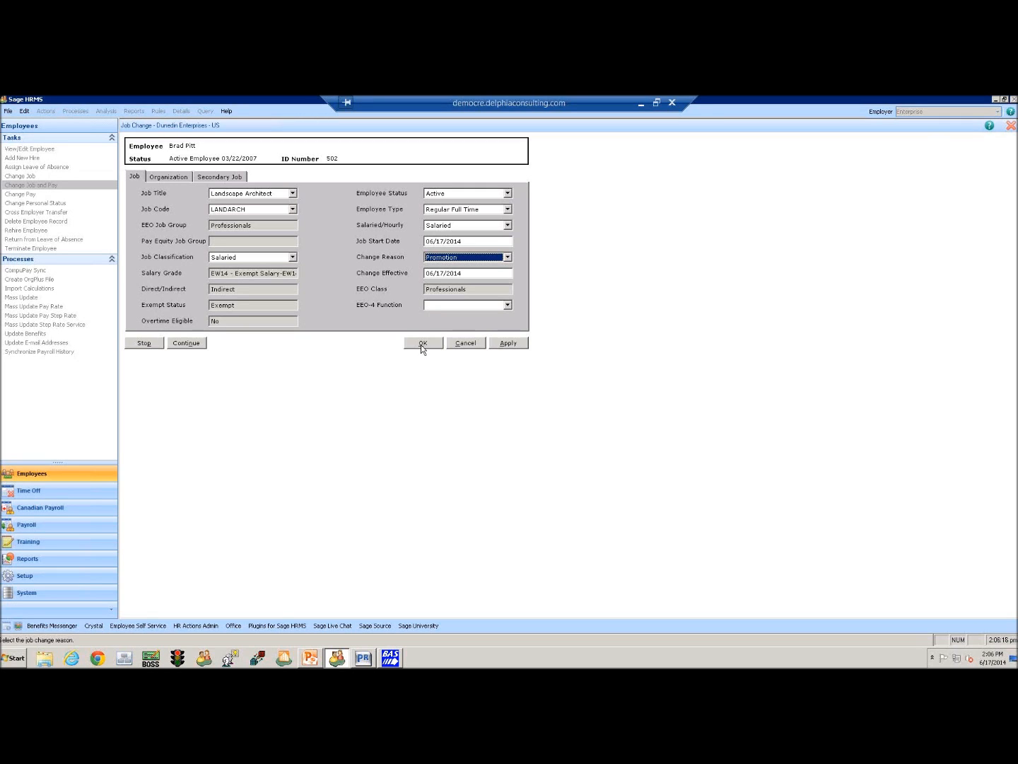
mouse_move(418, 347)
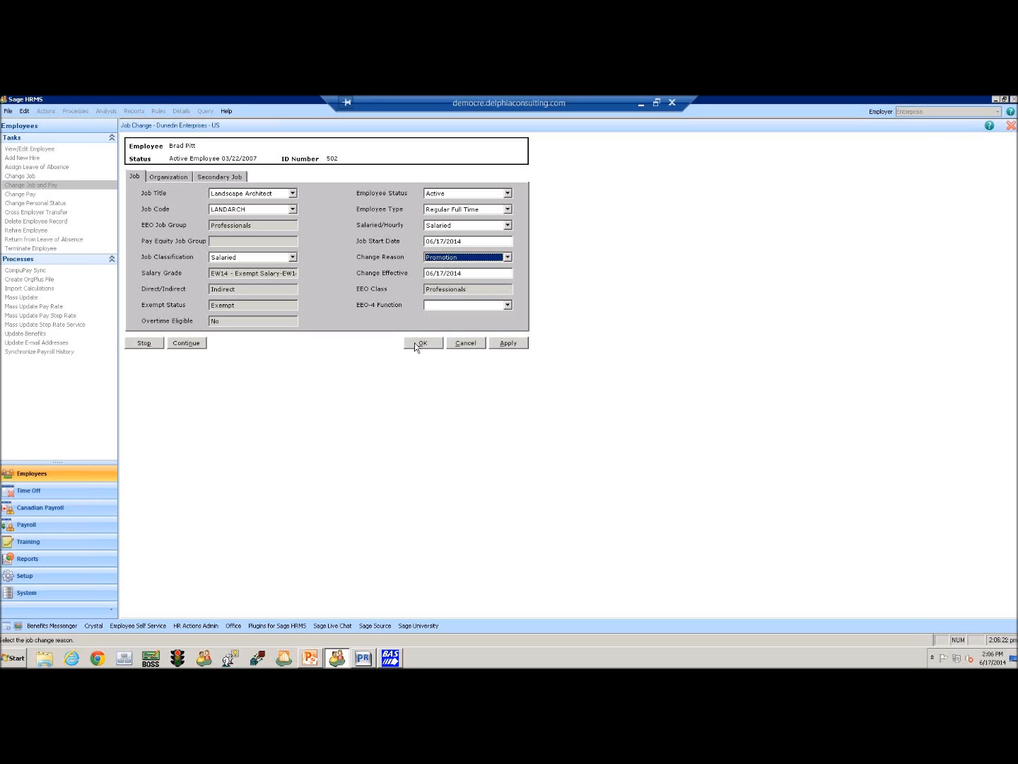
click(422, 342)
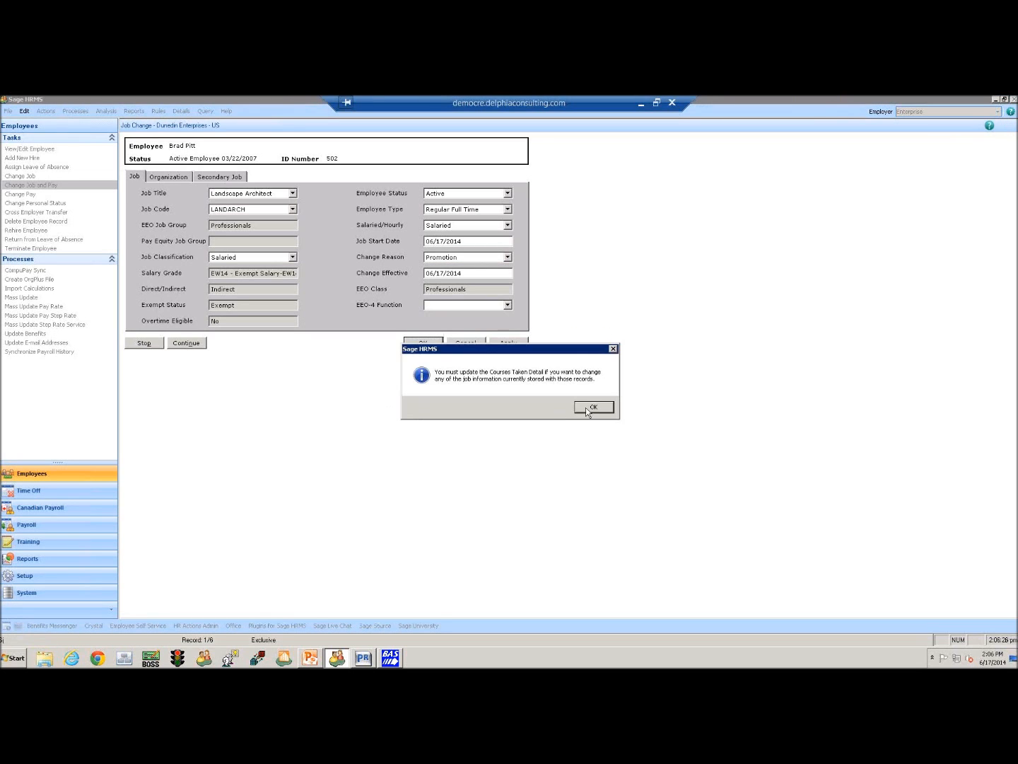
click(594, 407)
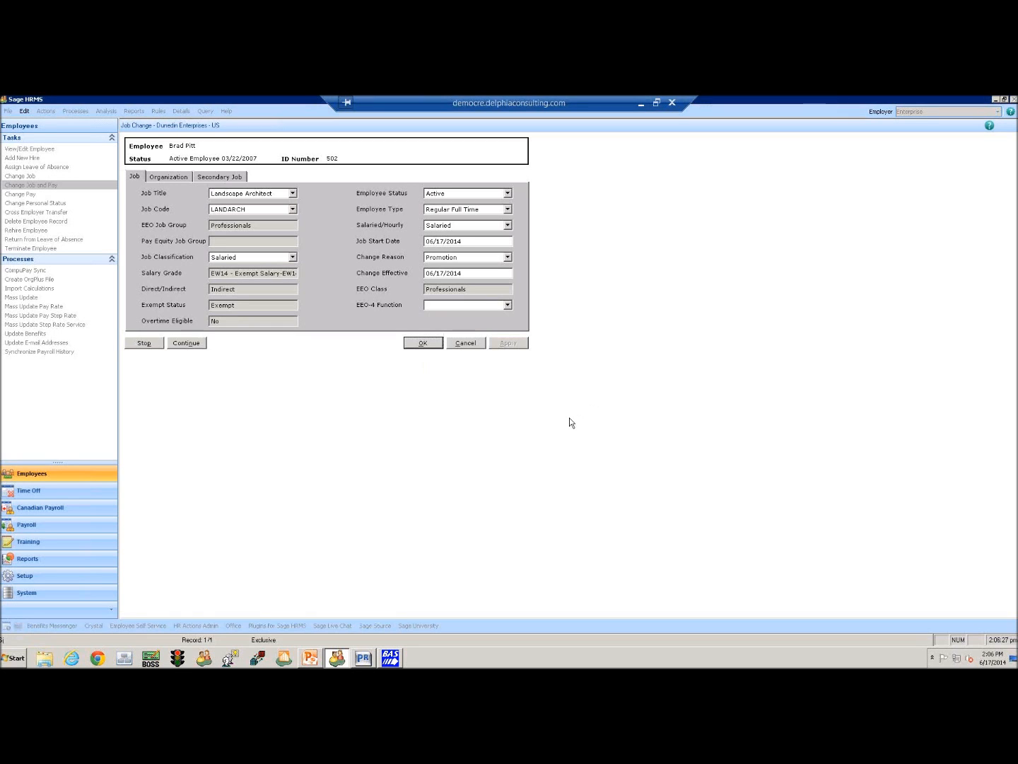
click(423, 342)
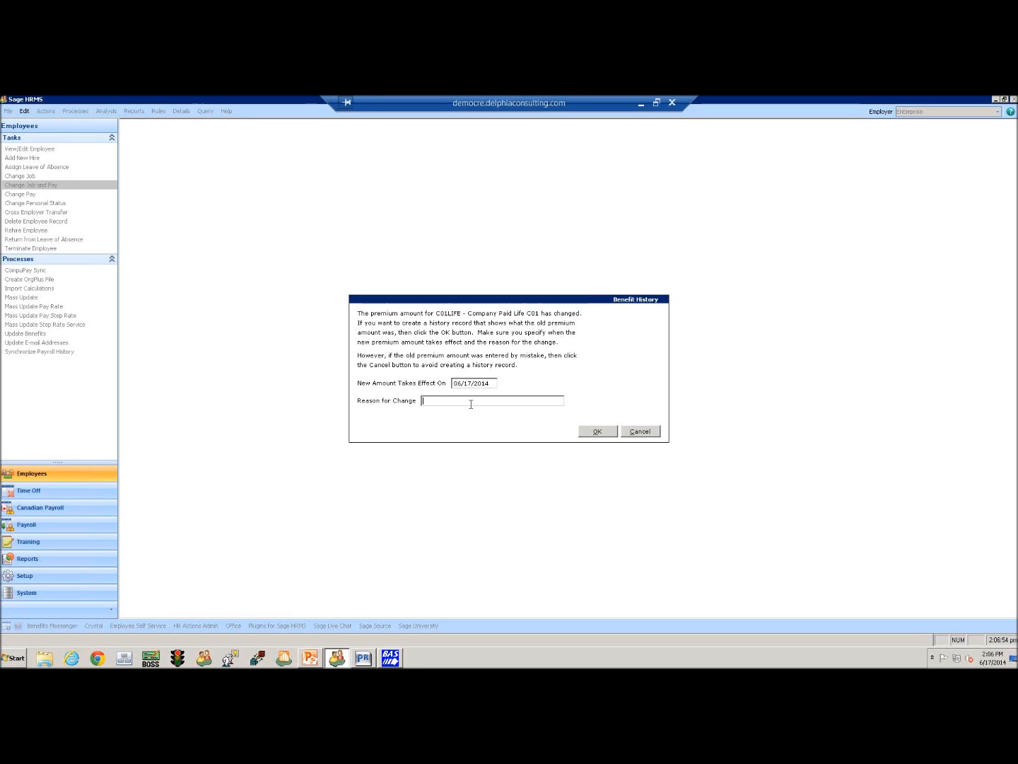
Record 'Promotion & Job Change' as the reason for C01LIFE, C02ADD and S04LTD benefit changes.
text(Pre)
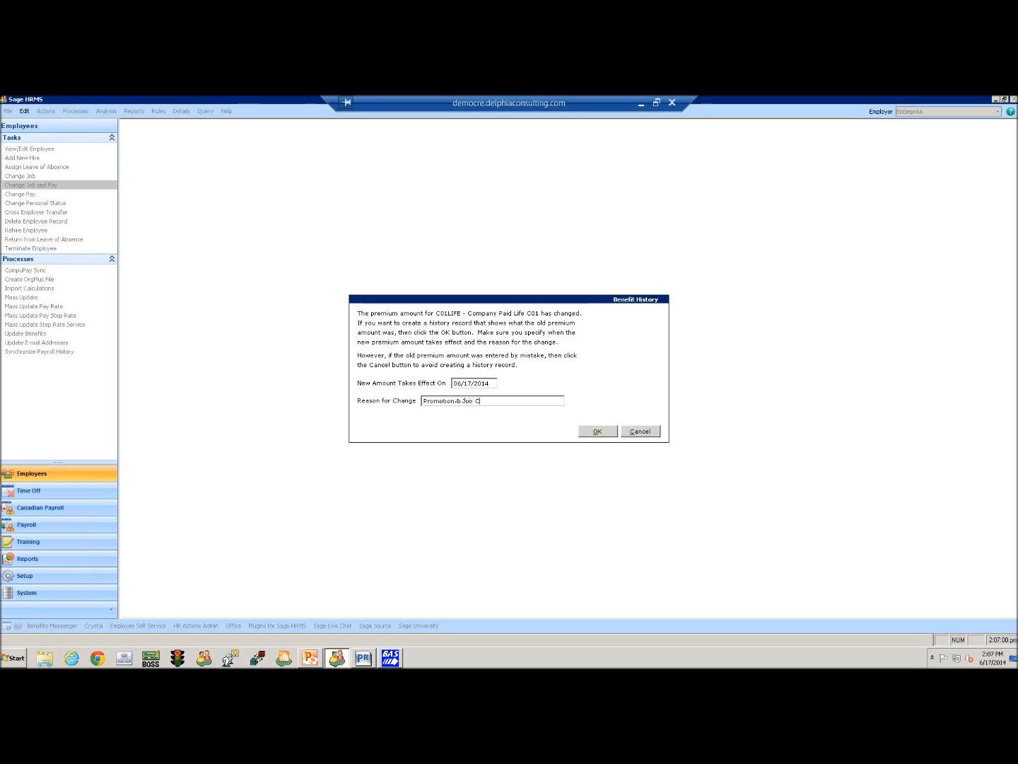
text(hange)
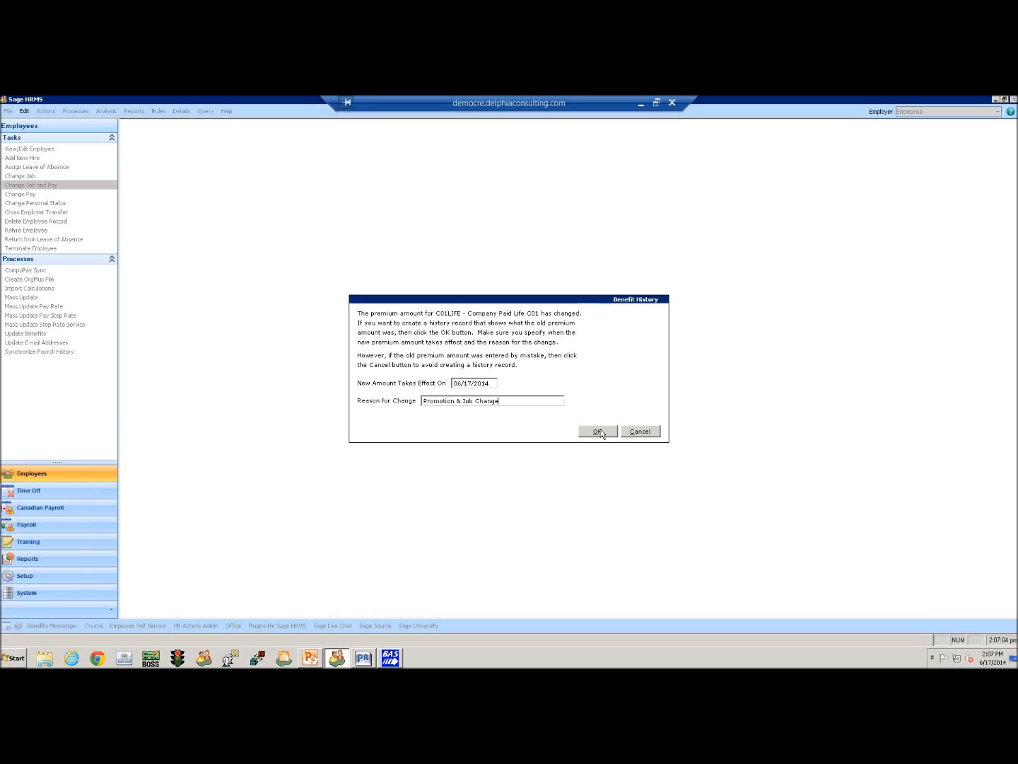
click(596, 430)
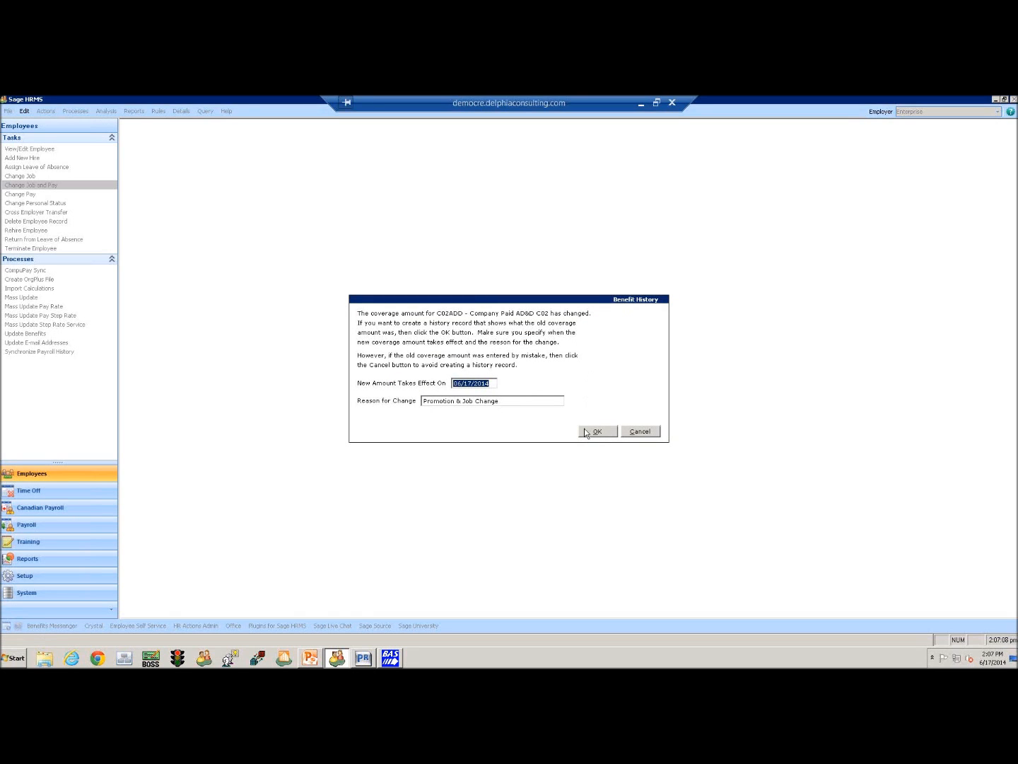
click(597, 430)
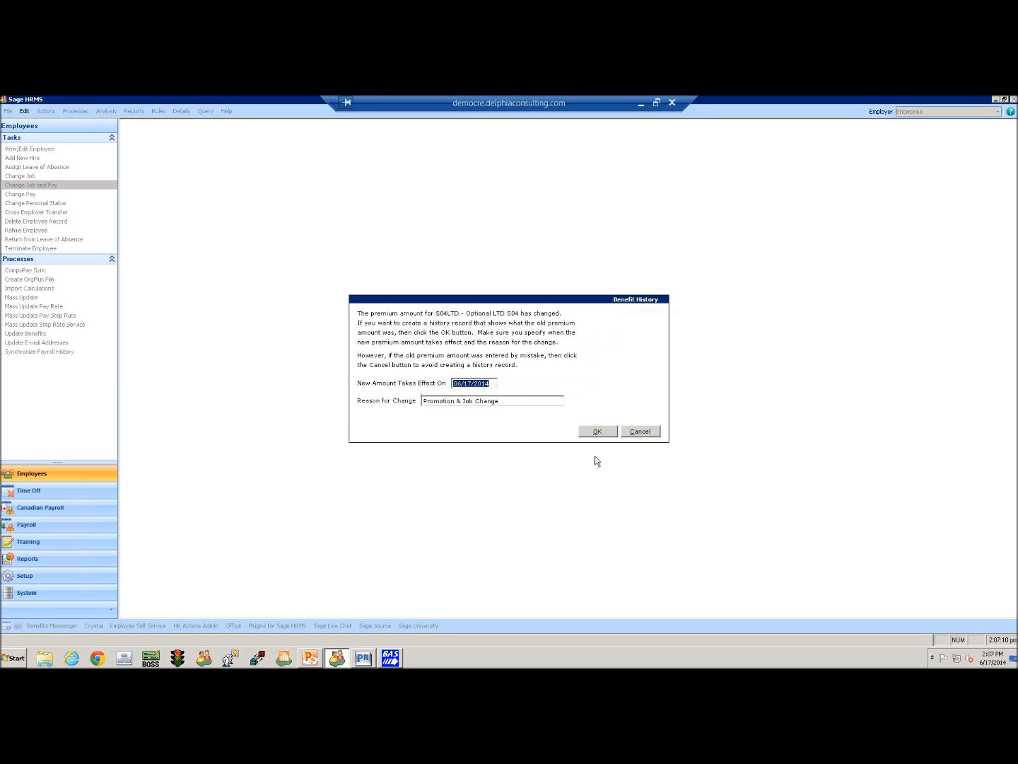
mouse_move(506, 327)
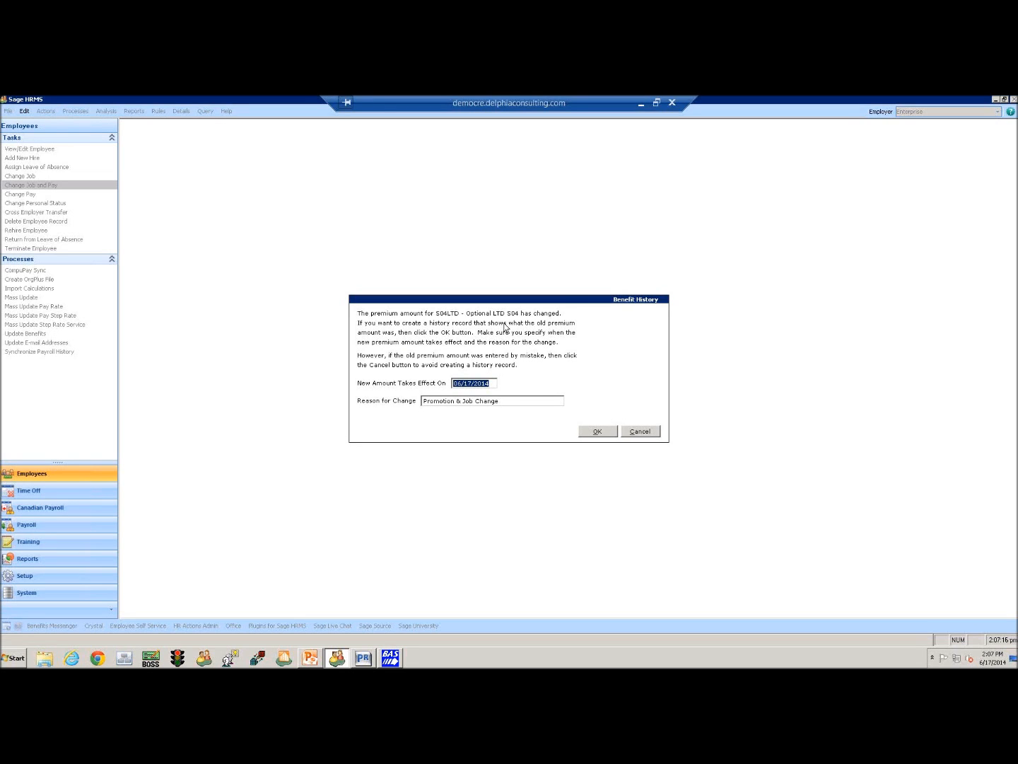
click(597, 431)
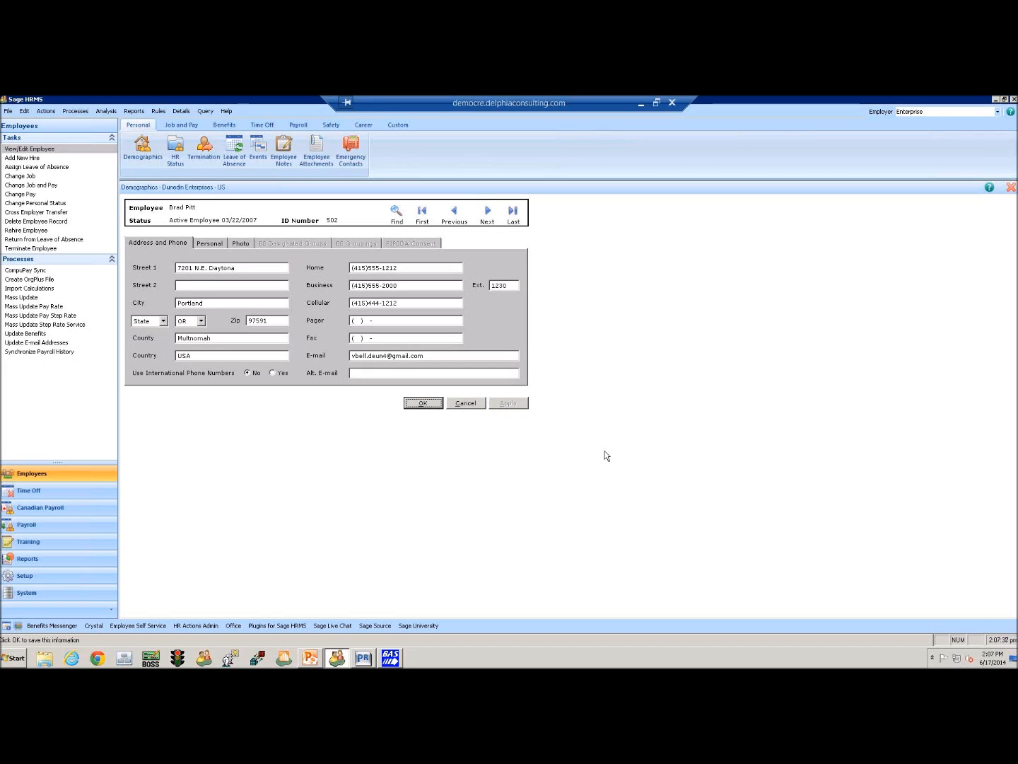
mouse_move(869, 124)
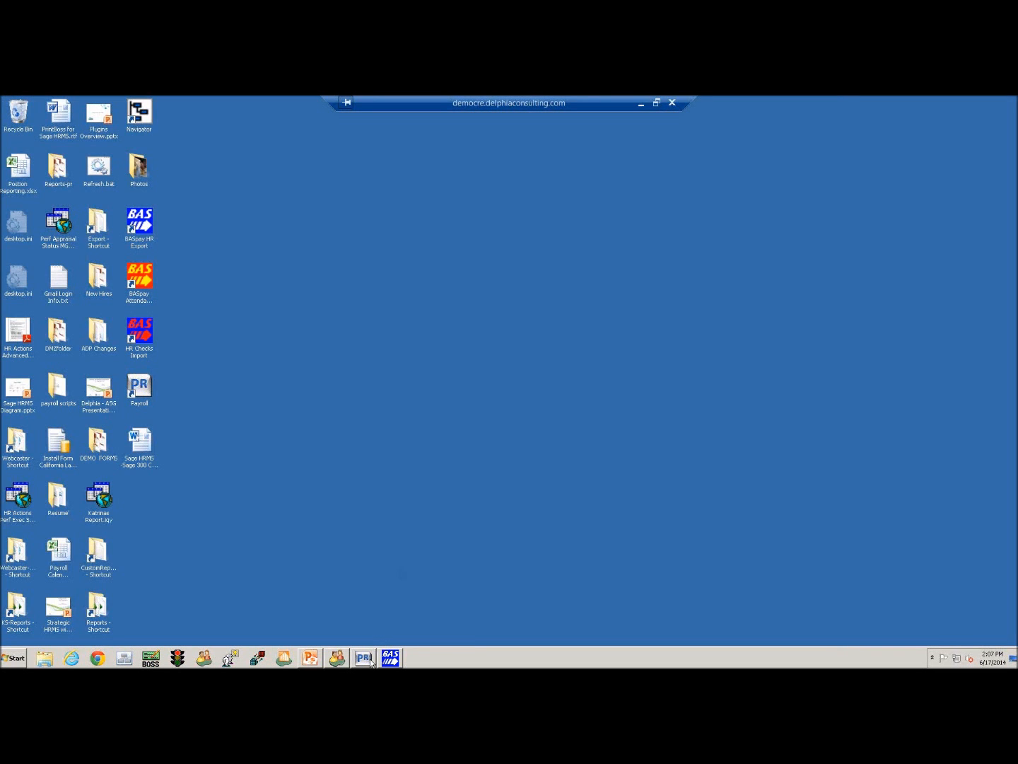
Review employee 502's Pays and Fringes tables in Payroll, then close Employee Setup.
click(362, 658)
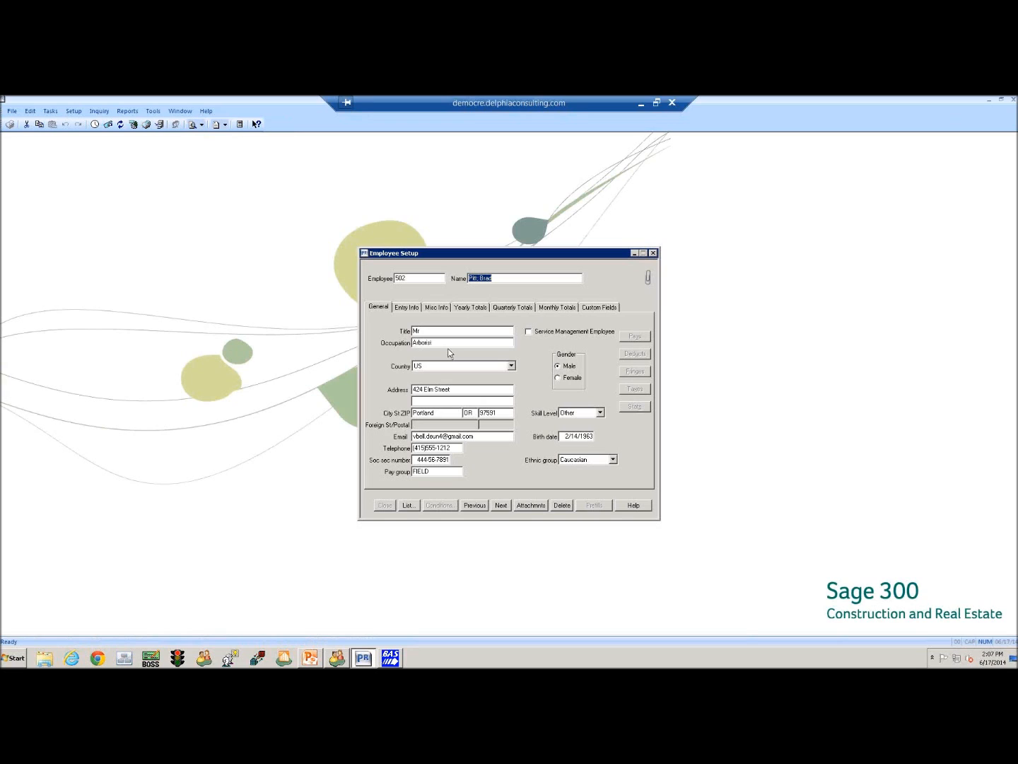
mouse_move(397, 349)
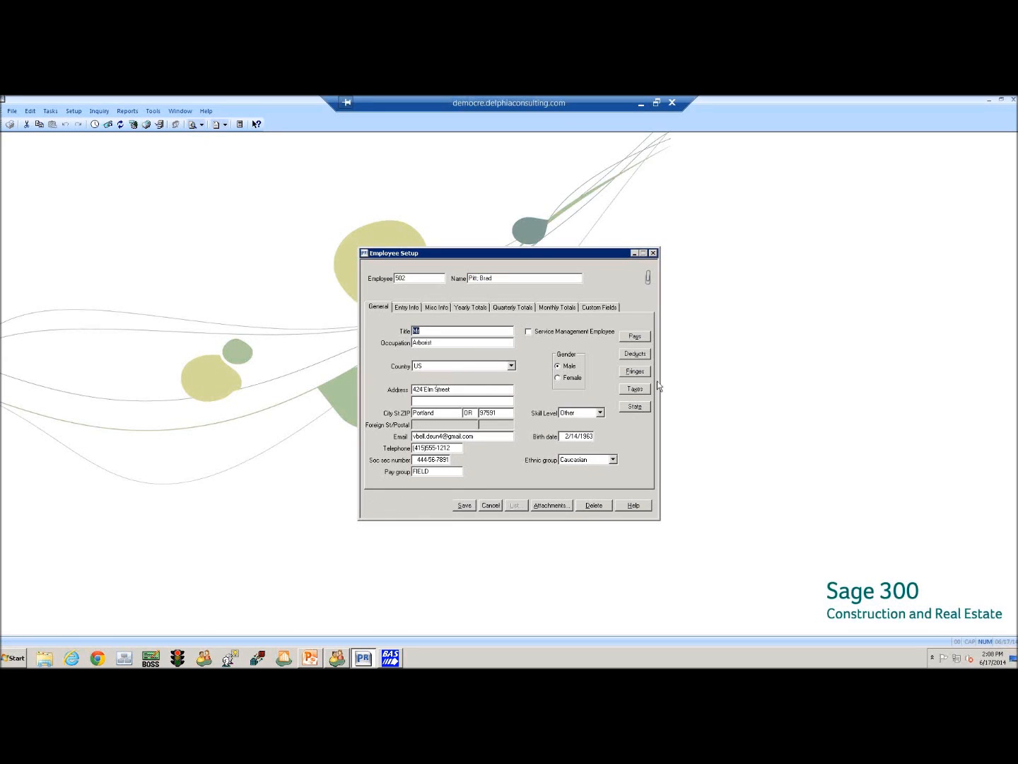
click(635, 336)
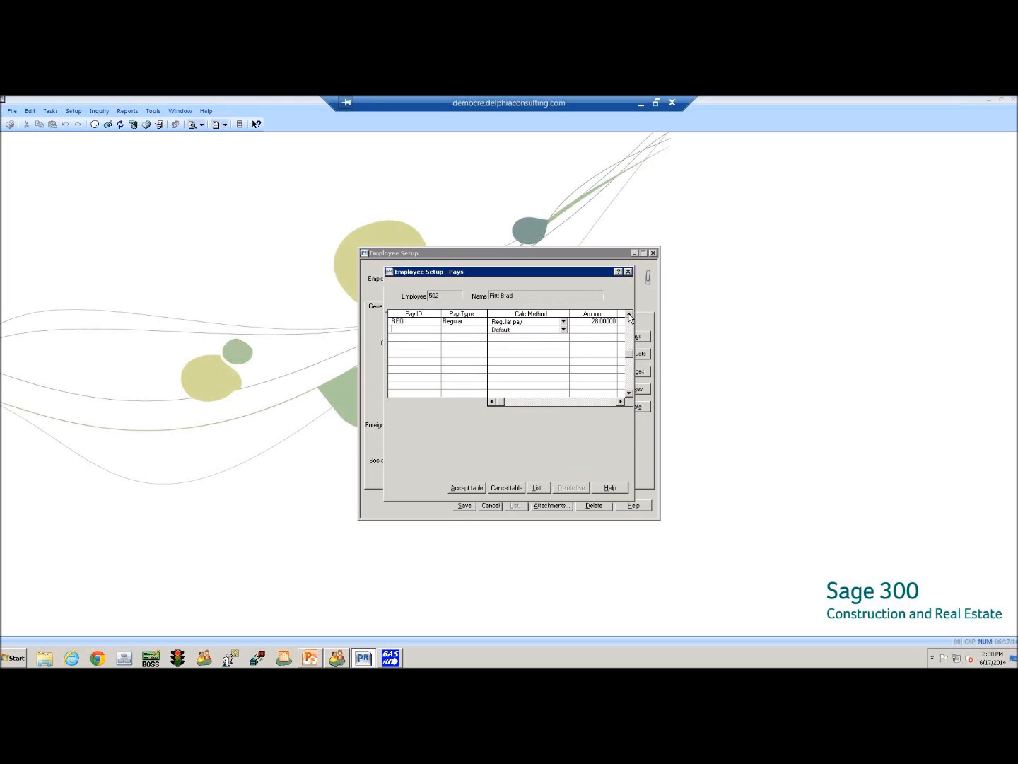
click(628, 271)
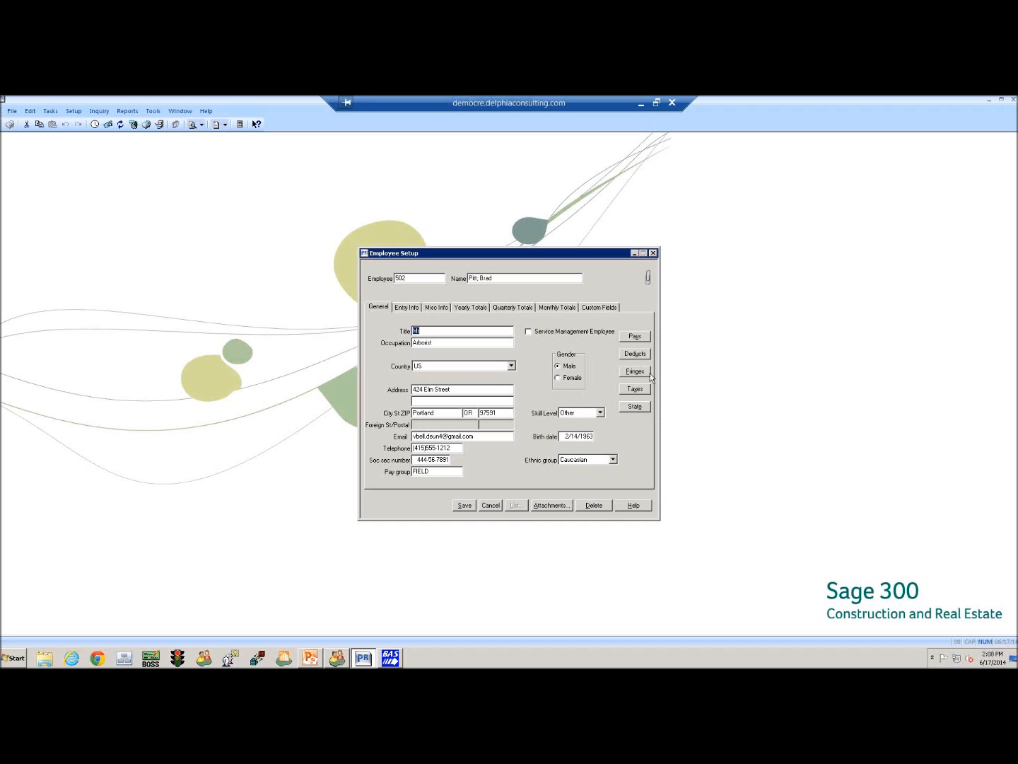
click(633, 371)
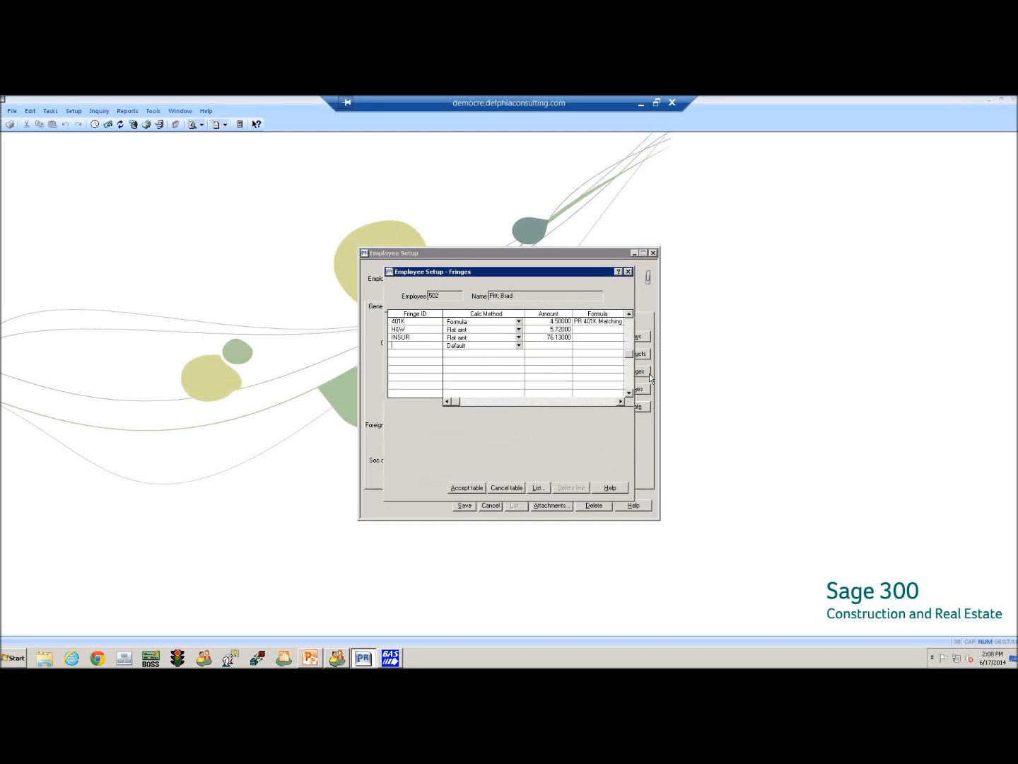
mouse_move(406, 346)
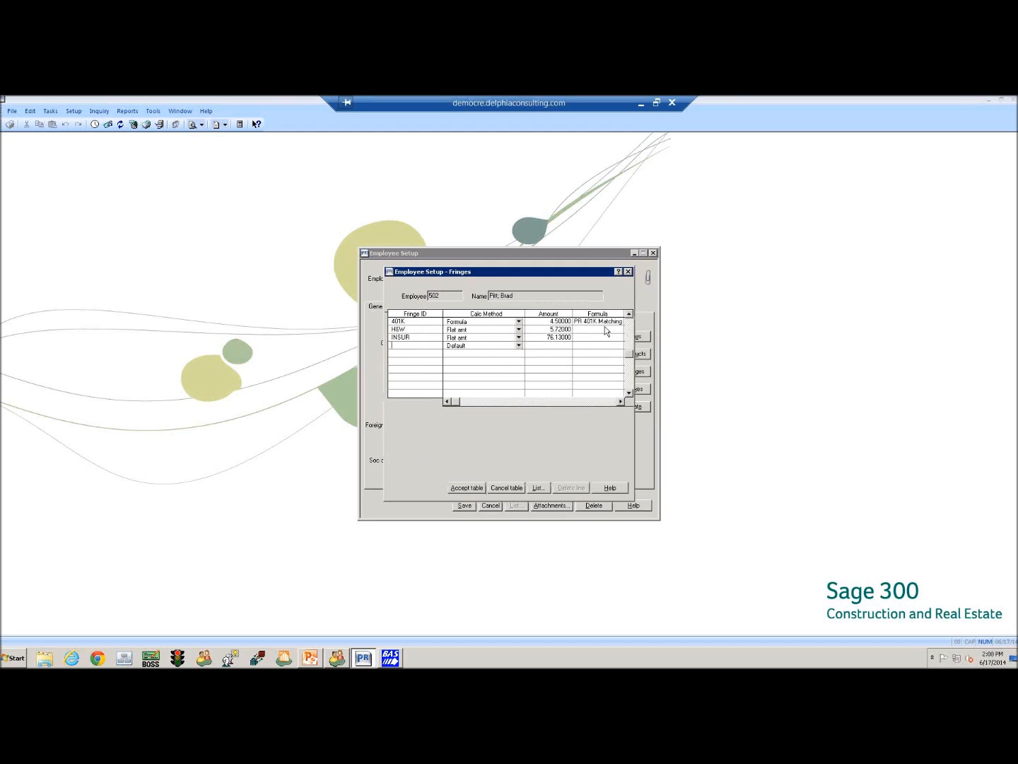
mouse_move(587, 335)
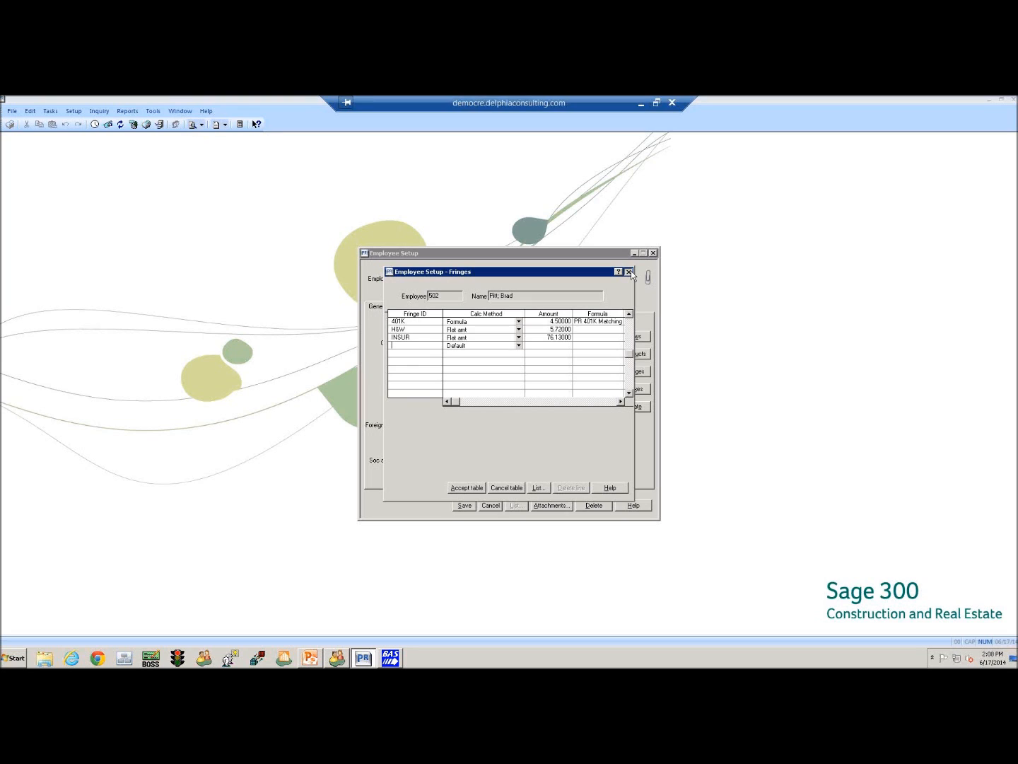
click(628, 271)
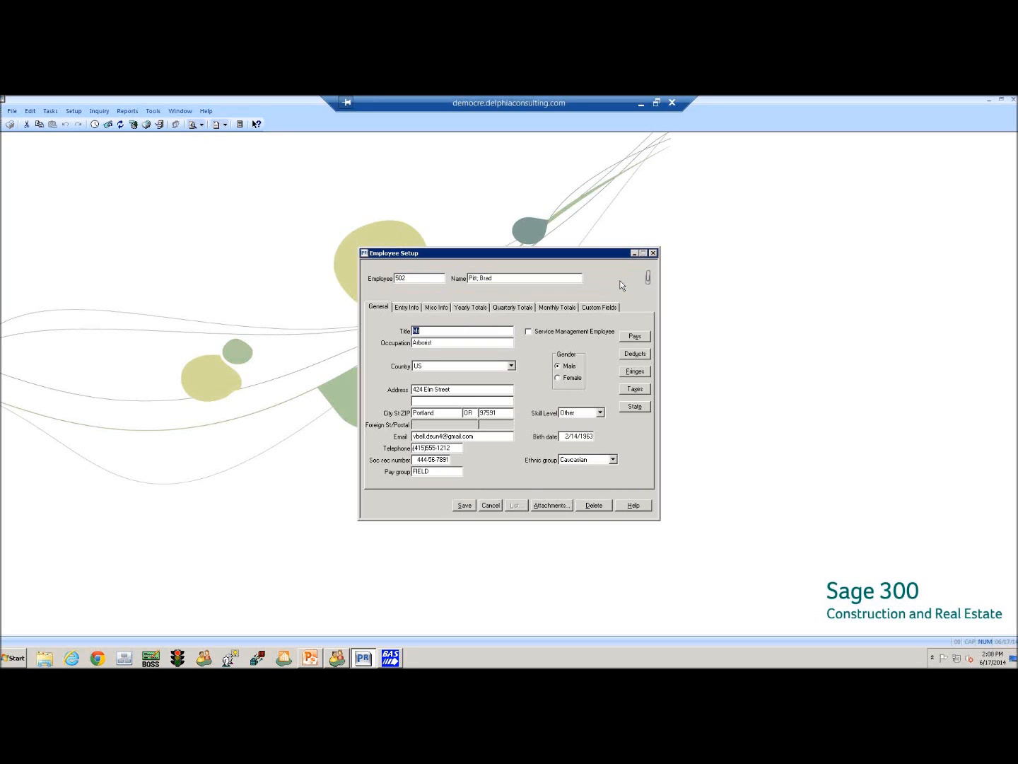
mouse_move(598, 318)
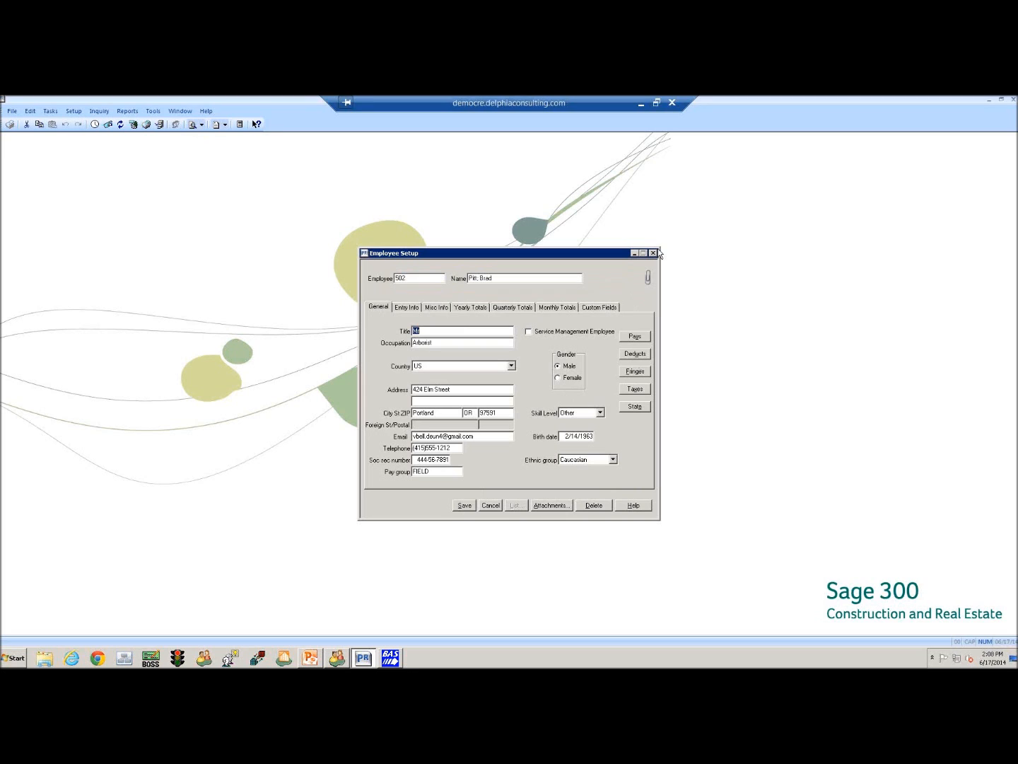
click(652, 252)
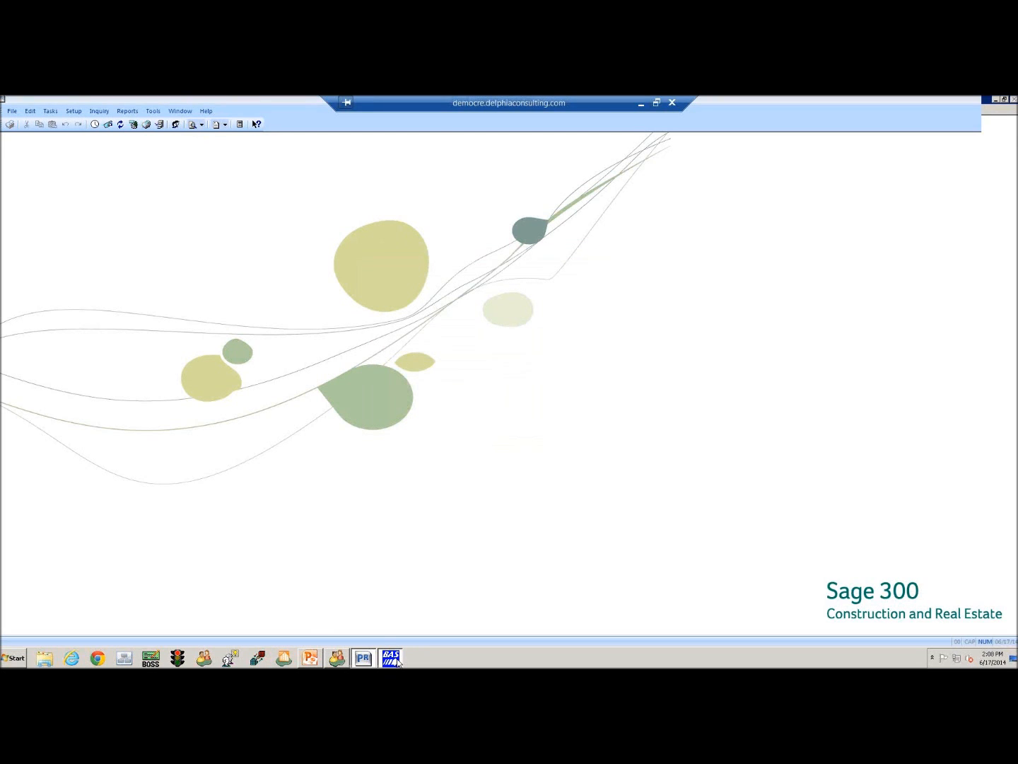
In BASpay HR Export, open Setup > Cross References and select the Benefit / Deduction table.
click(390, 658)
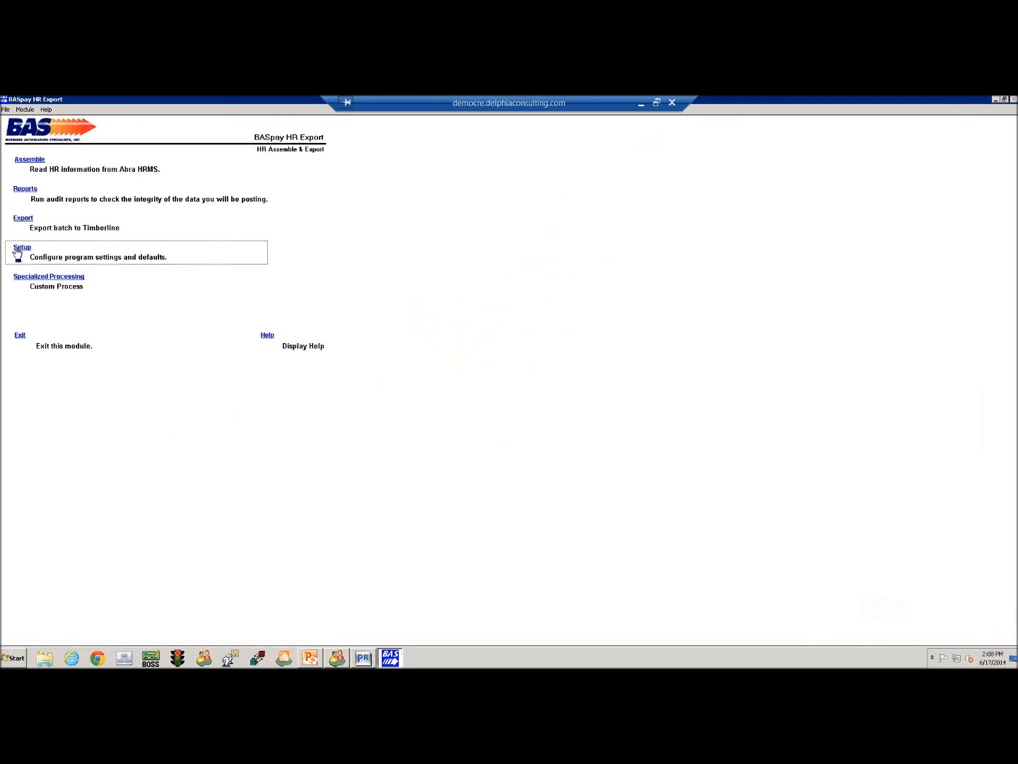
click(22, 246)
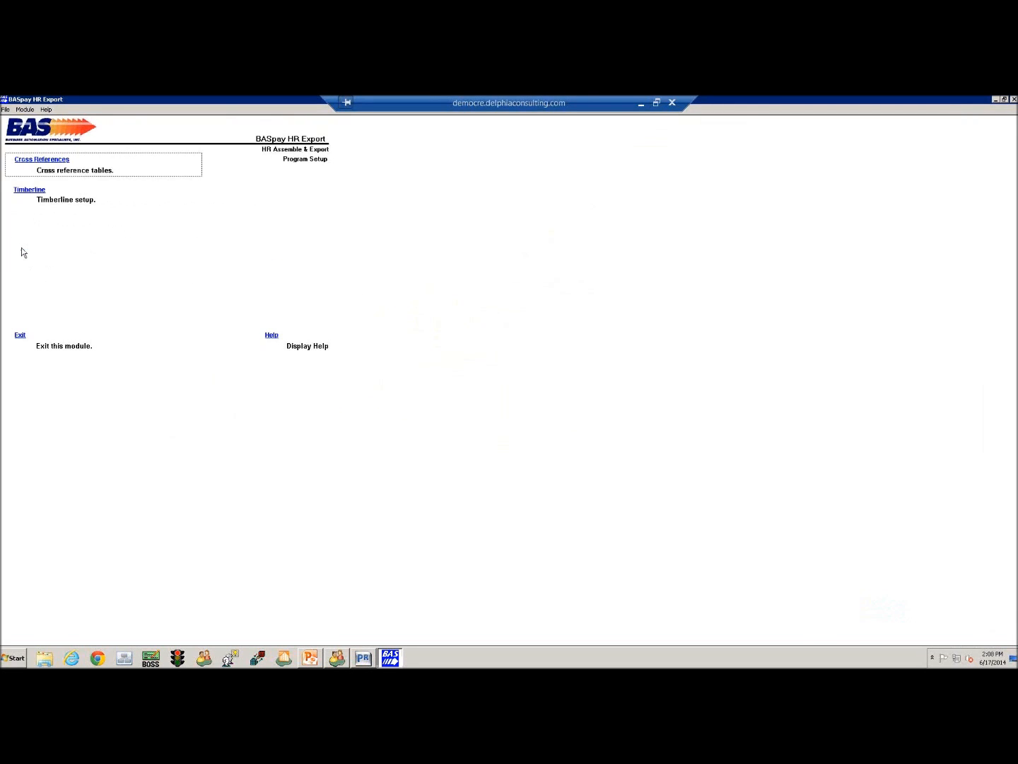
click(42, 158)
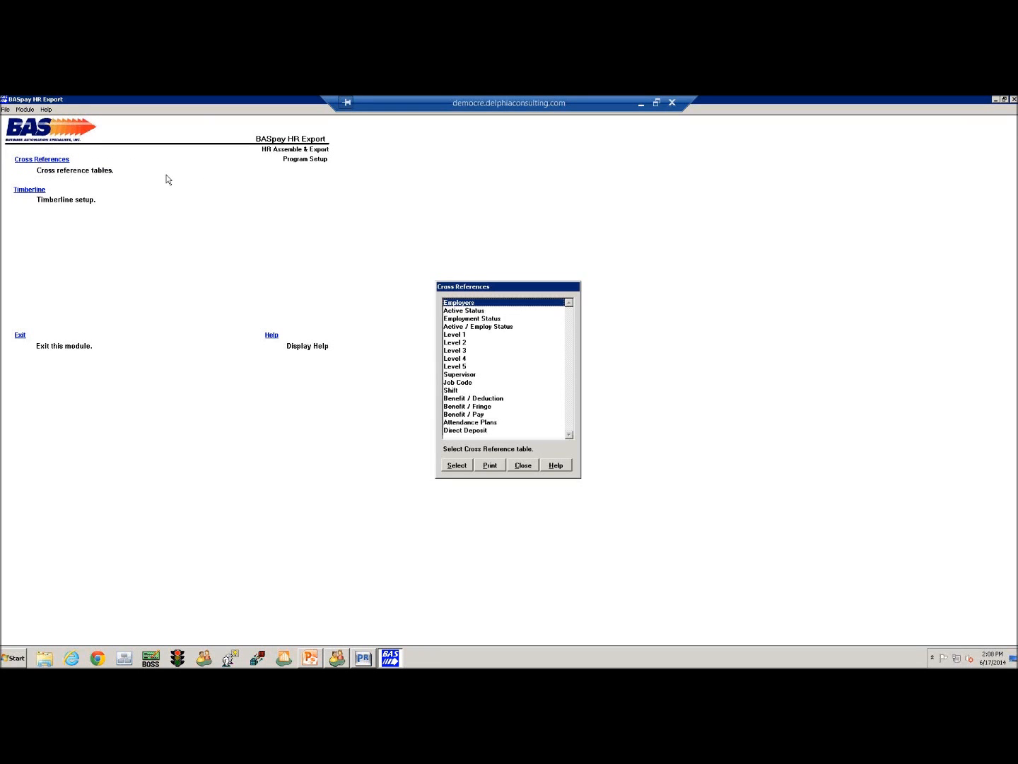
mouse_move(198, 178)
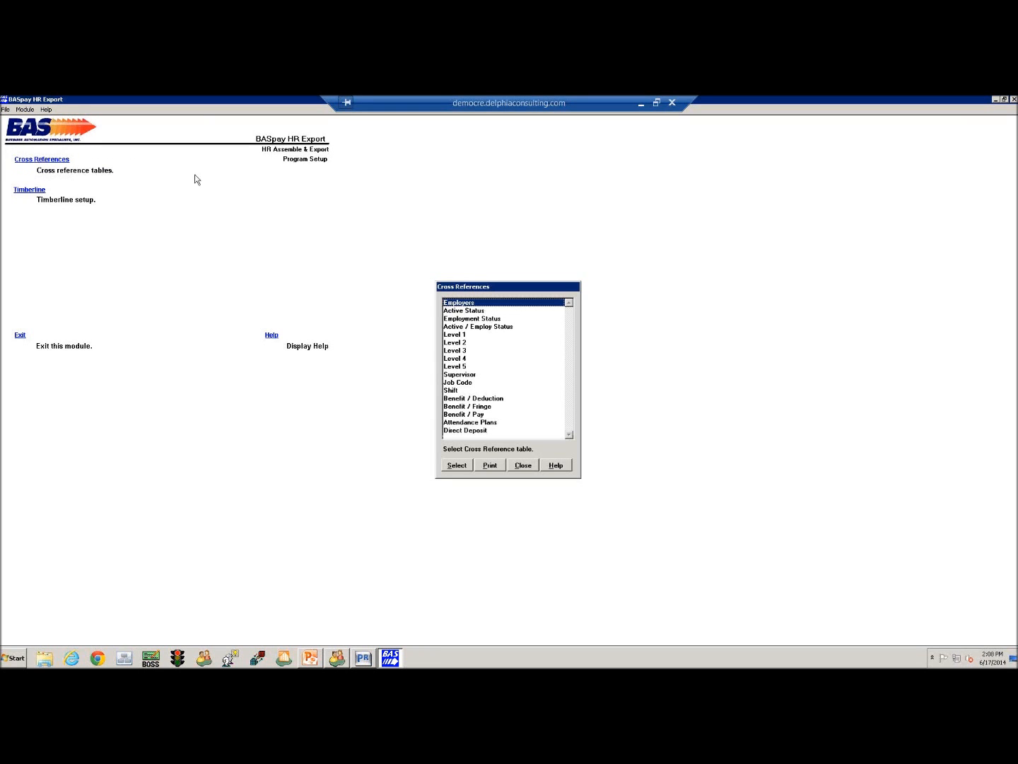
click(474, 398)
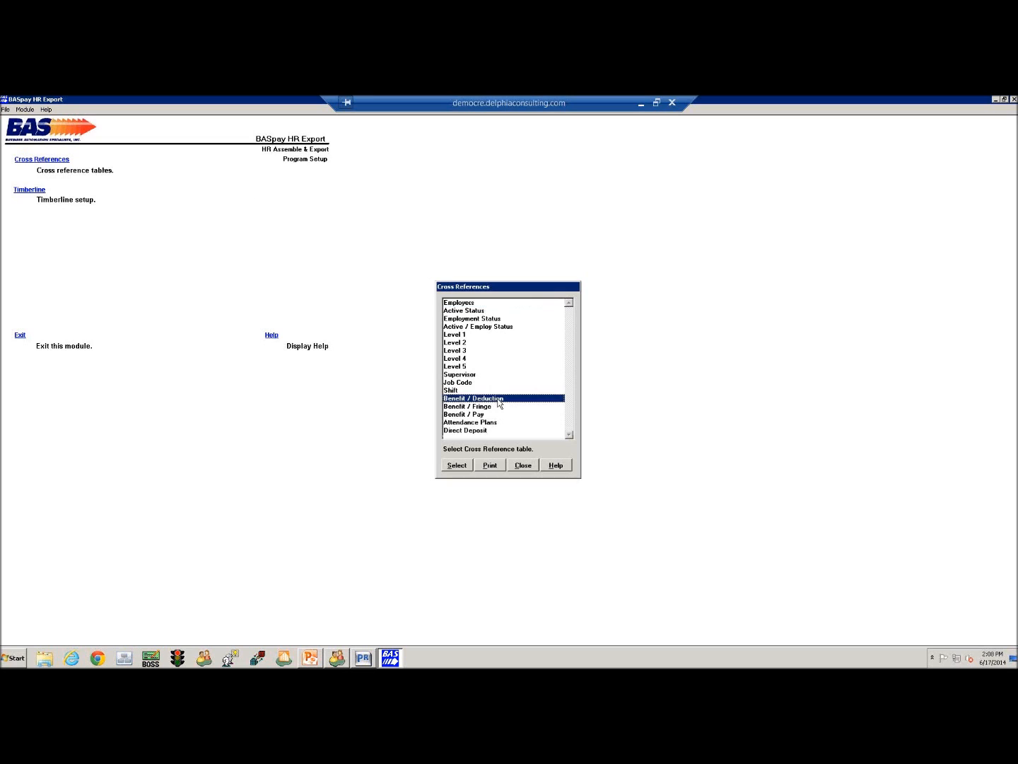
Add a Benefit / Deduction cross reference row mapping H & W to C01LIFE.
click(456, 464)
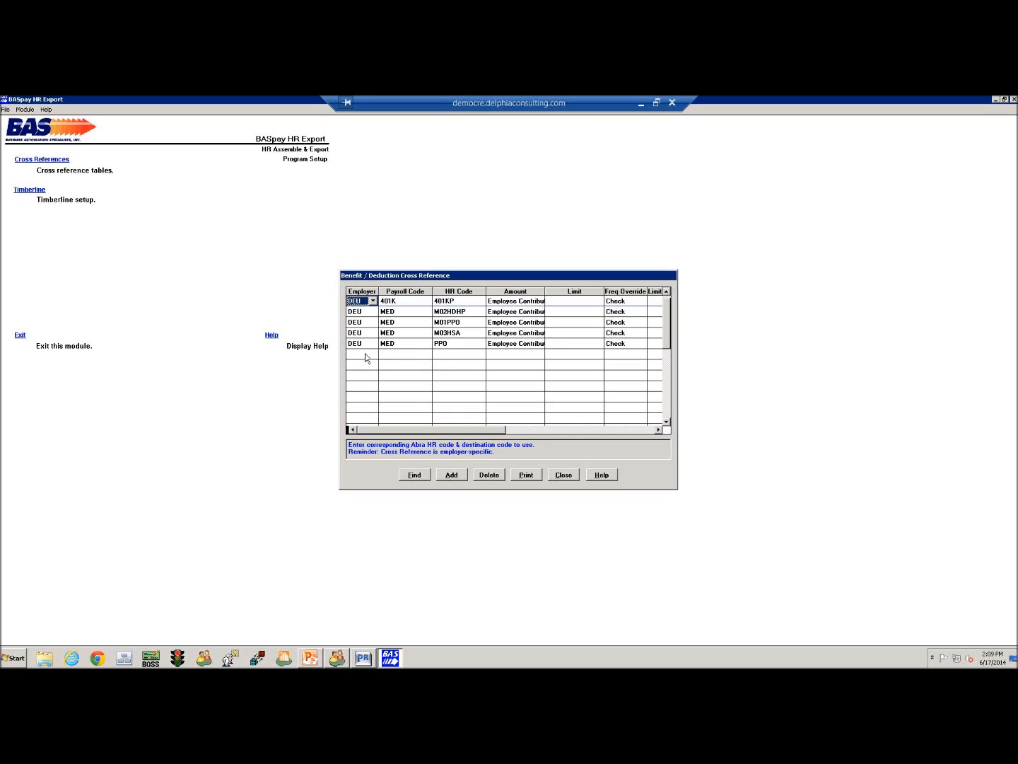
mouse_move(369, 360)
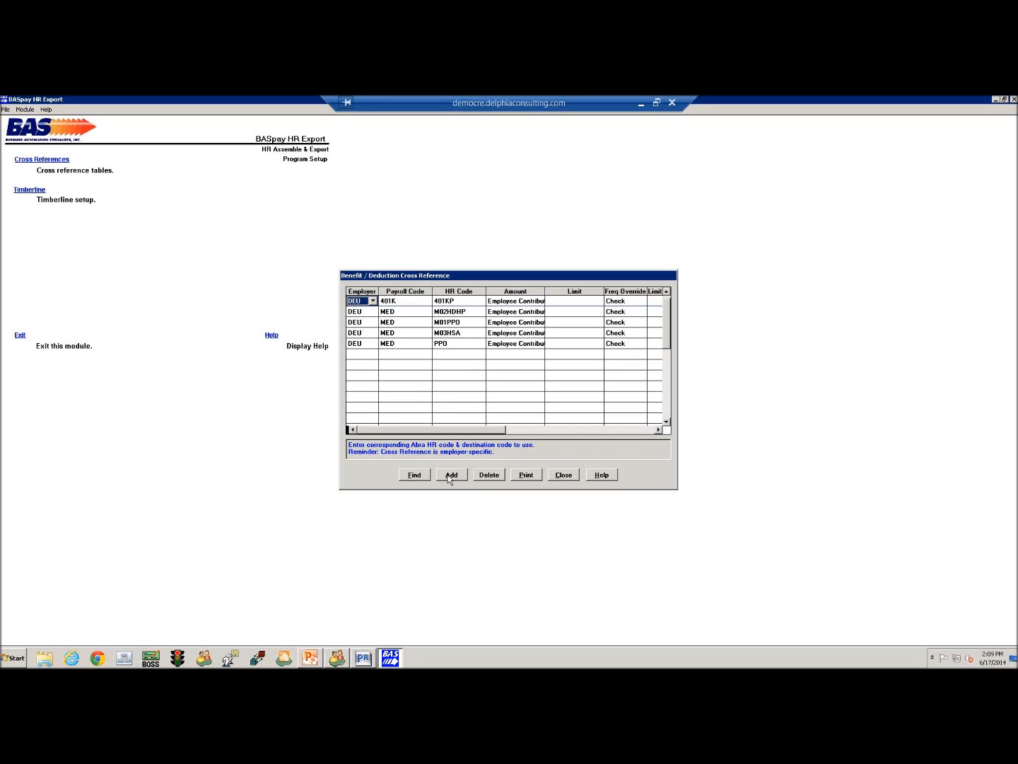
click(451, 474)
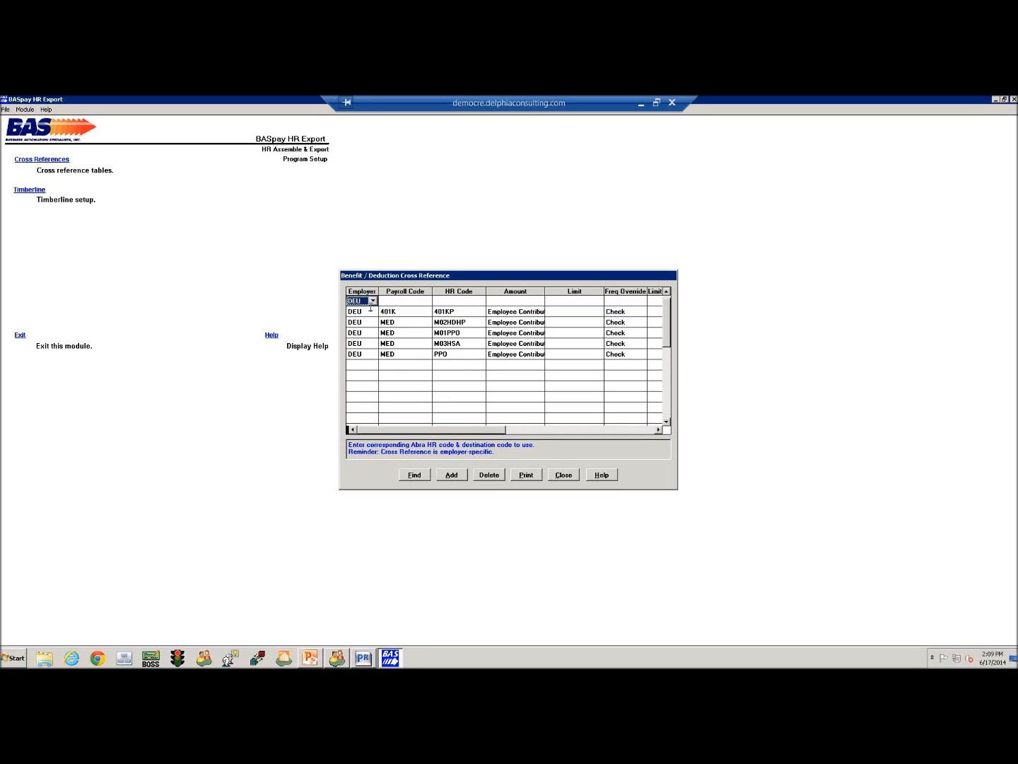
click(405, 299)
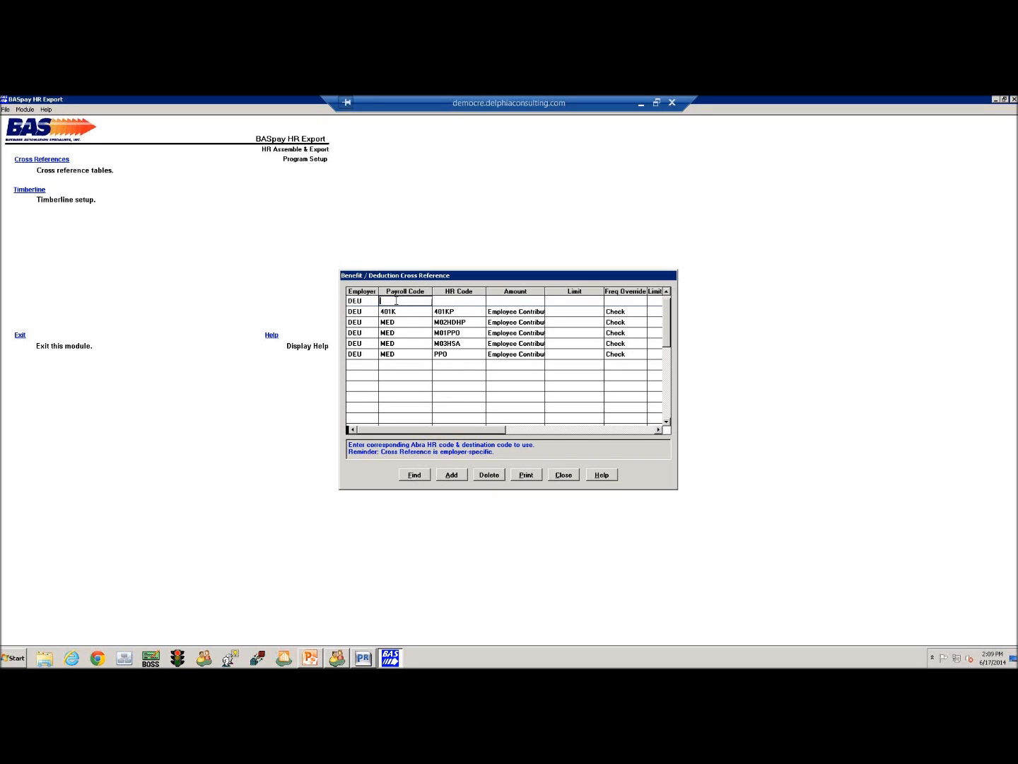
text(h)
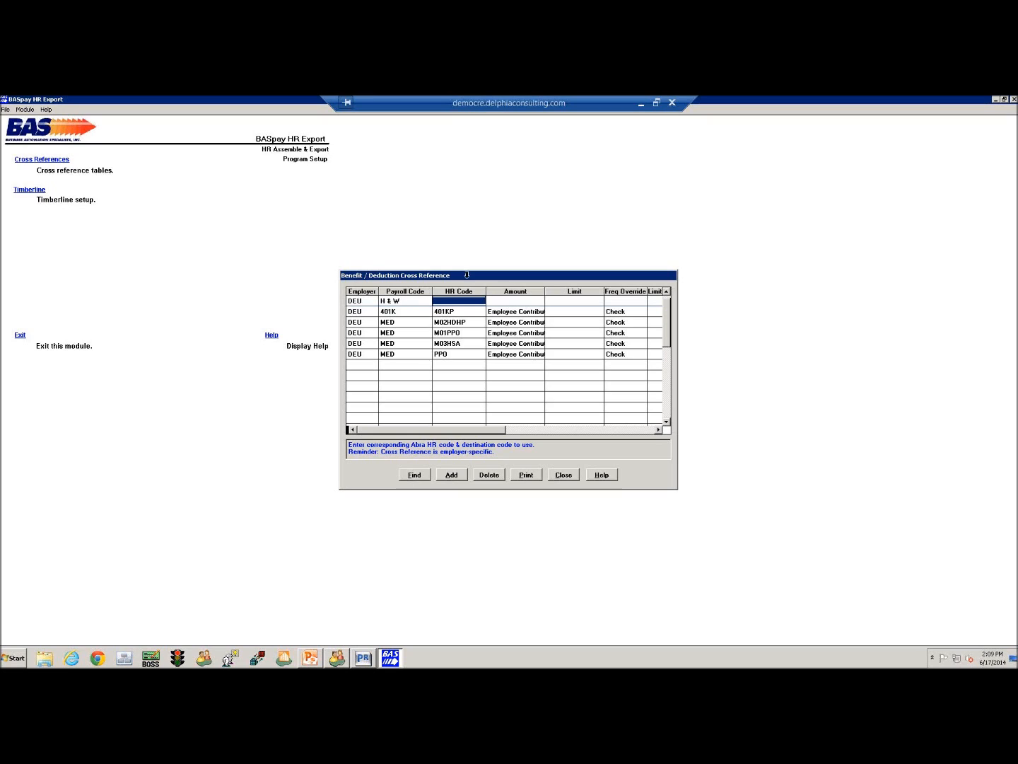
text(C01LIFE)
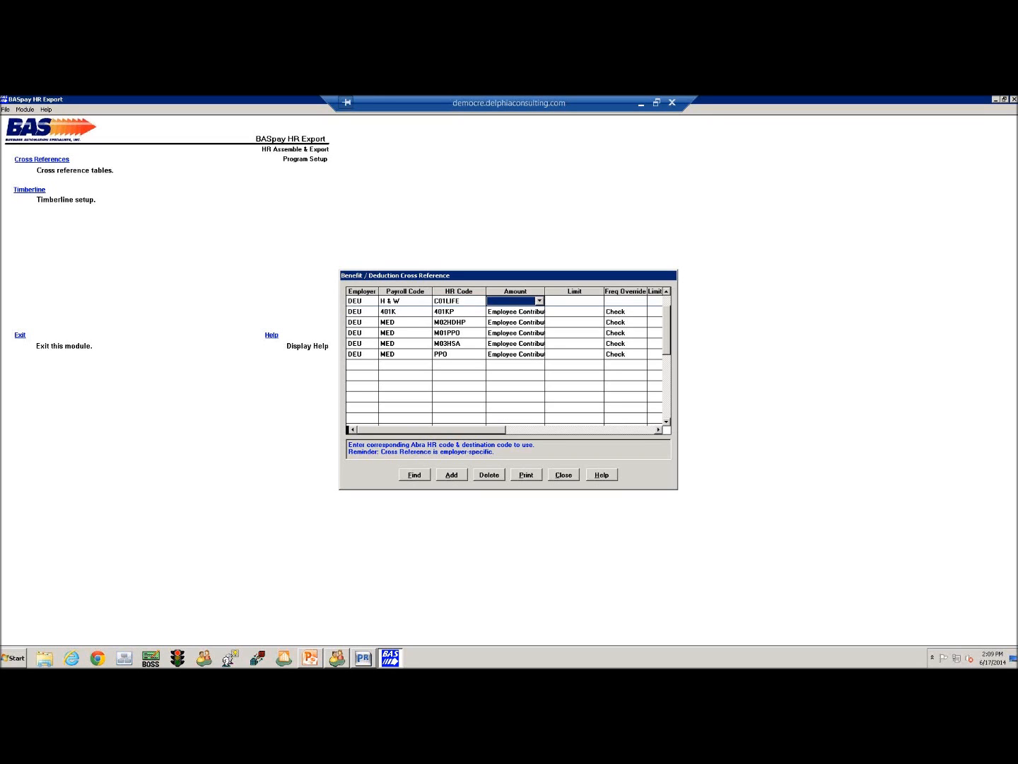
Set the H & W row to Employee Contribution with a Check frequency override, then close.
click(539, 300)
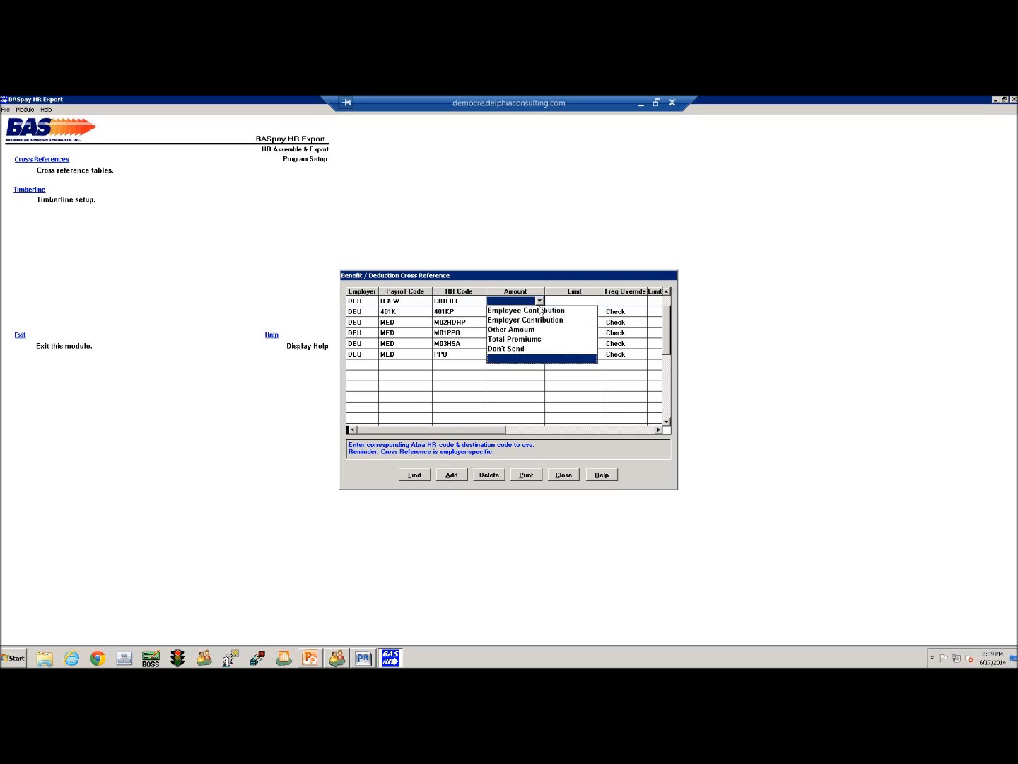
click(526, 311)
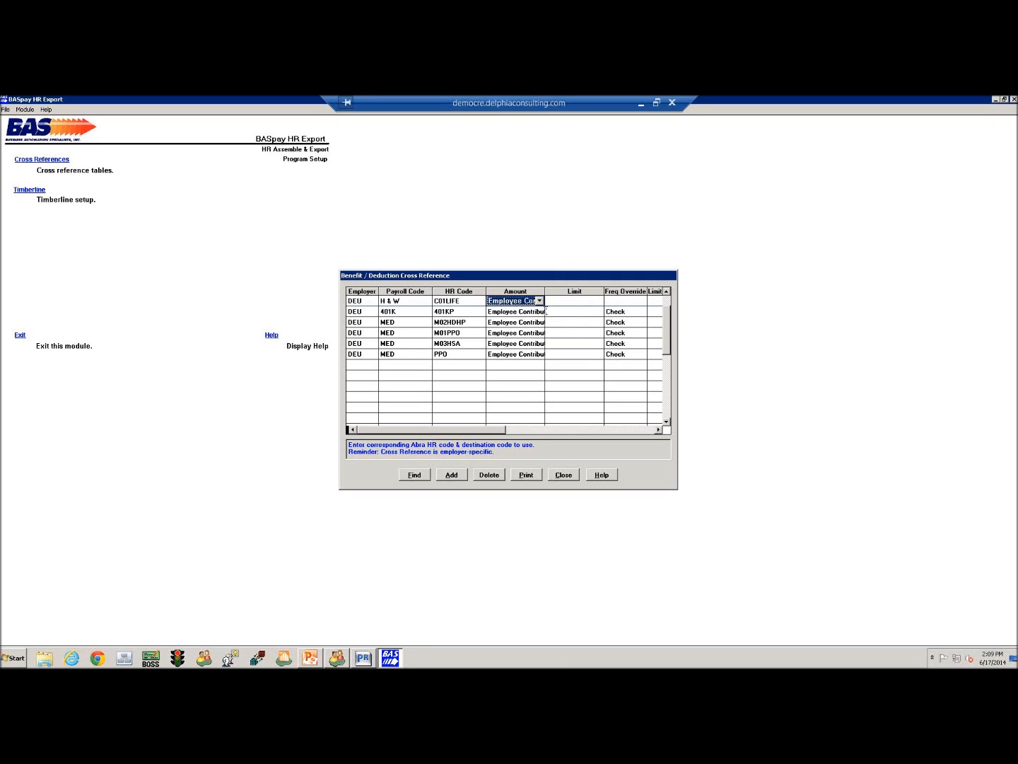
click(642, 300)
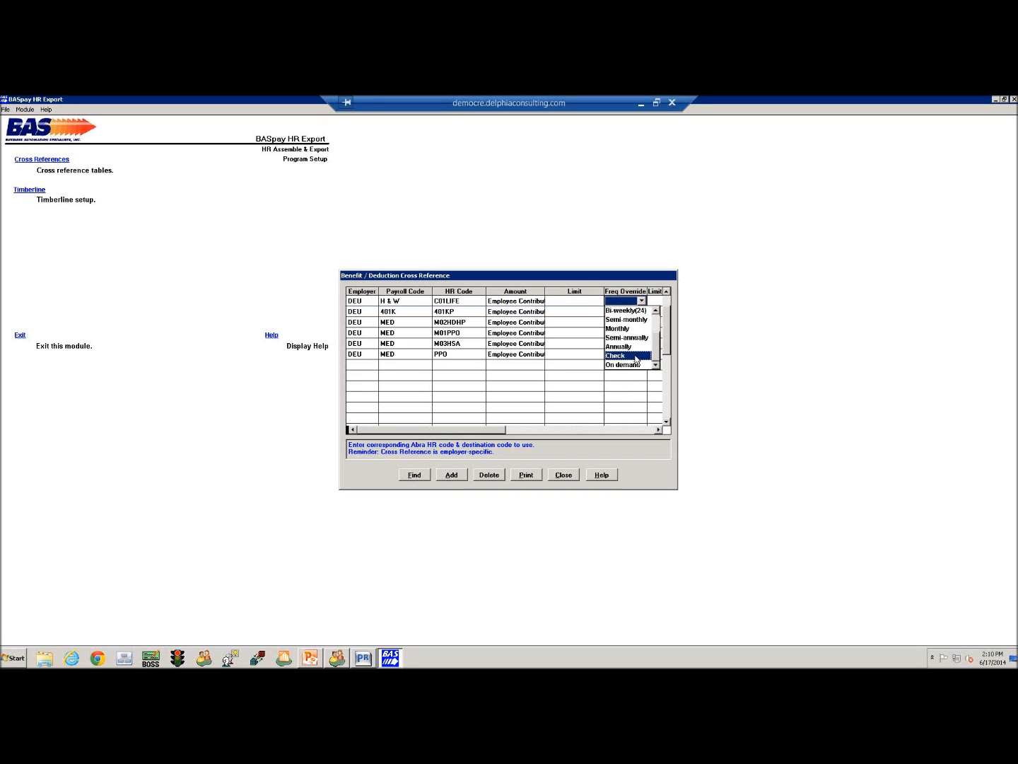
click(614, 355)
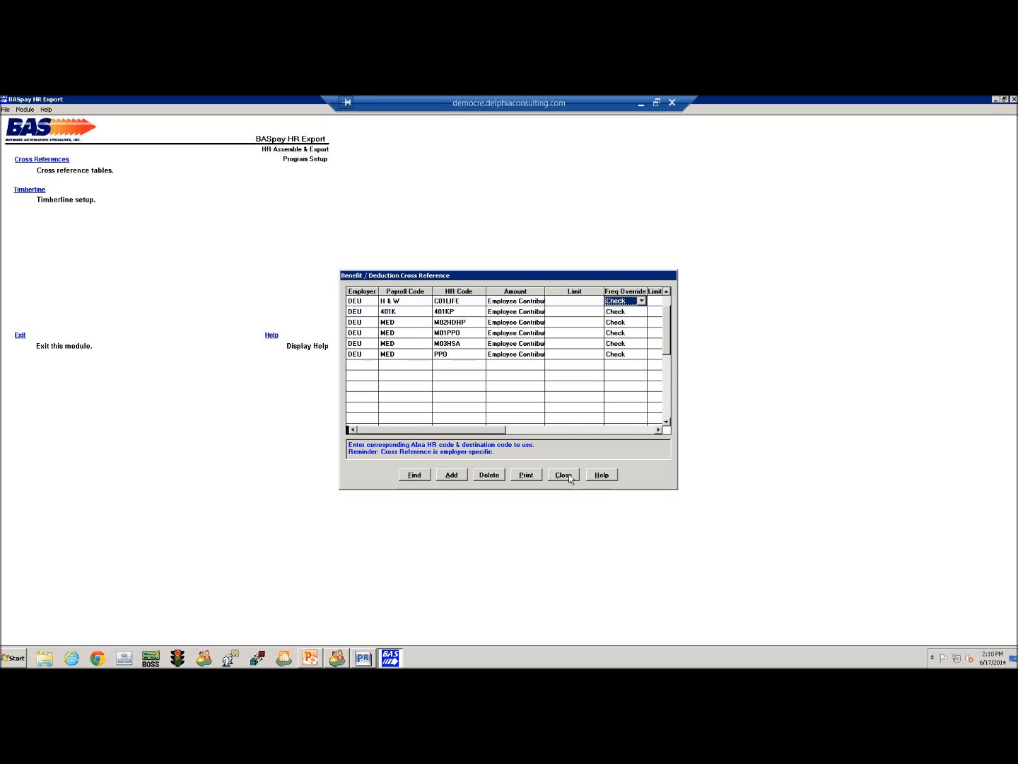
click(564, 474)
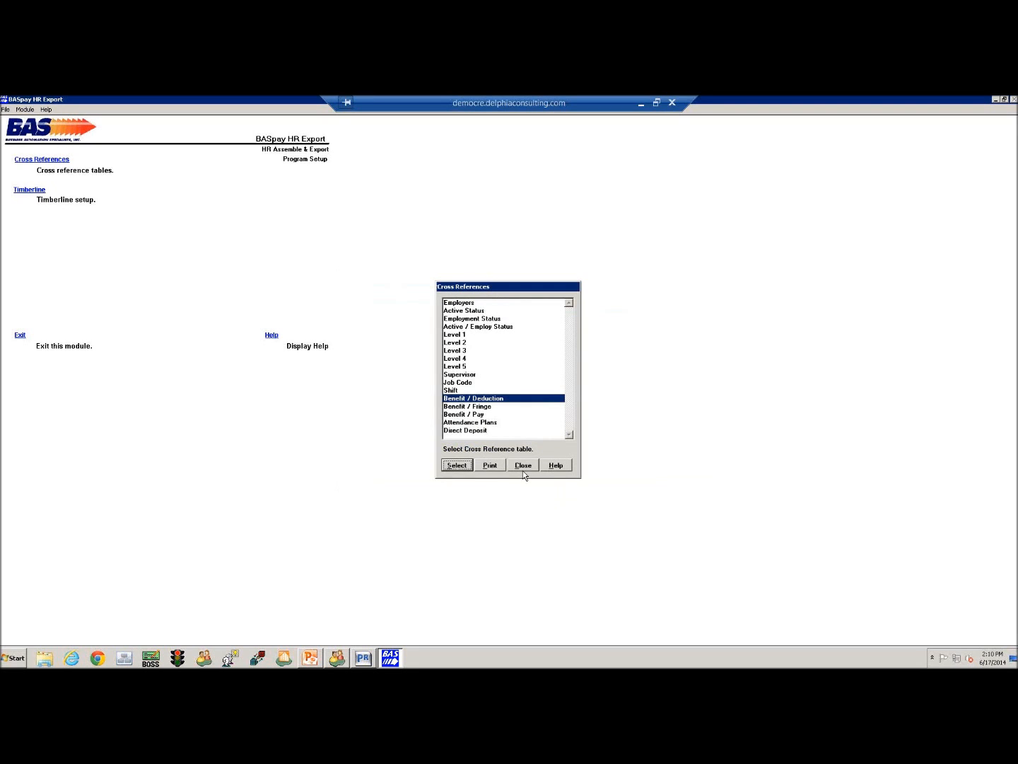
Close Cross References and assemble HR data for employees changed since 06/17/2014.
click(522, 464)
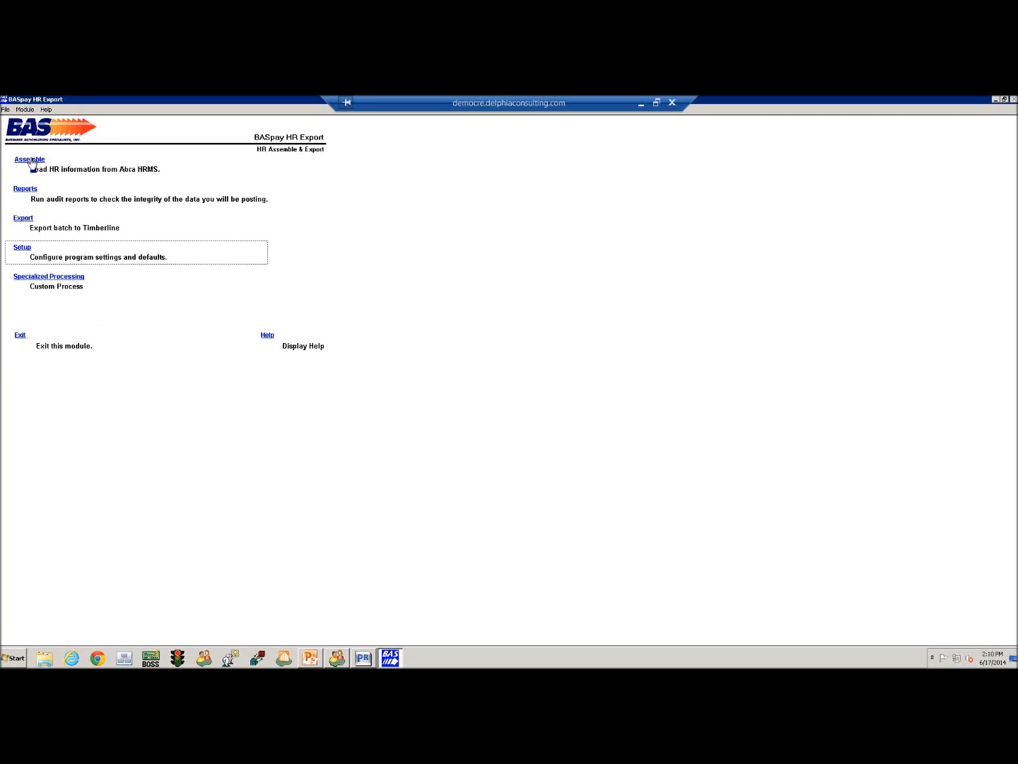
click(30, 159)
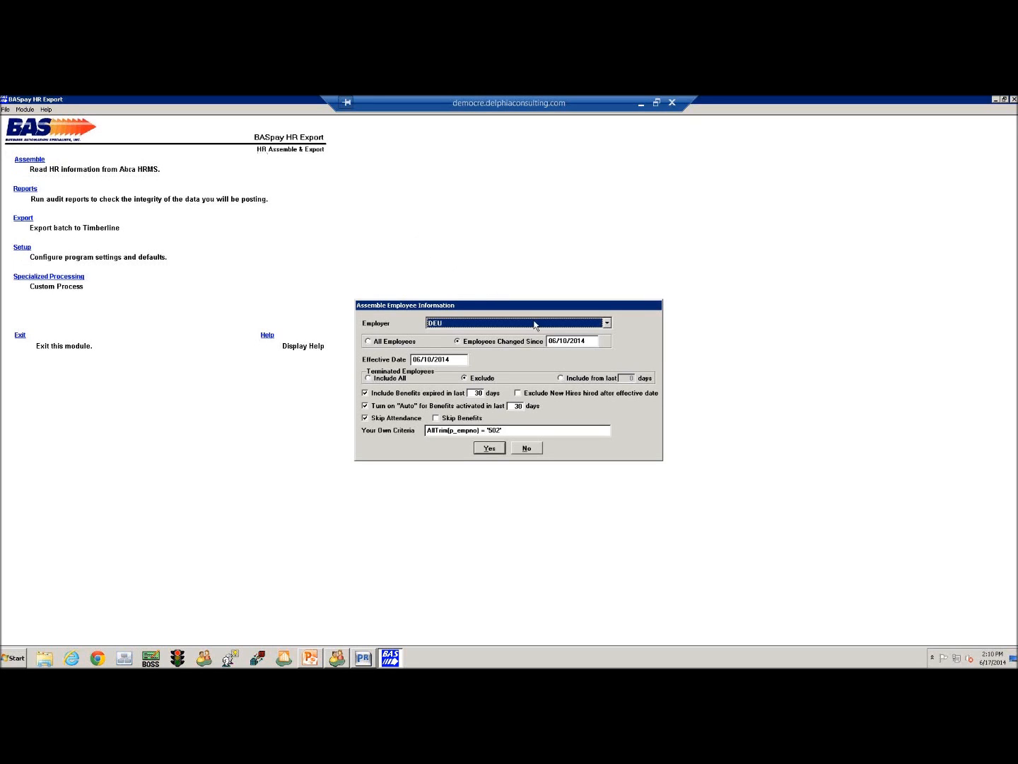
mouse_move(550, 373)
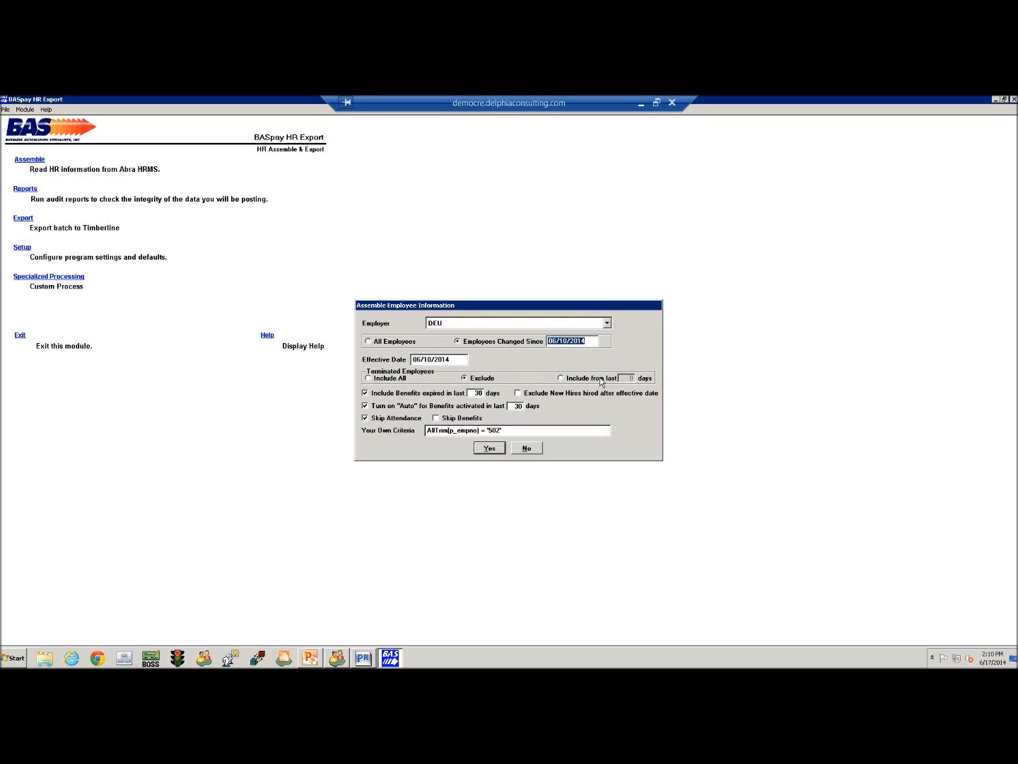
text(06/17/)
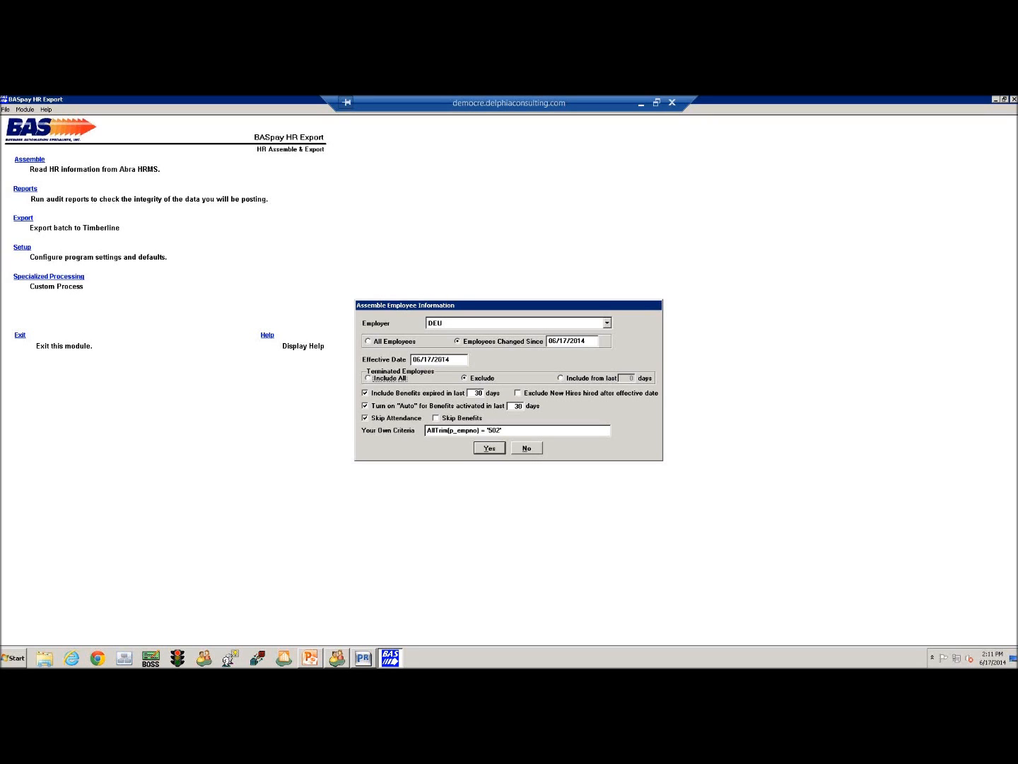
mouse_move(463, 366)
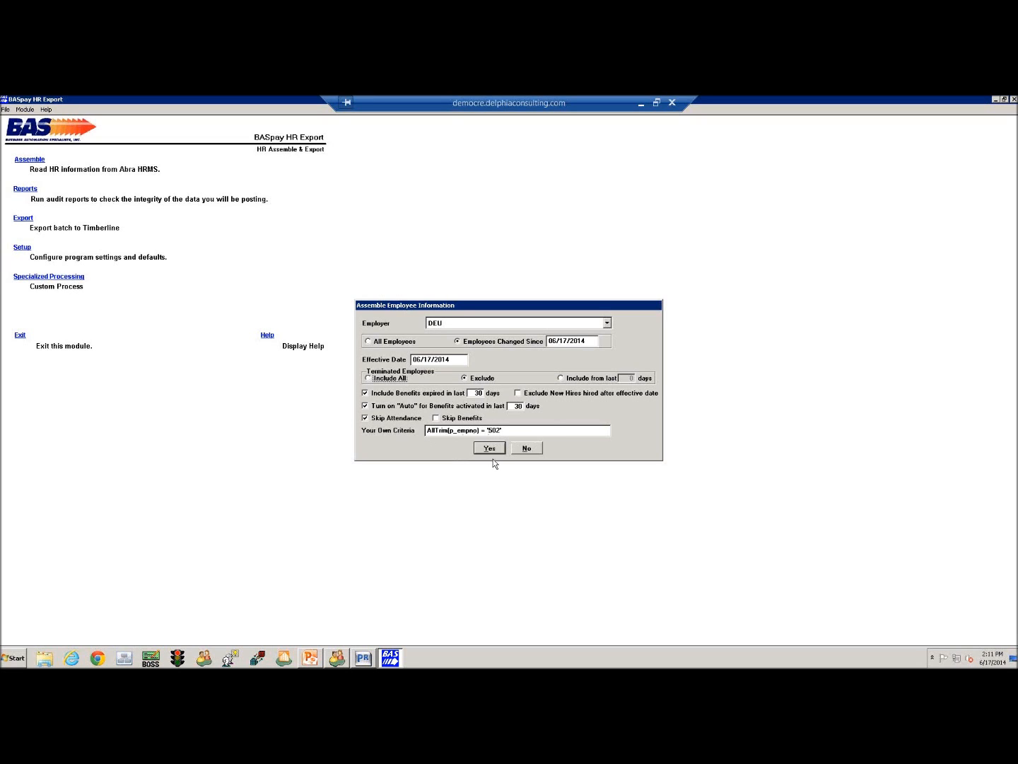
click(488, 447)
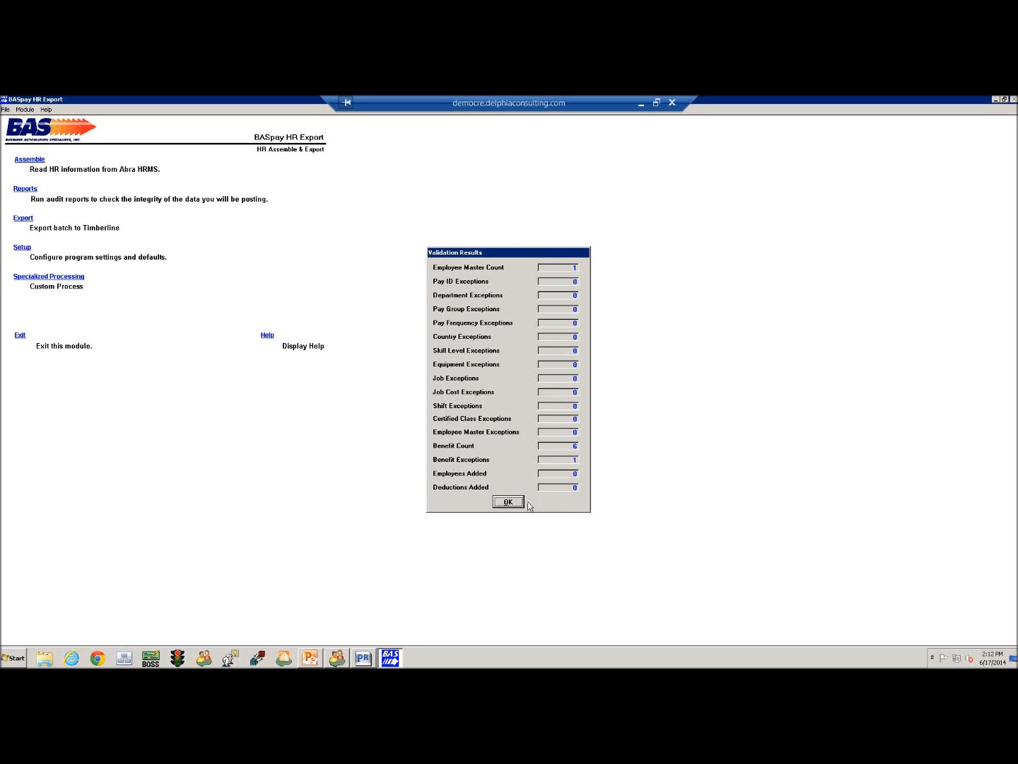
Dismiss the validation results and run the exception report, which shows no exceptions.
click(508, 501)
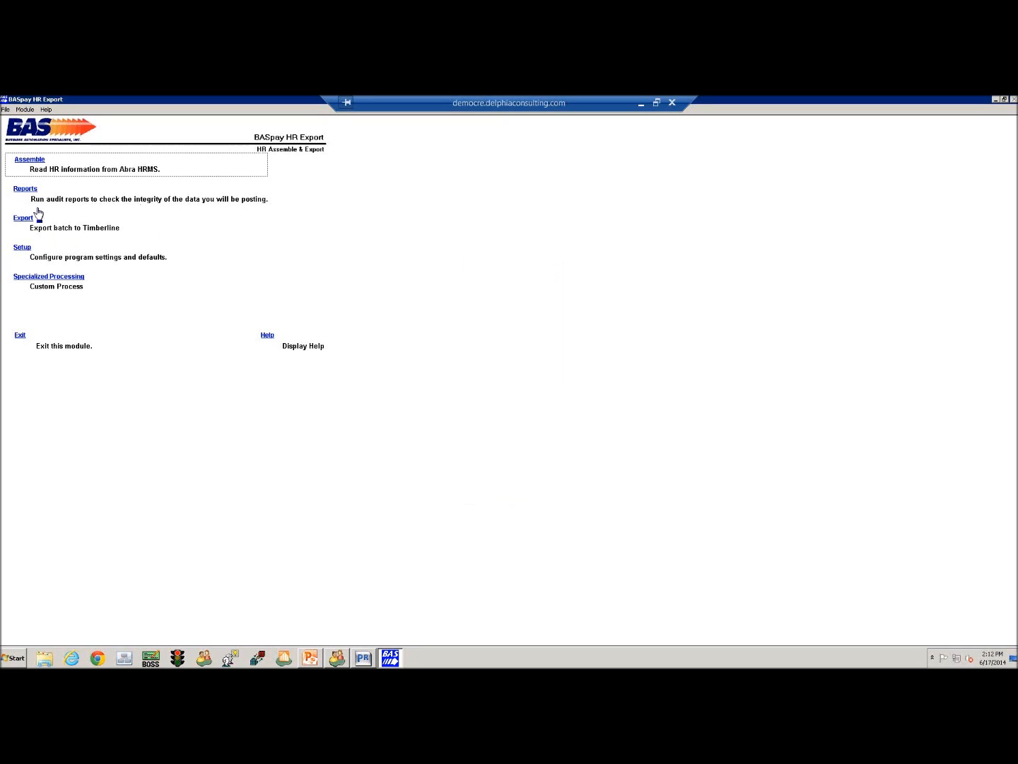
mouse_move(27, 194)
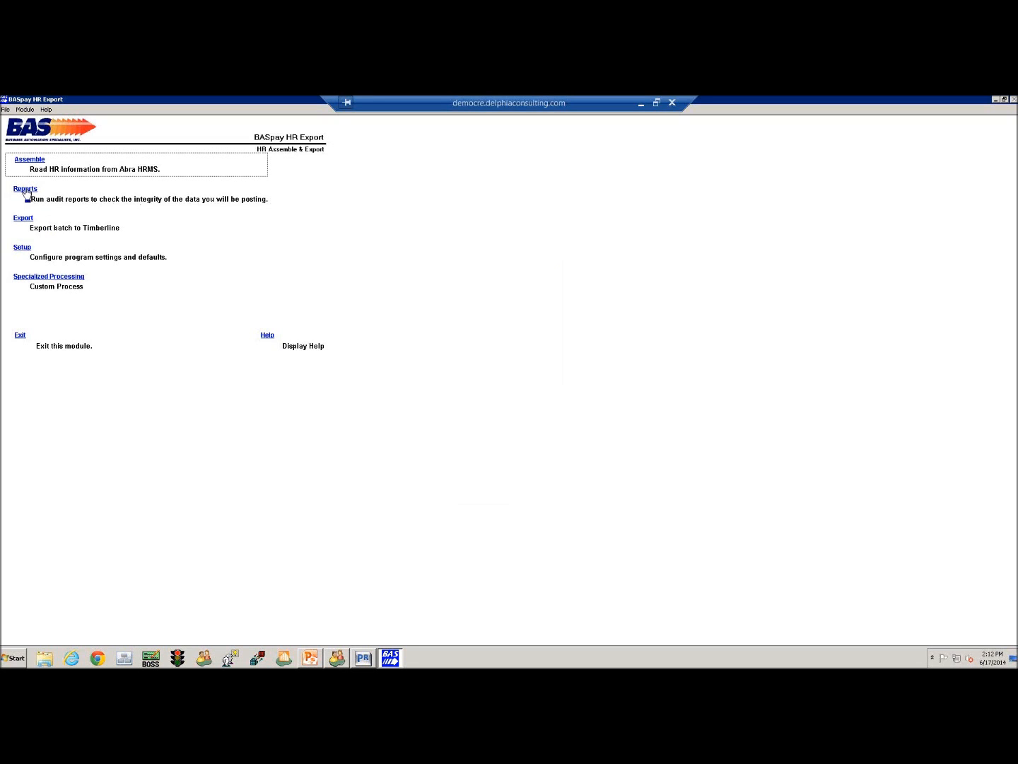
click(25, 189)
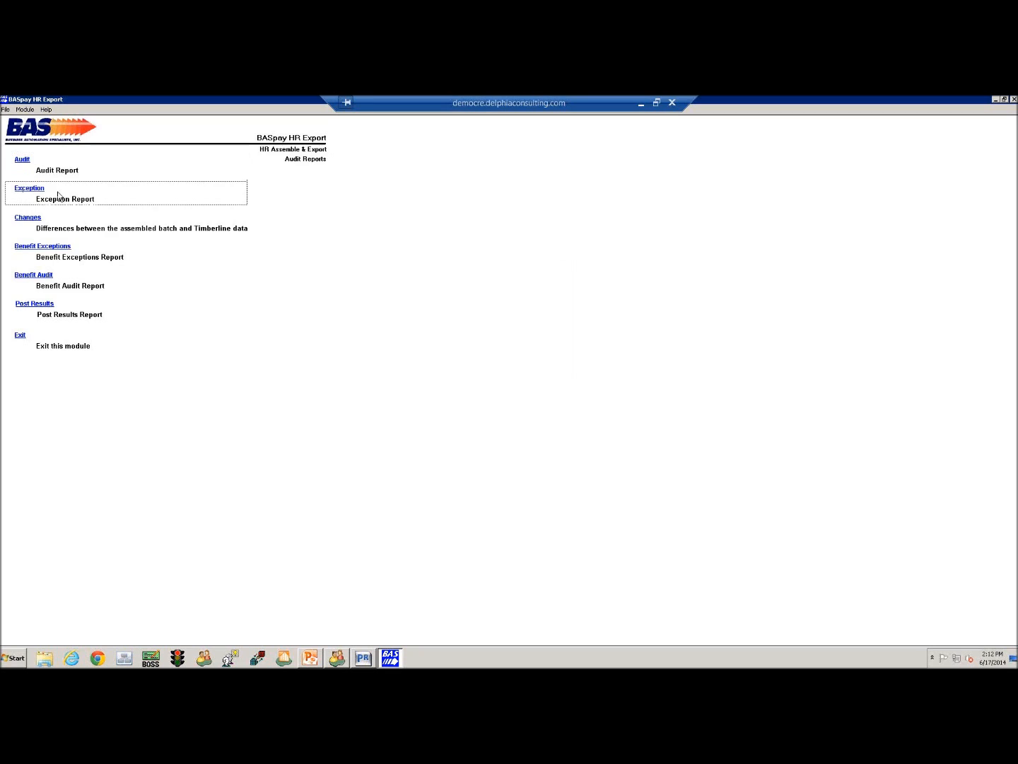
click(29, 188)
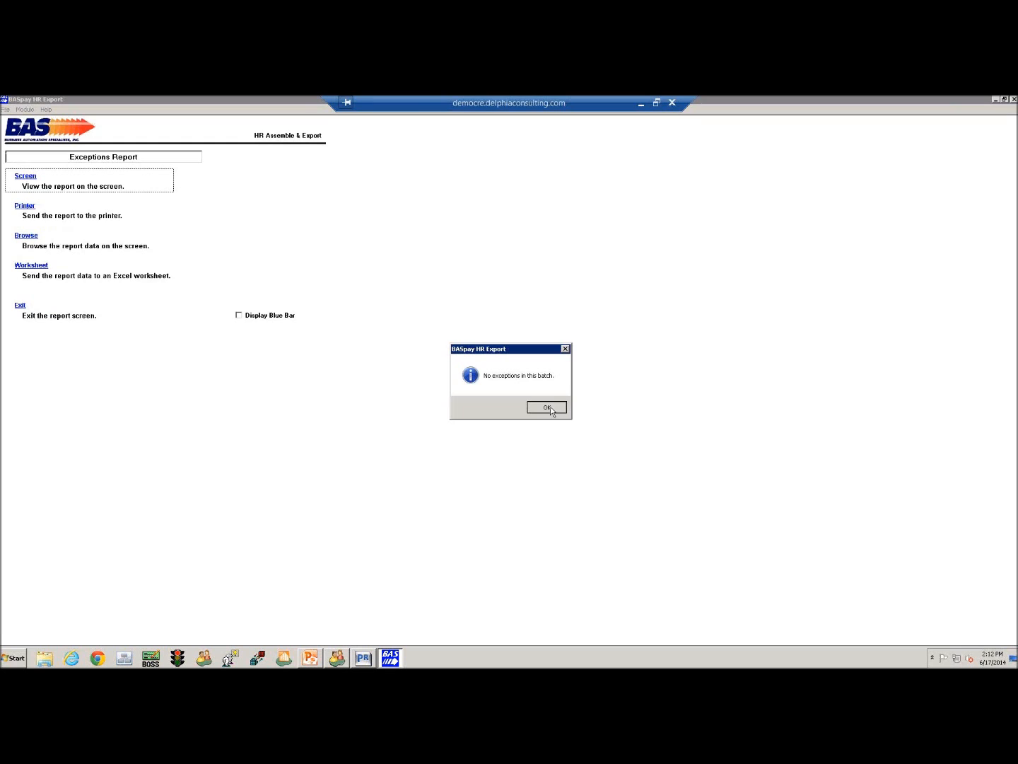
click(547, 407)
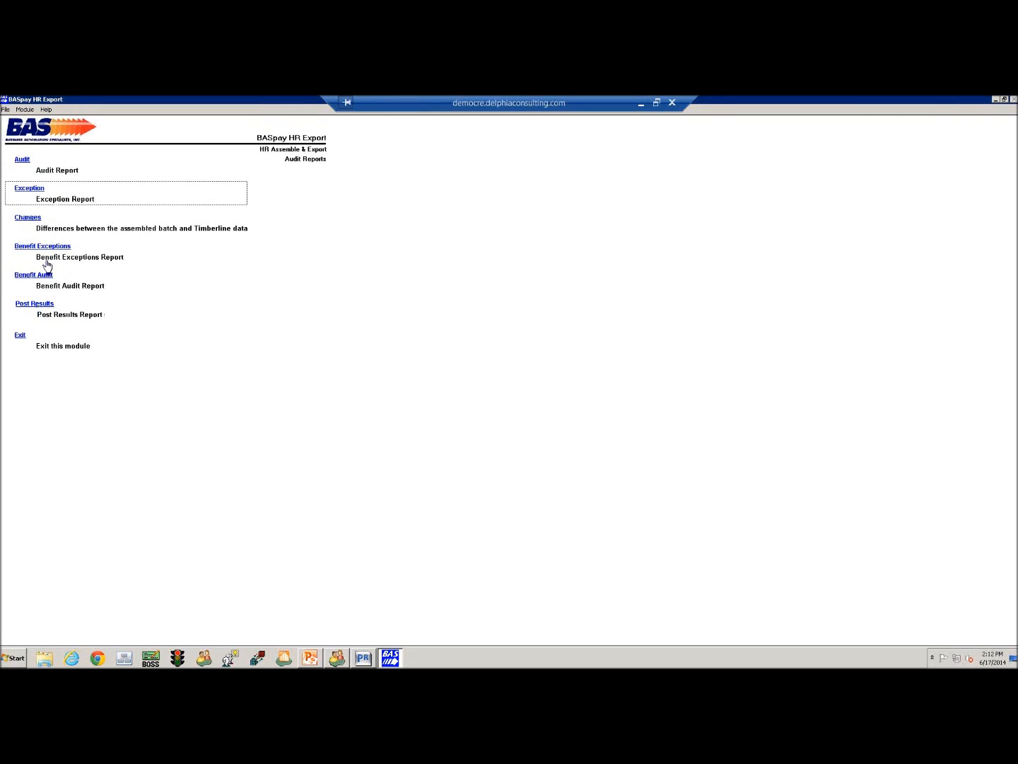
Preview the Benefit Exceptions Report on screen, flagging C01LIFE as not found in payroll.
click(42, 246)
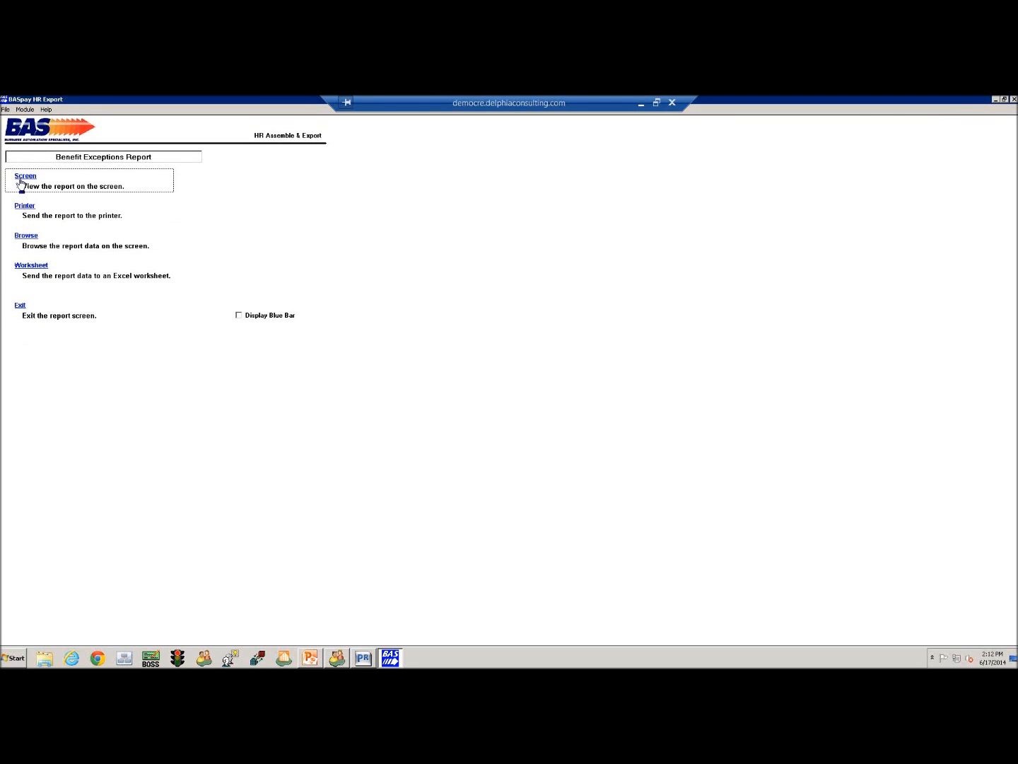
click(24, 175)
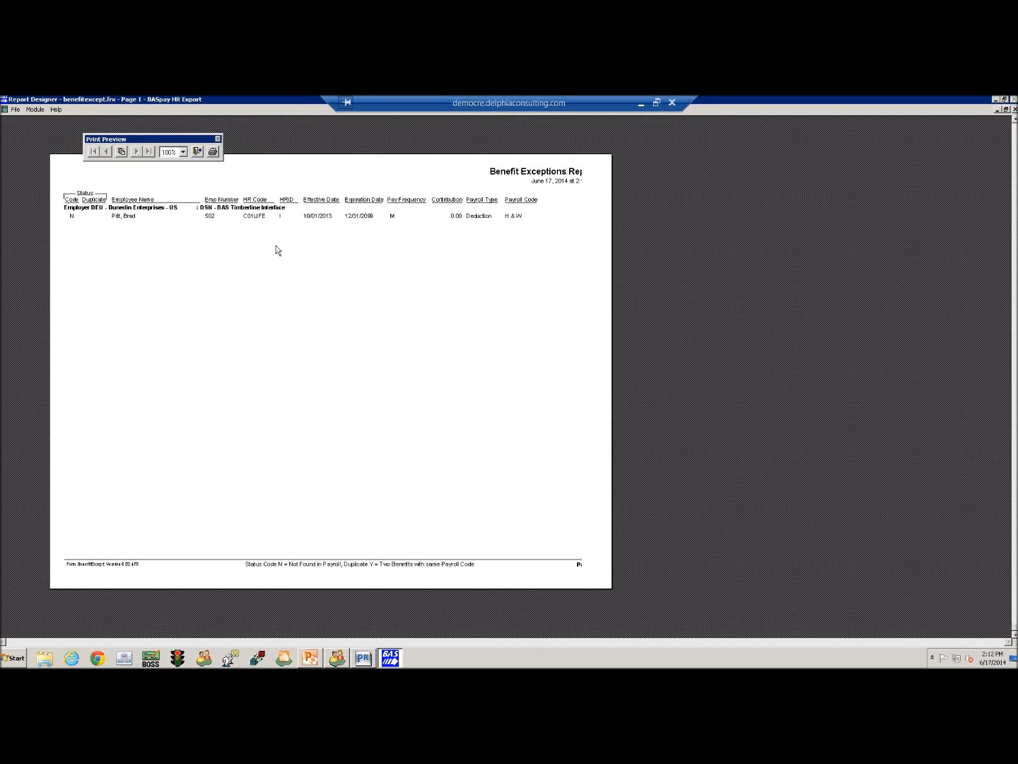
mouse_move(196, 247)
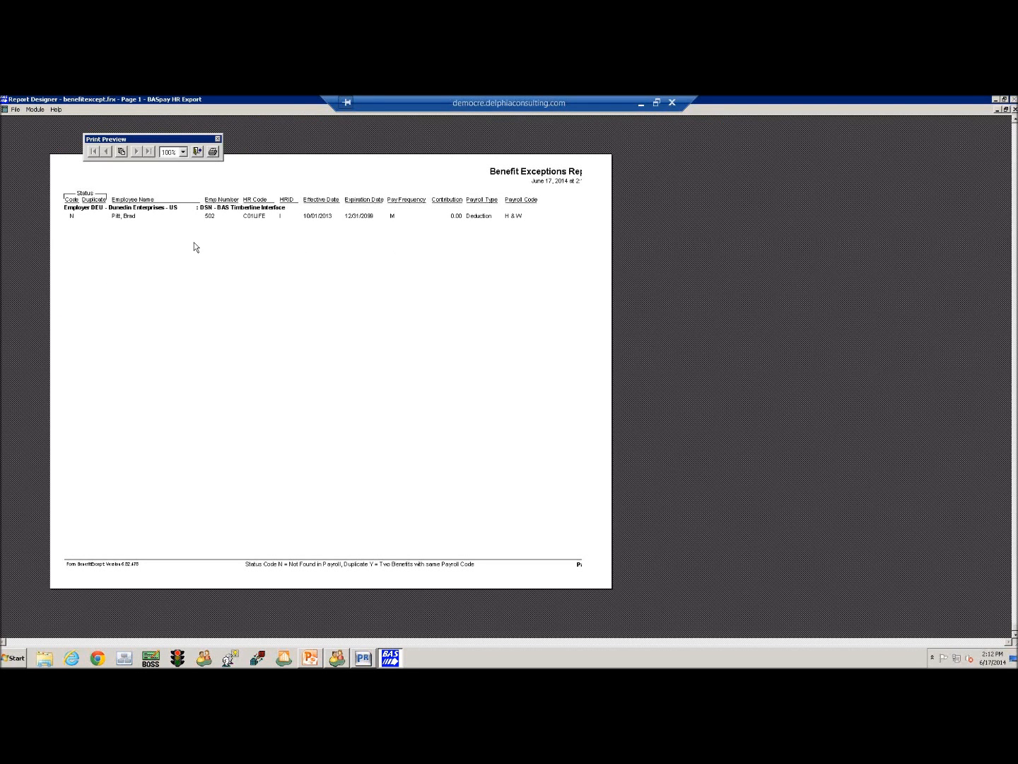
mouse_move(435, 233)
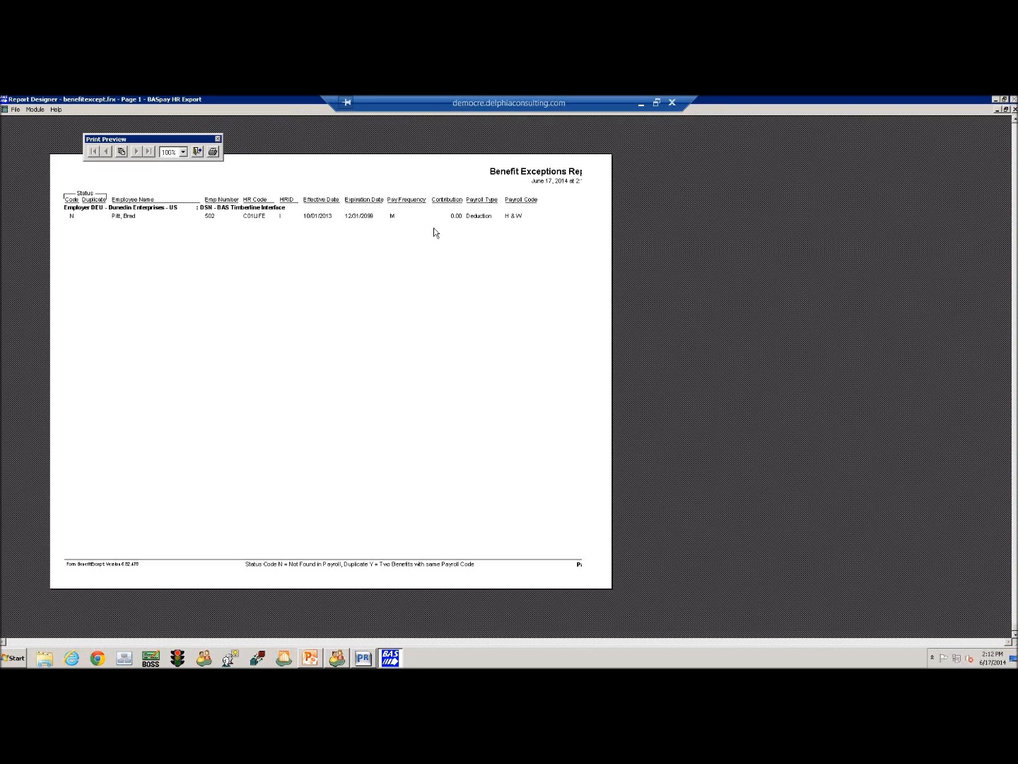
mouse_move(401, 262)
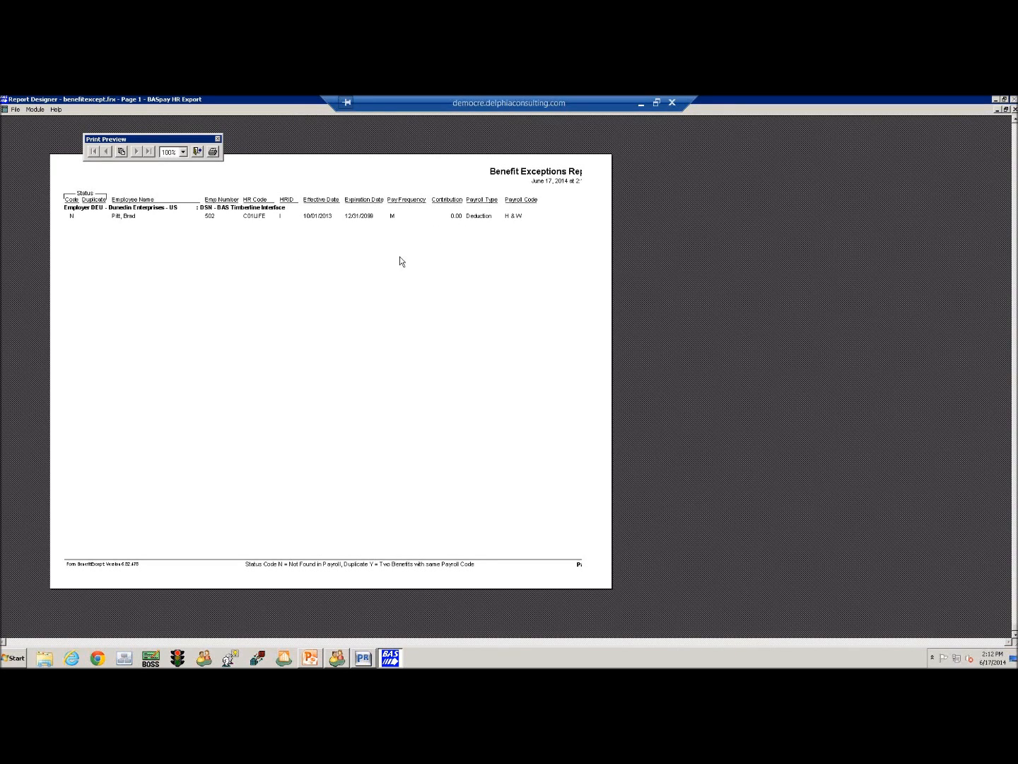
mouse_move(499, 246)
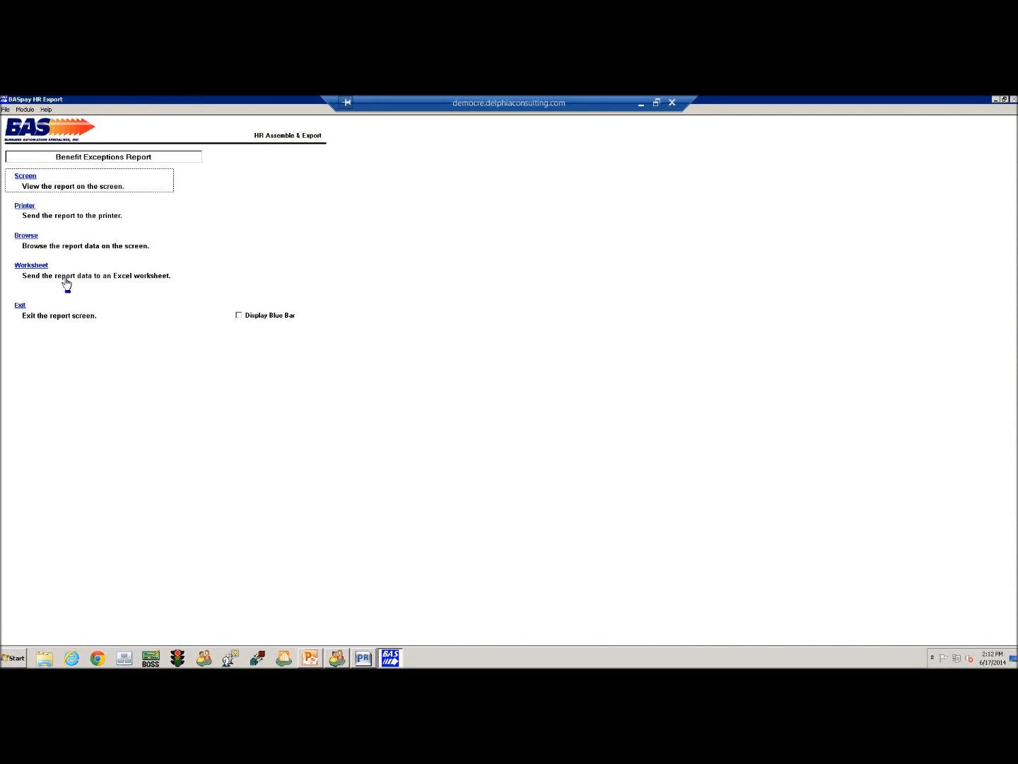
mouse_move(49, 308)
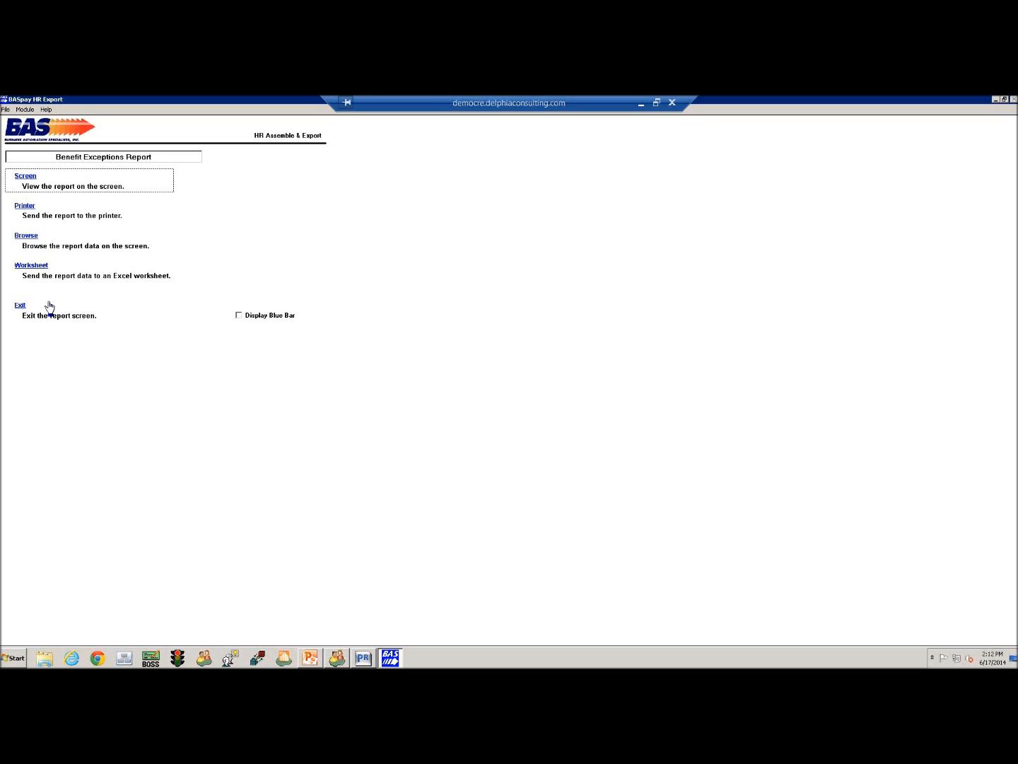
mouse_move(80, 305)
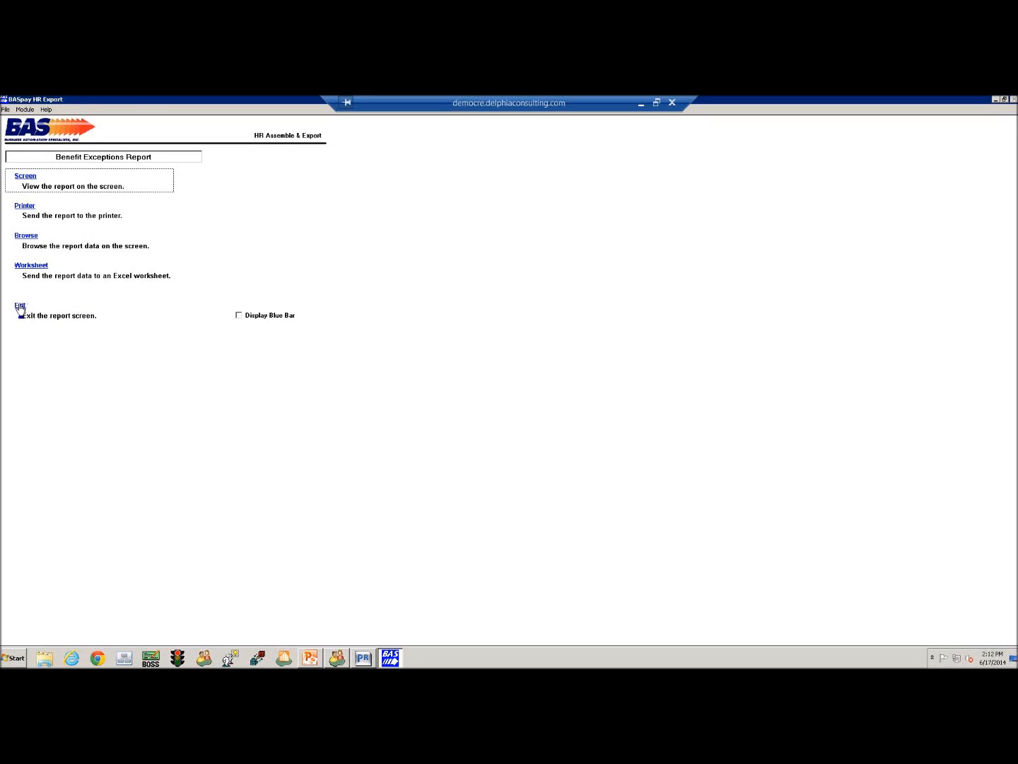
click(19, 306)
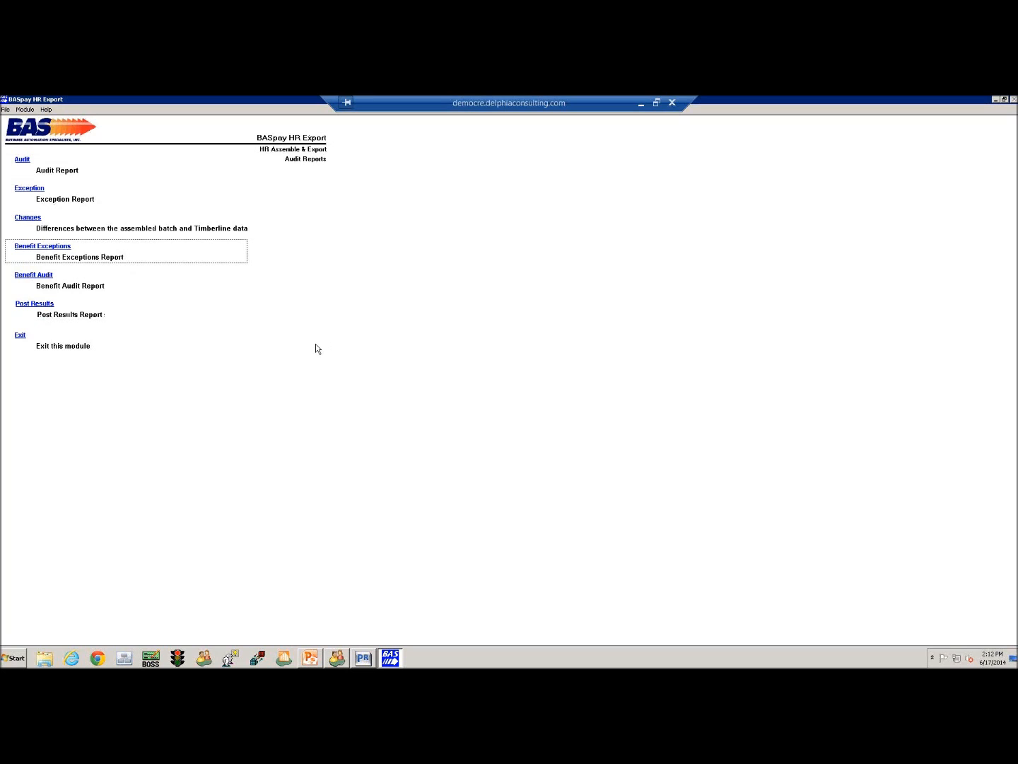
mouse_move(210, 368)
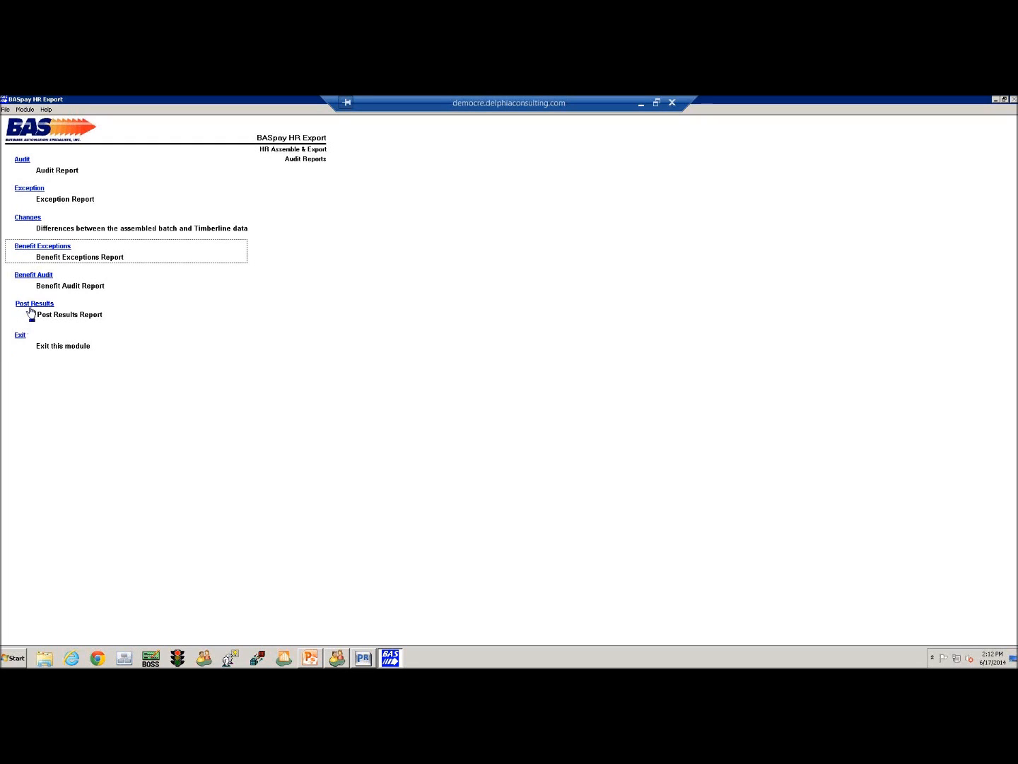
Exit the Post Results Report options to return to the export menu.
click(34, 303)
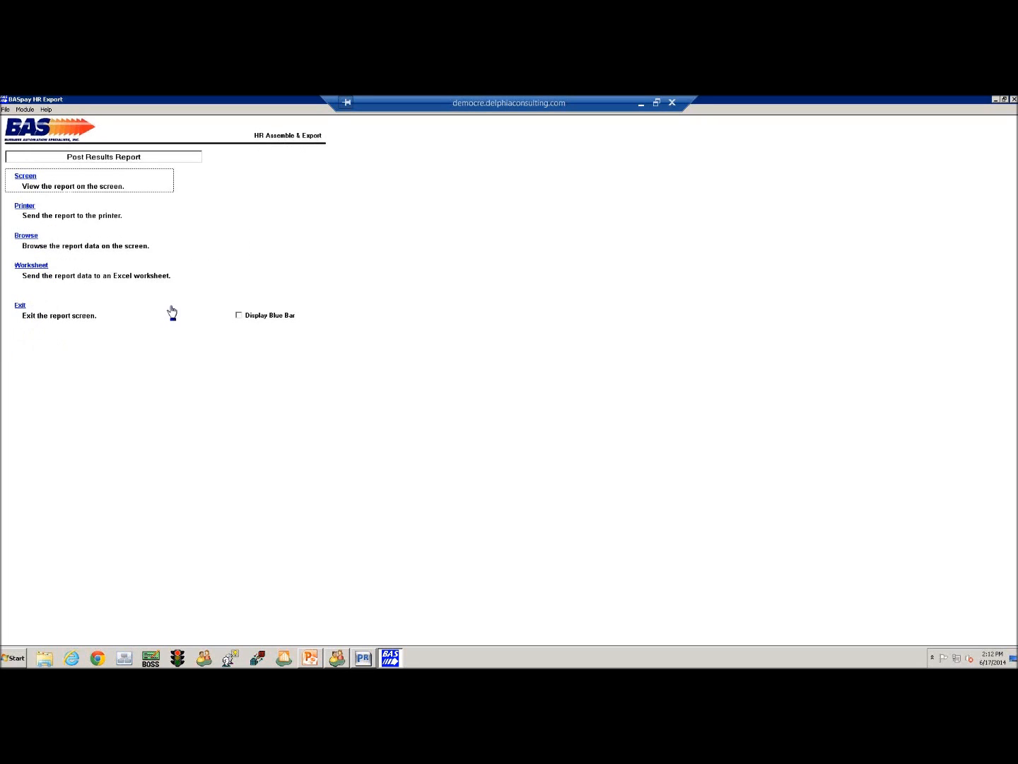
mouse_move(233, 319)
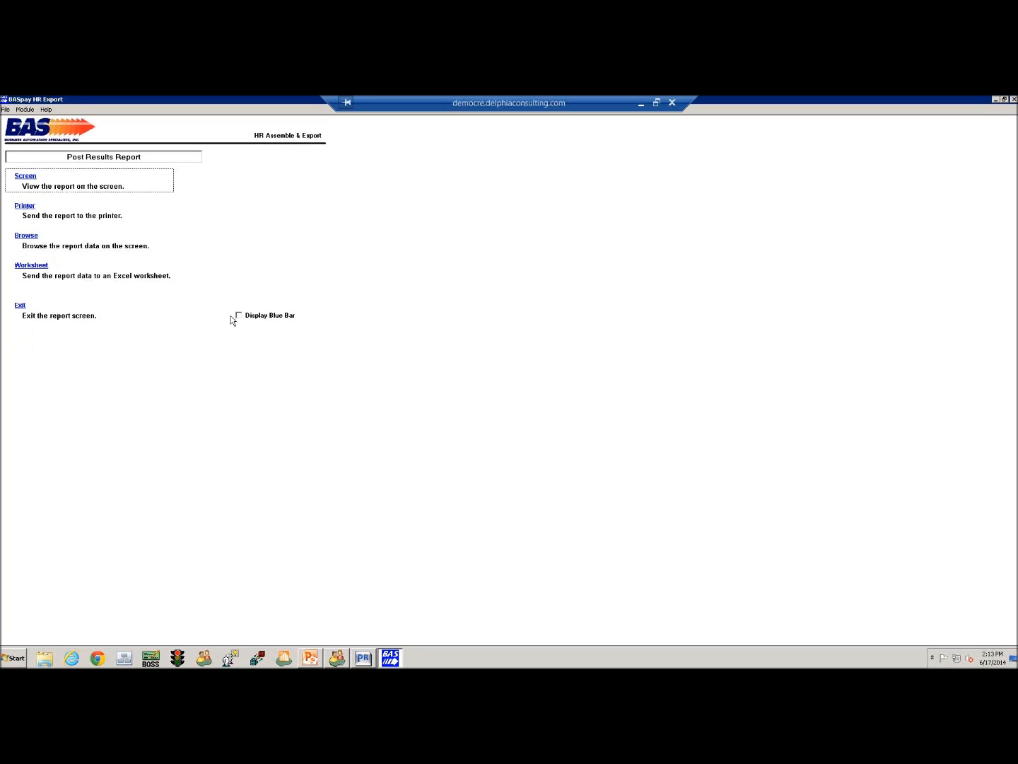
mouse_move(17, 311)
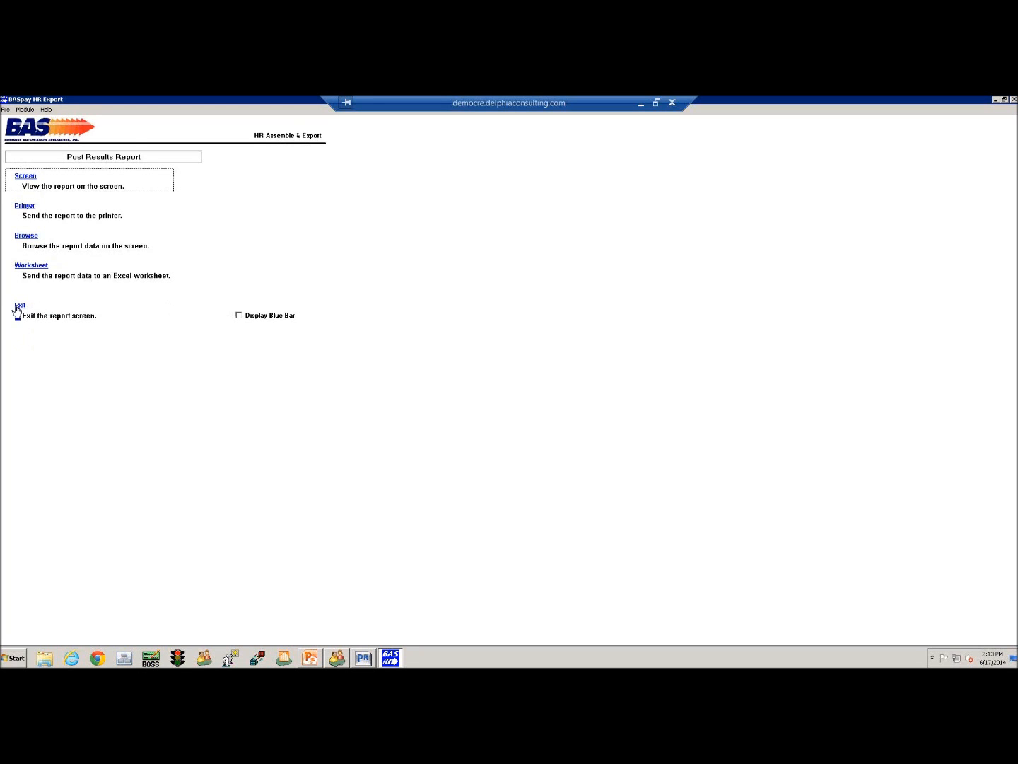
click(20, 305)
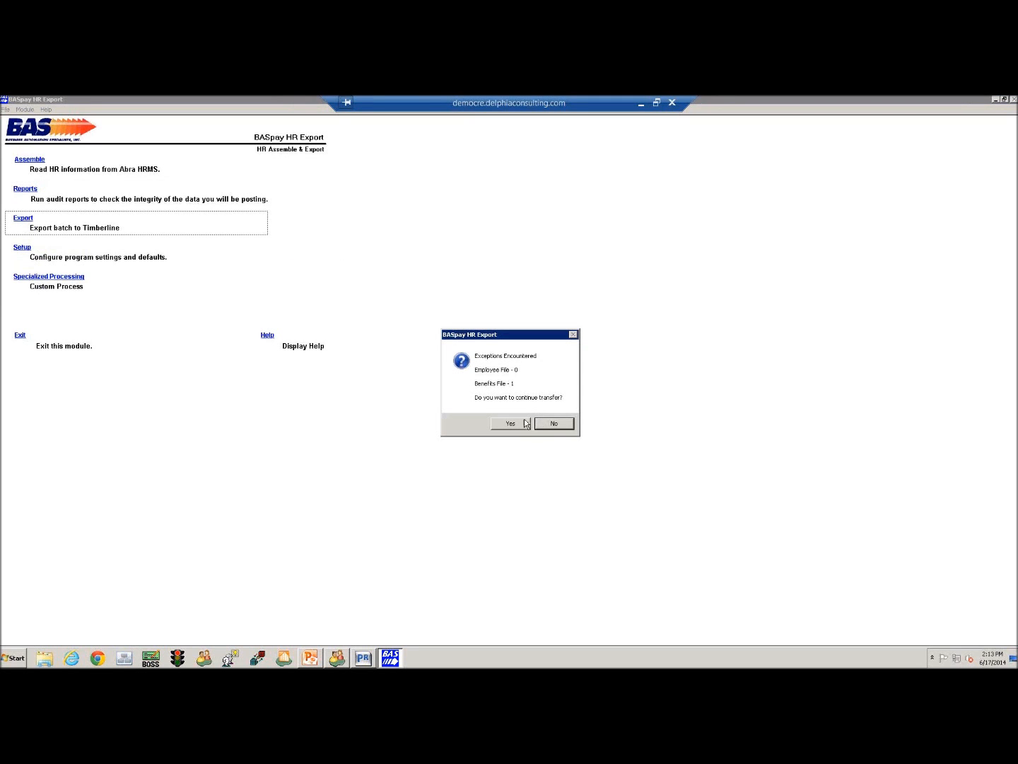
mouse_move(529, 381)
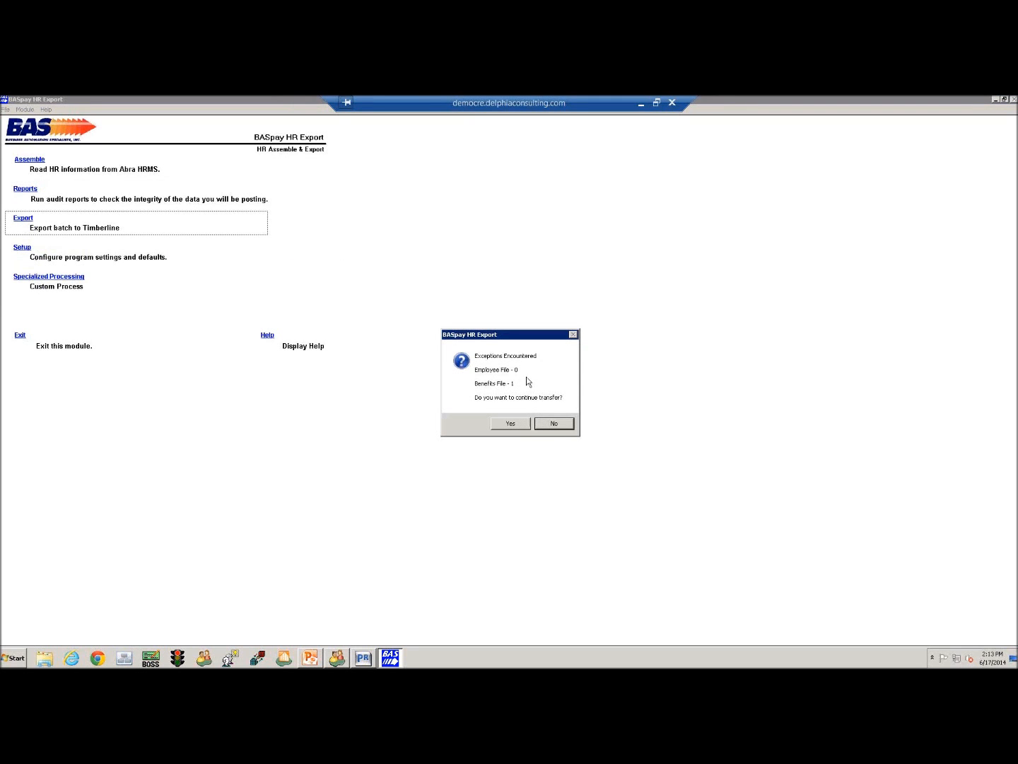
mouse_move(510, 388)
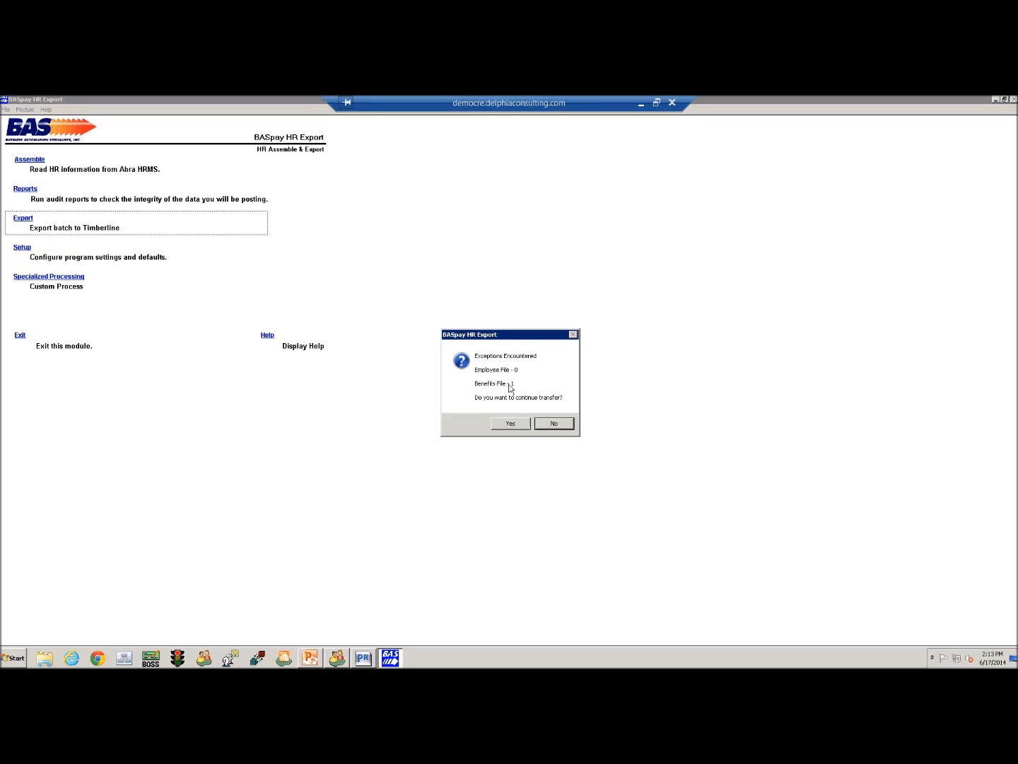
Accept the benefits file exception and post the output batch to Timberline payroll.
click(509, 423)
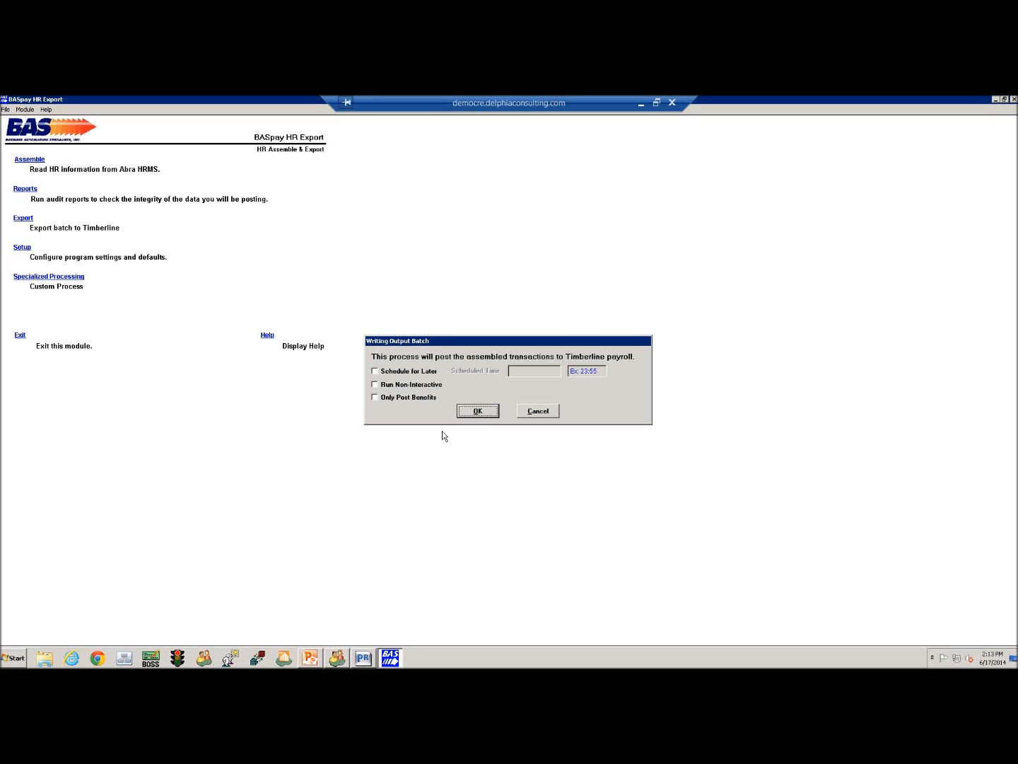
mouse_move(440, 438)
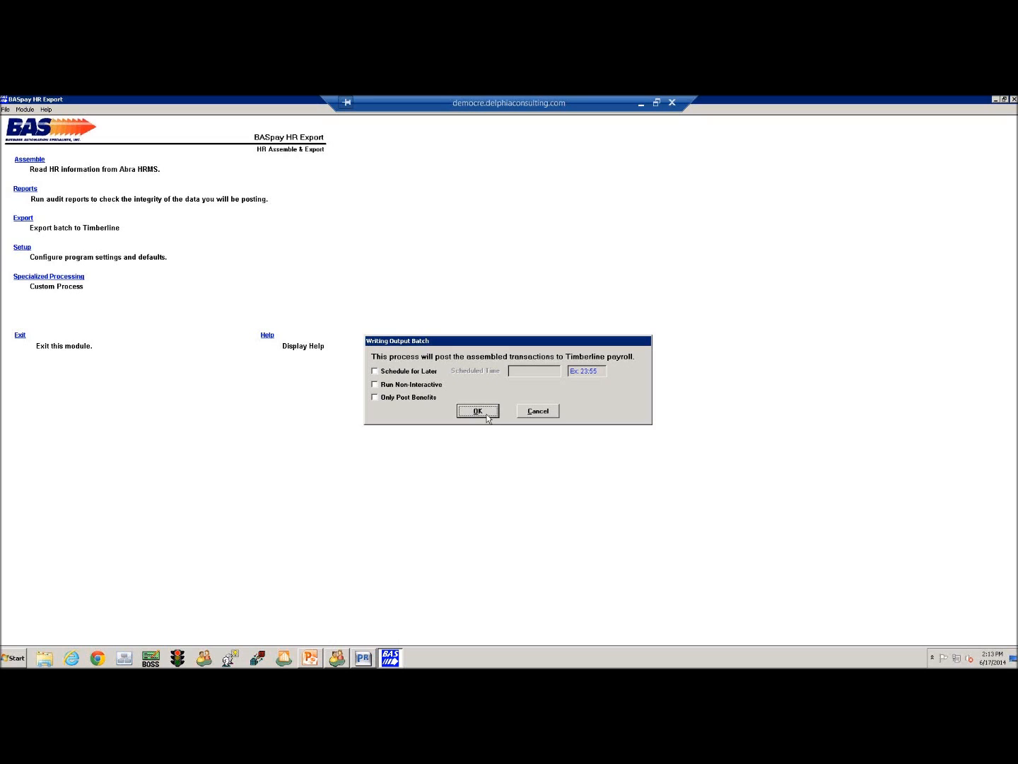
click(477, 411)
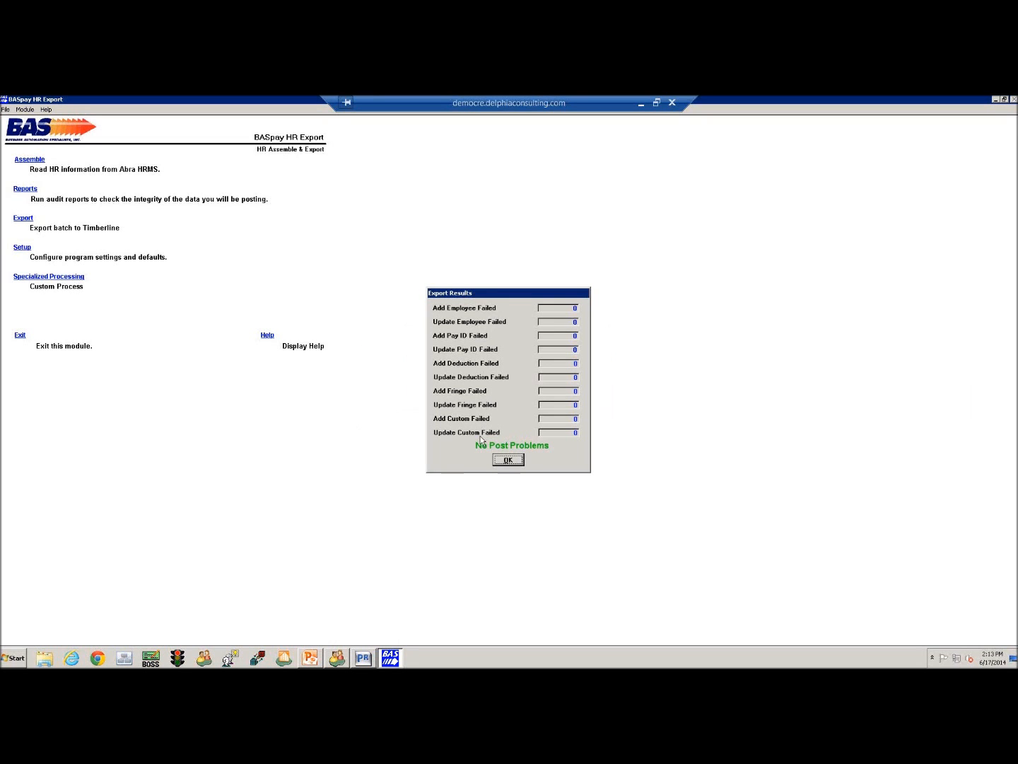
mouse_move(514, 397)
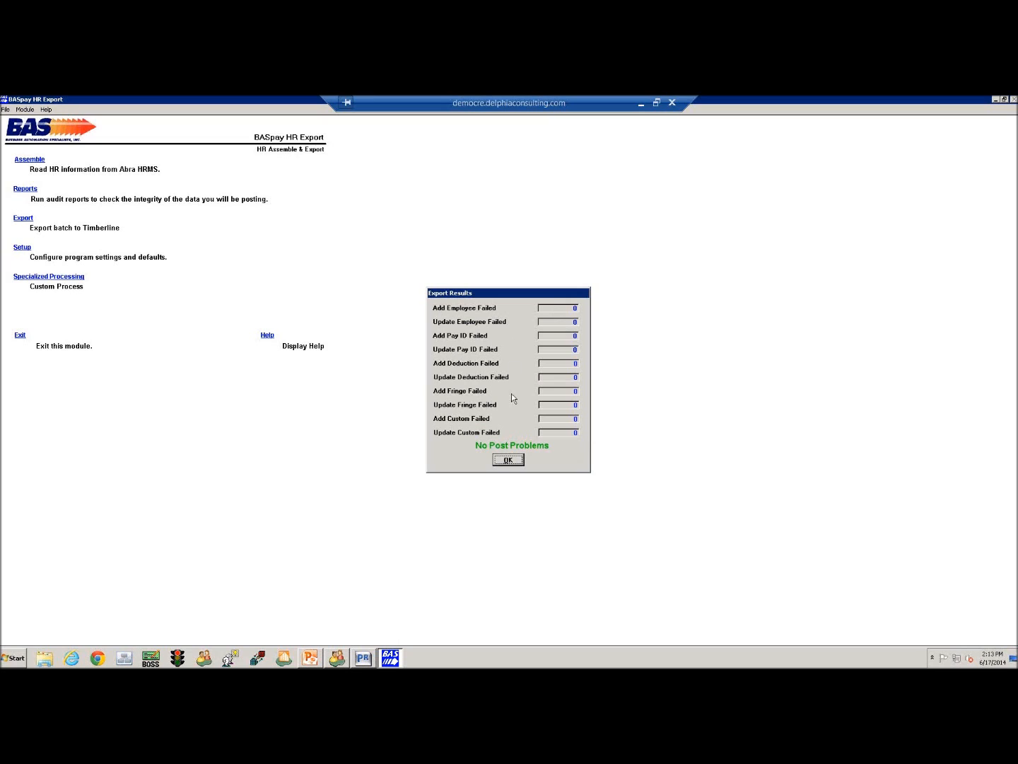
mouse_move(503, 434)
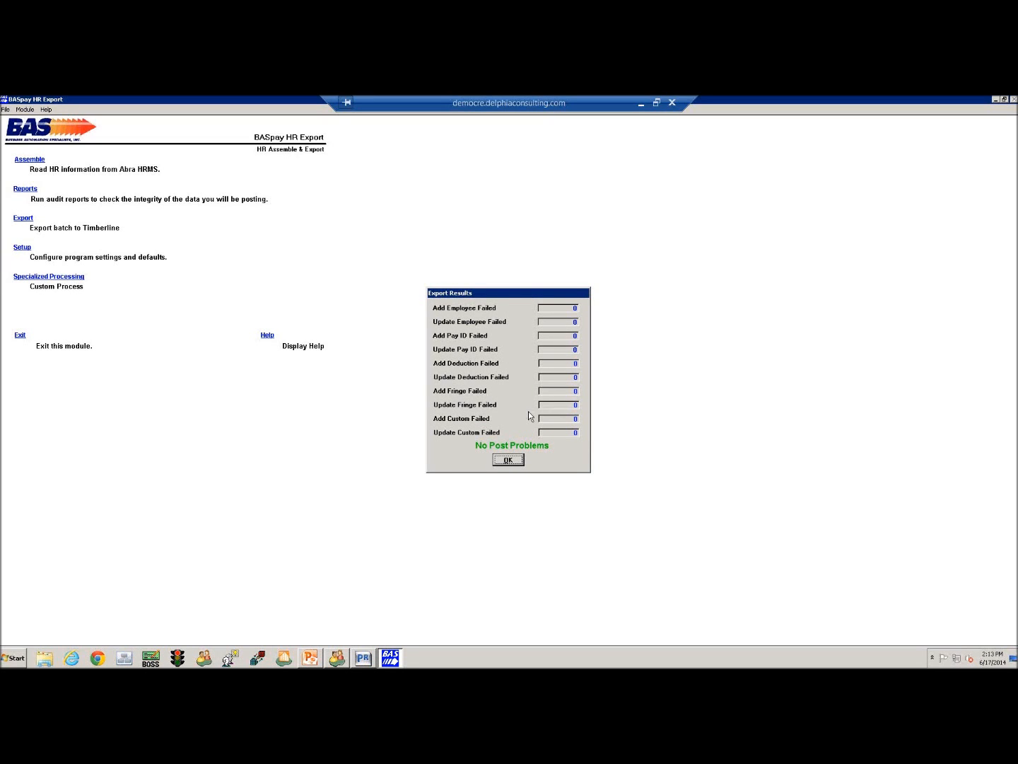
mouse_move(517, 404)
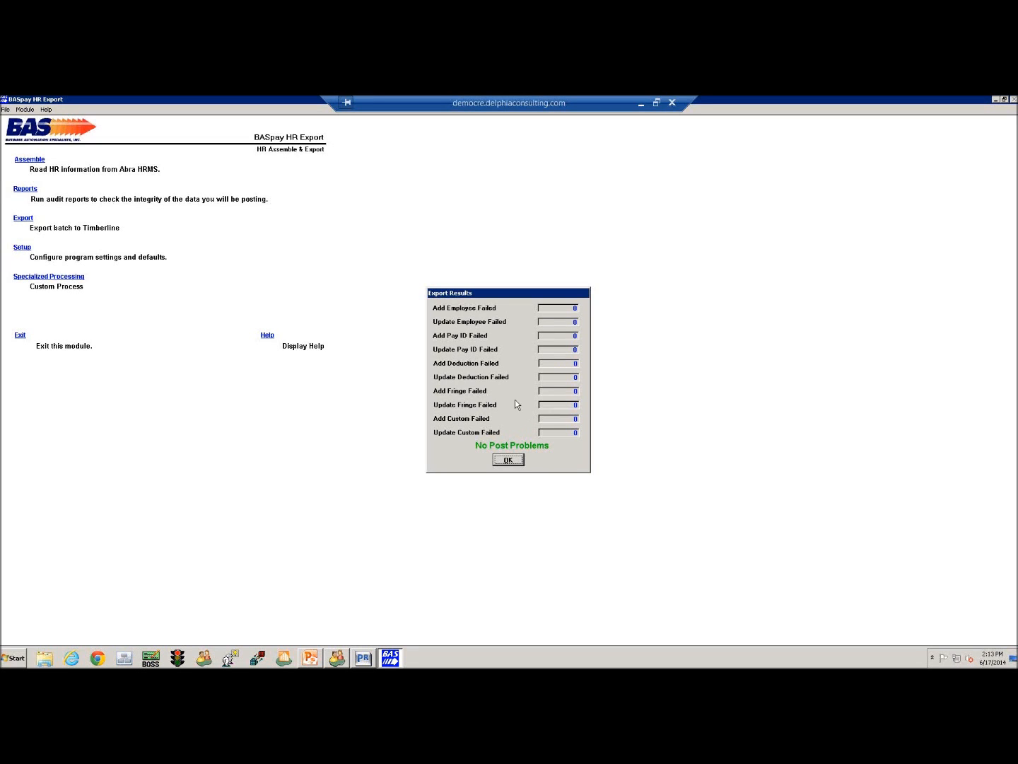
Dismiss the Export Results summary and exit the HR Assemble & Export module.
click(507, 459)
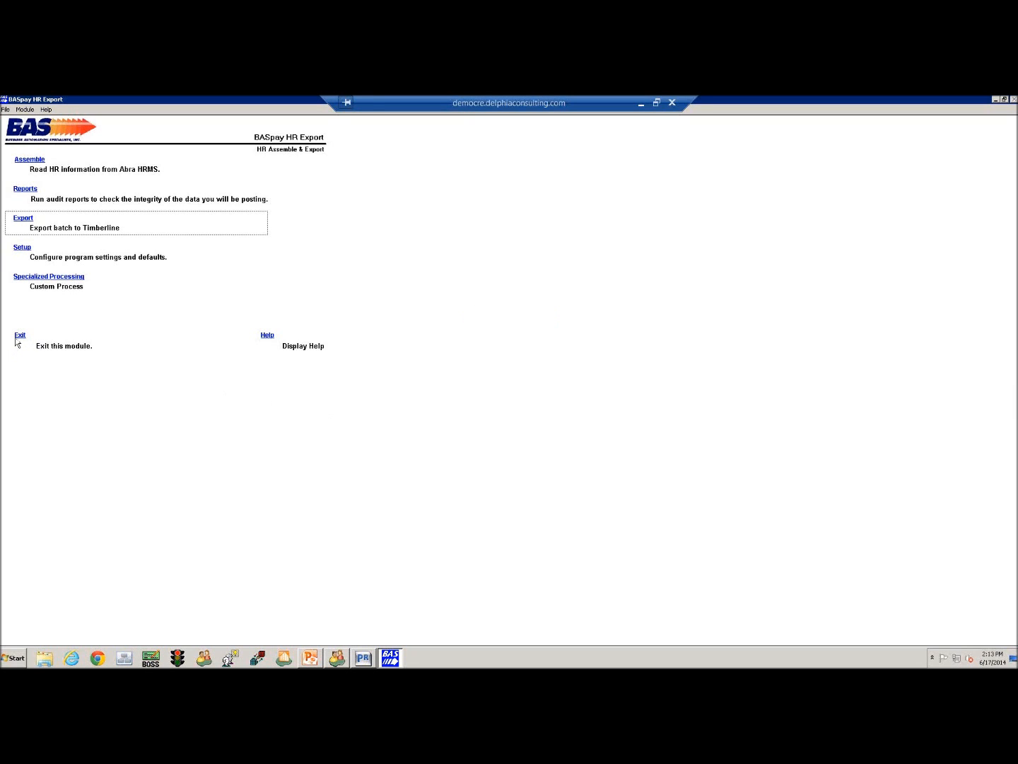
click(22, 217)
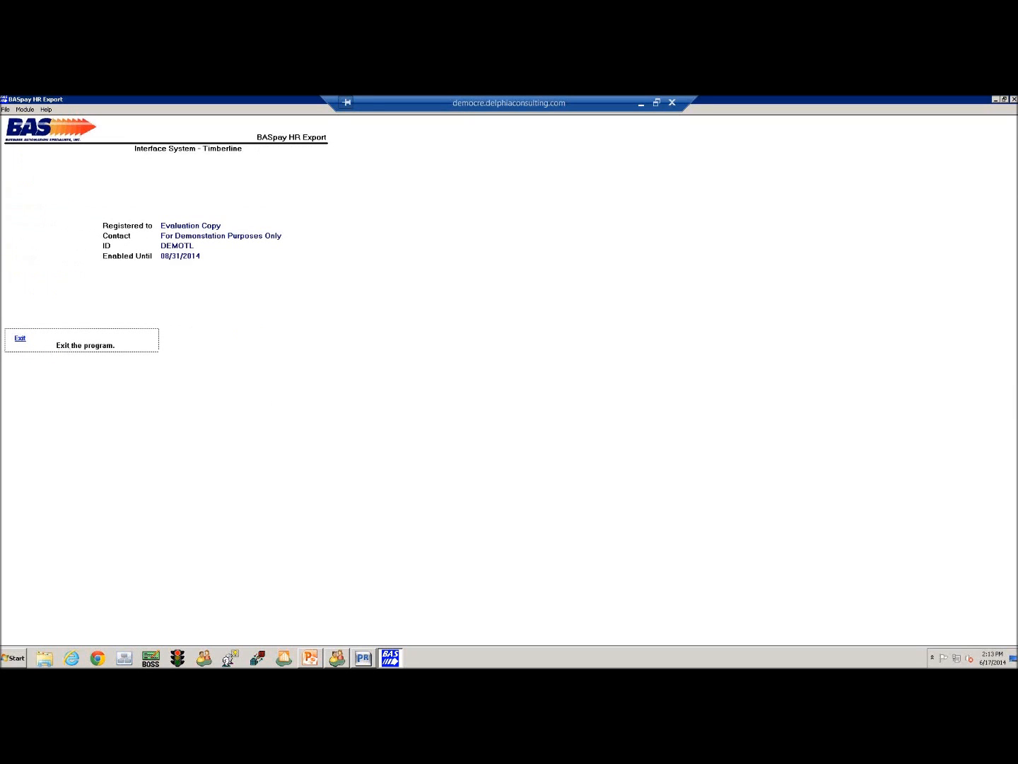
Close BASpay, open Setup > Employees for employee 502, and view its pays table.
click(20, 338)
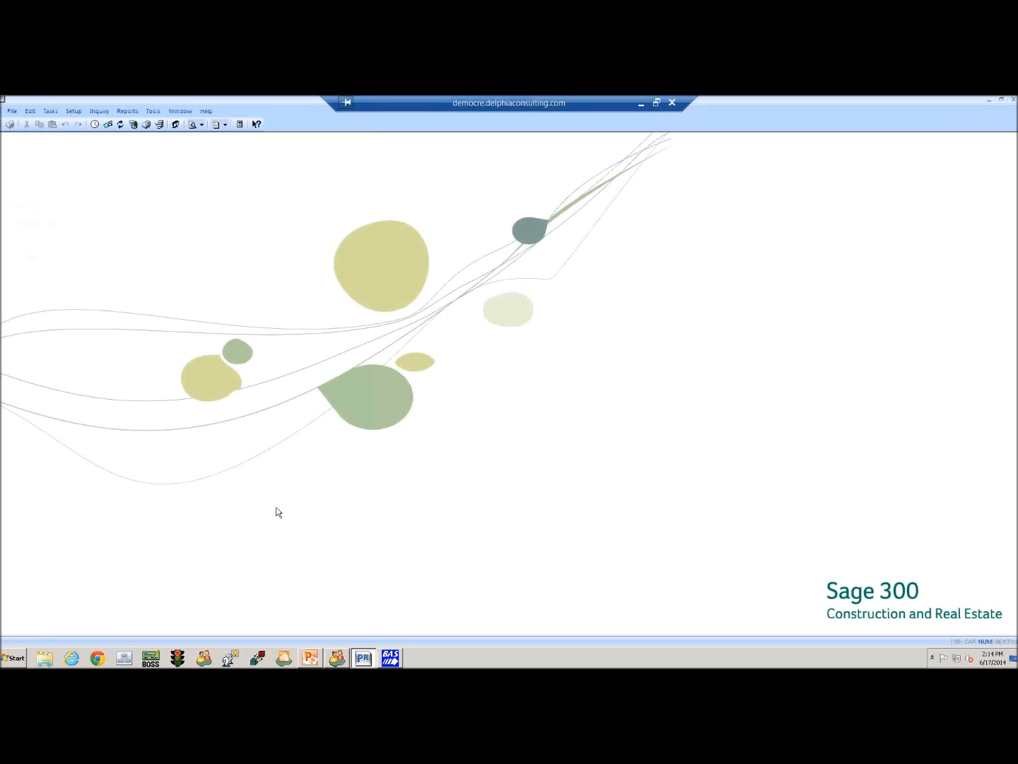
click(74, 111)
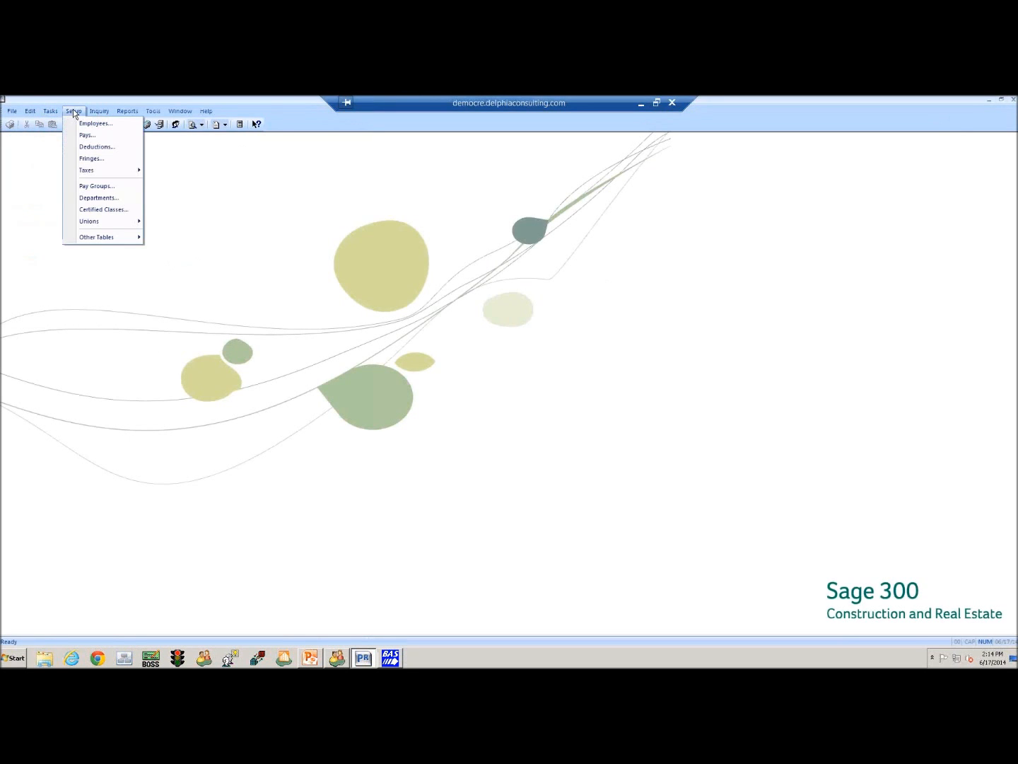
click(95, 123)
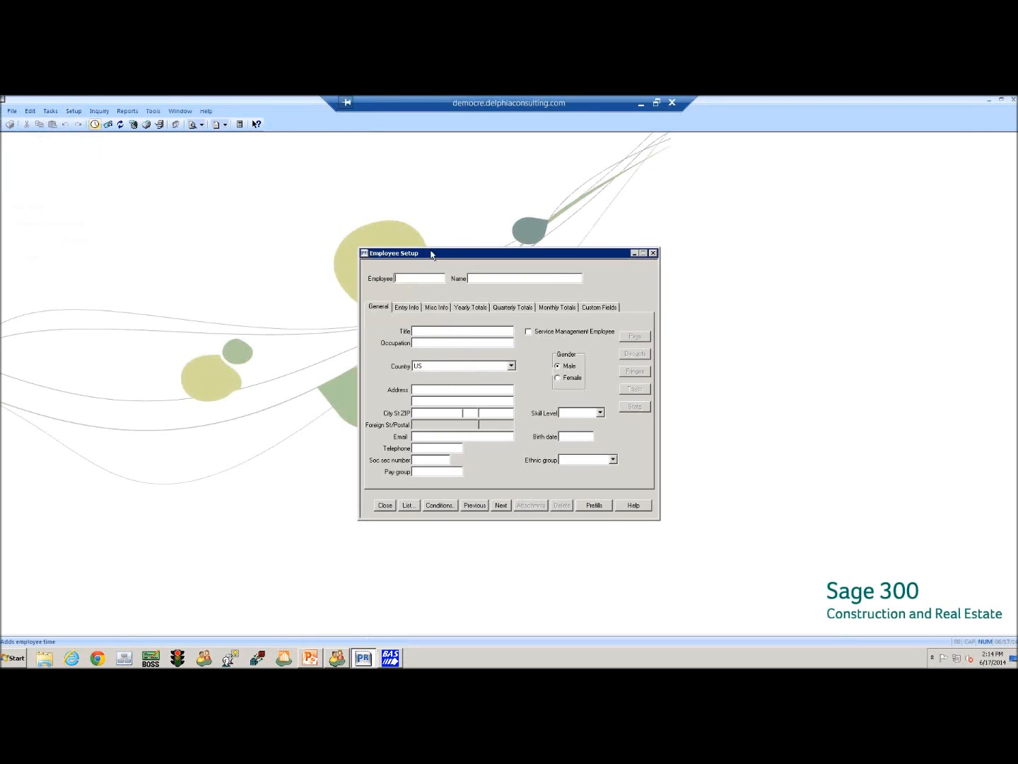
text(502)
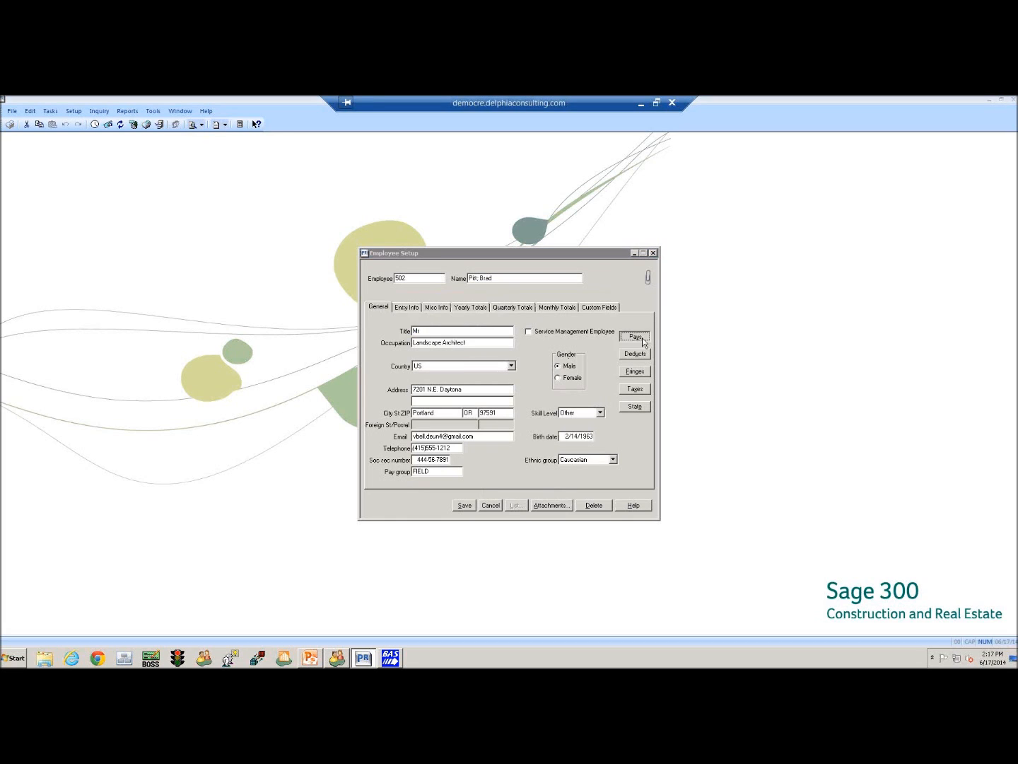
click(634, 336)
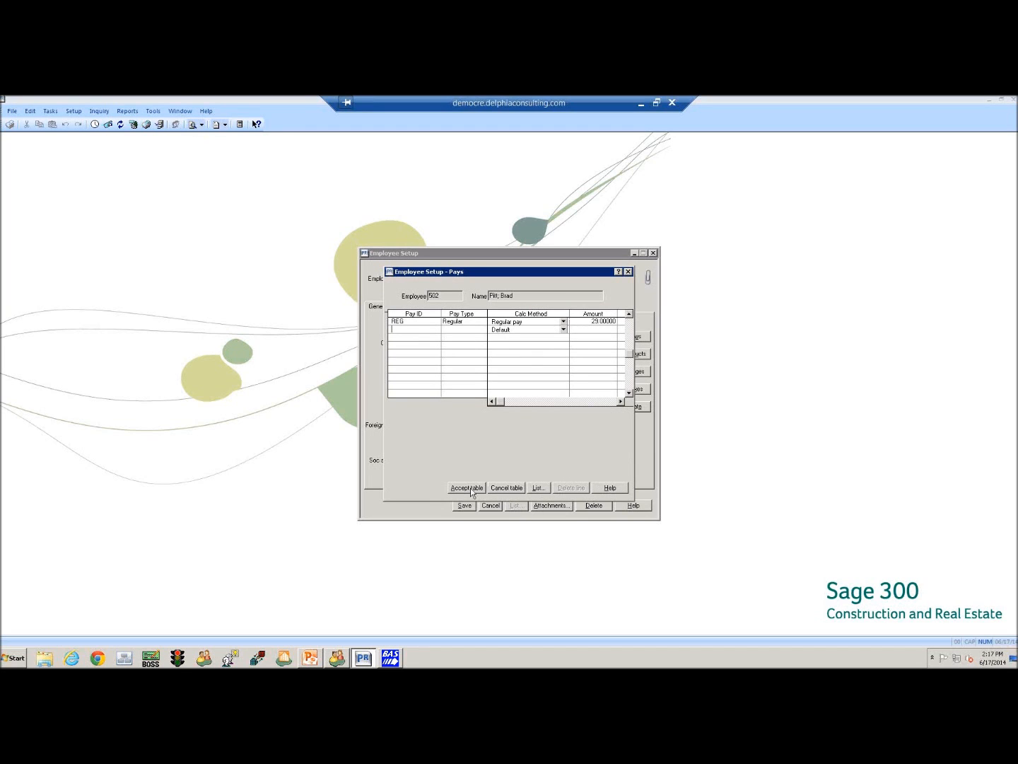
Accept the pays table and show employee 502's 401K, H&W and INSUR fringes.
click(466, 487)
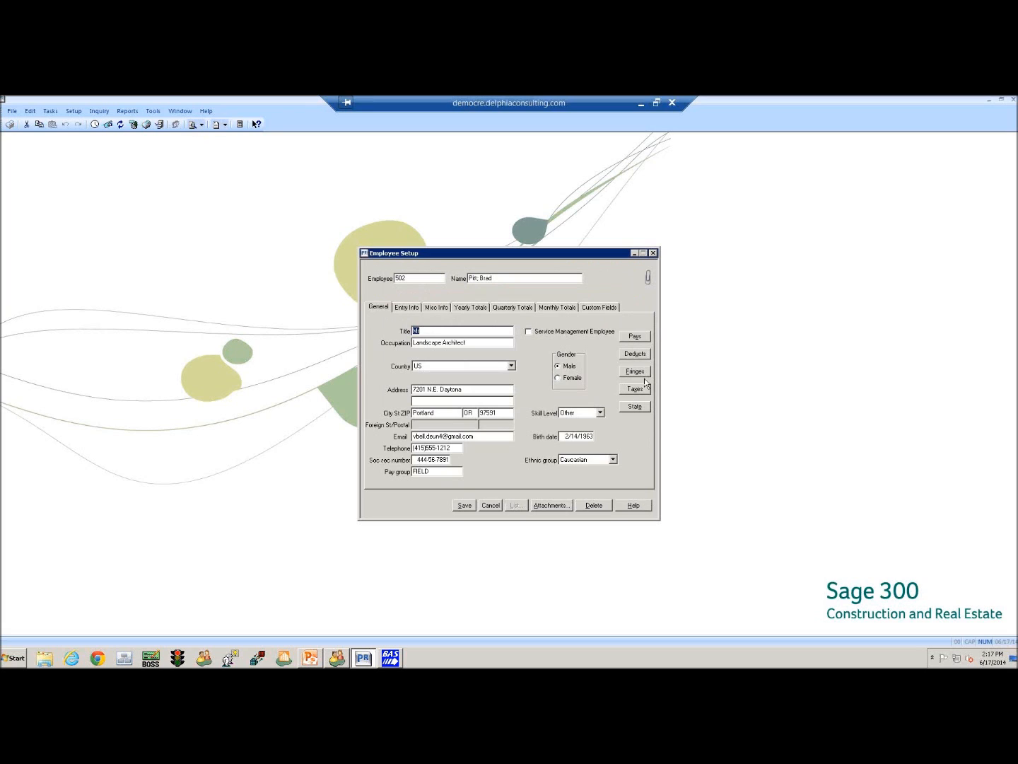
click(634, 371)
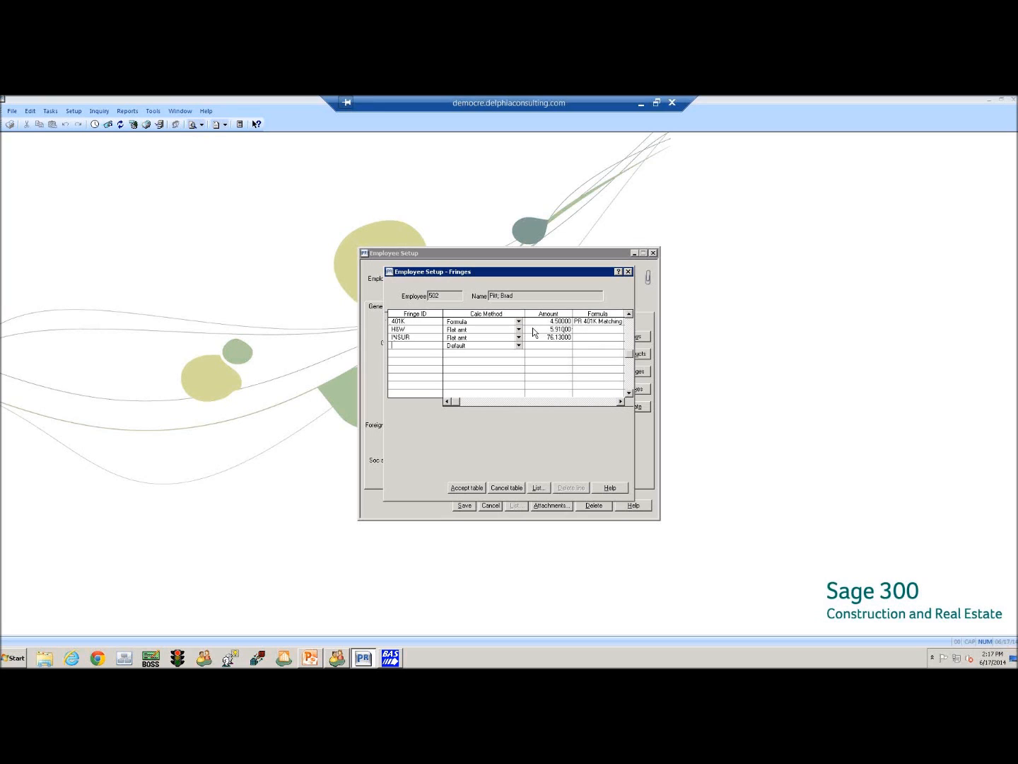
mouse_move(538, 332)
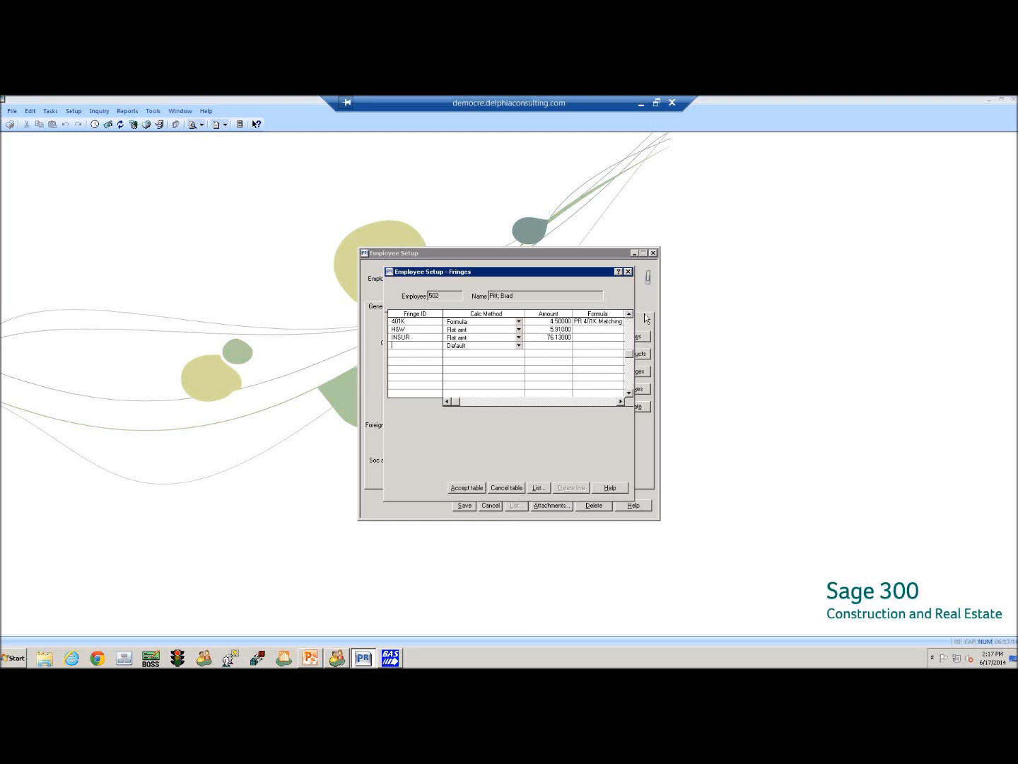
mouse_move(556, 488)
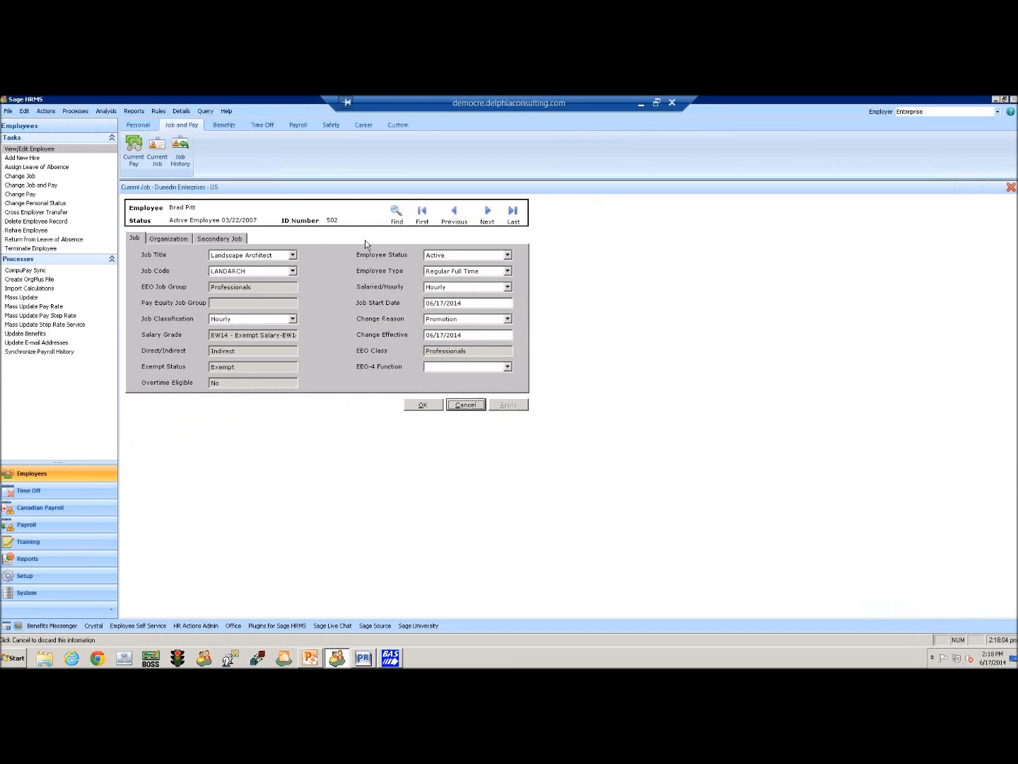
Review employee 502's FMLA and vacation absence transactions, then bring PowerPoint forward.
click(465, 404)
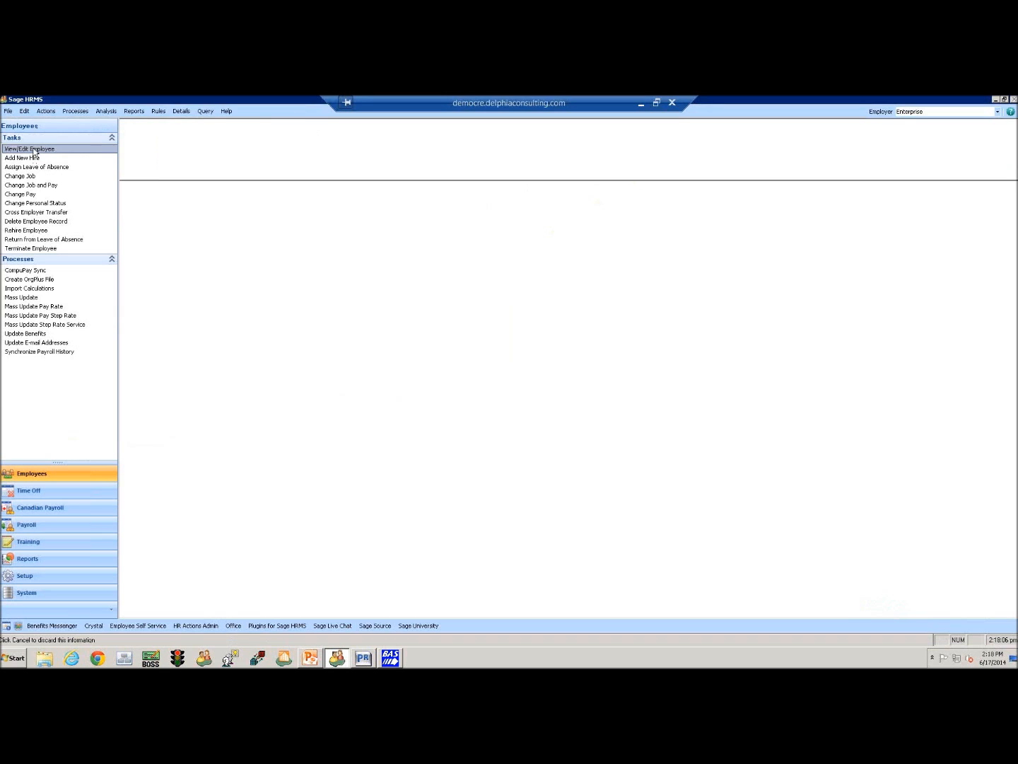
click(29, 148)
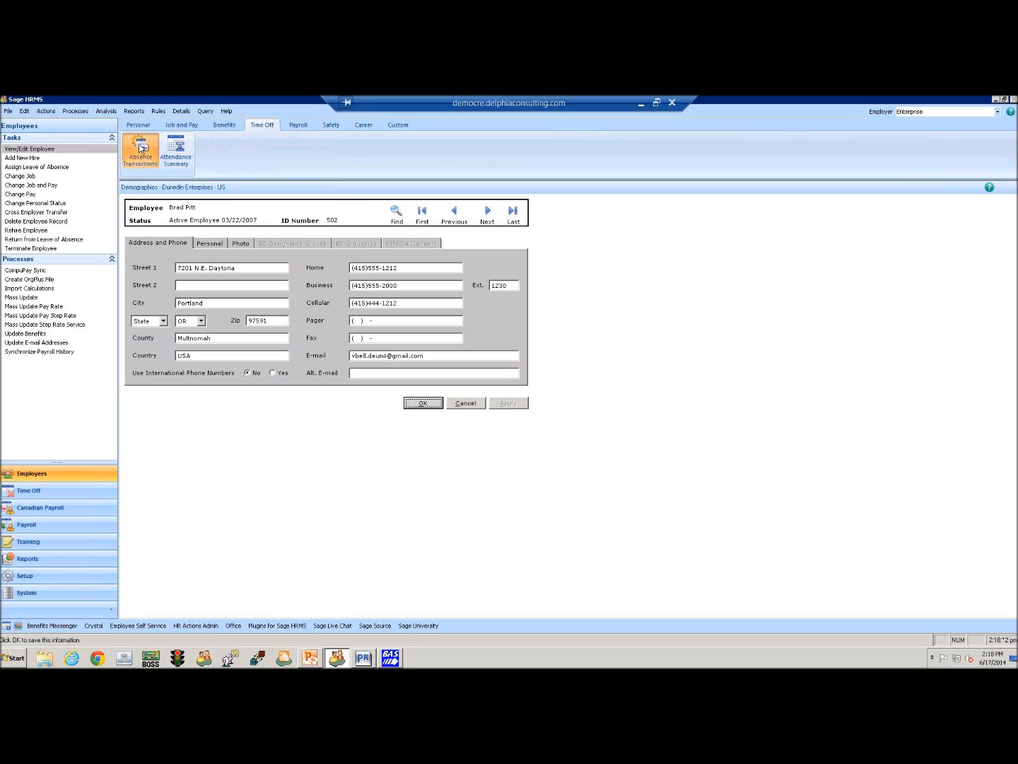
click(140, 151)
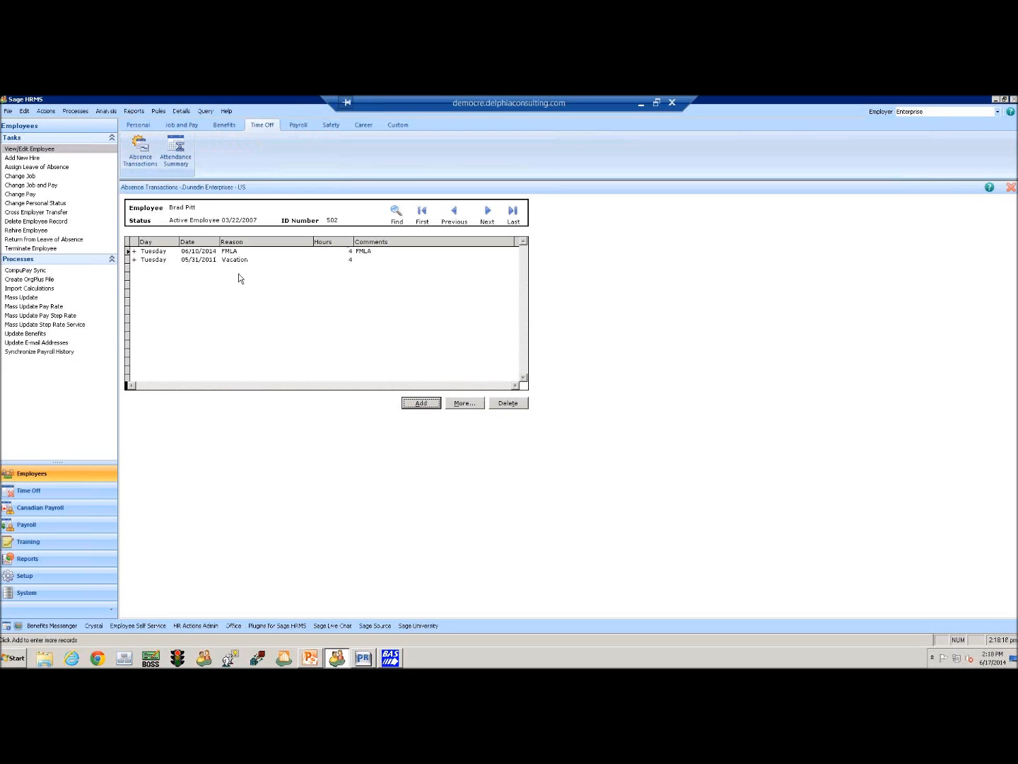
mouse_move(915, 124)
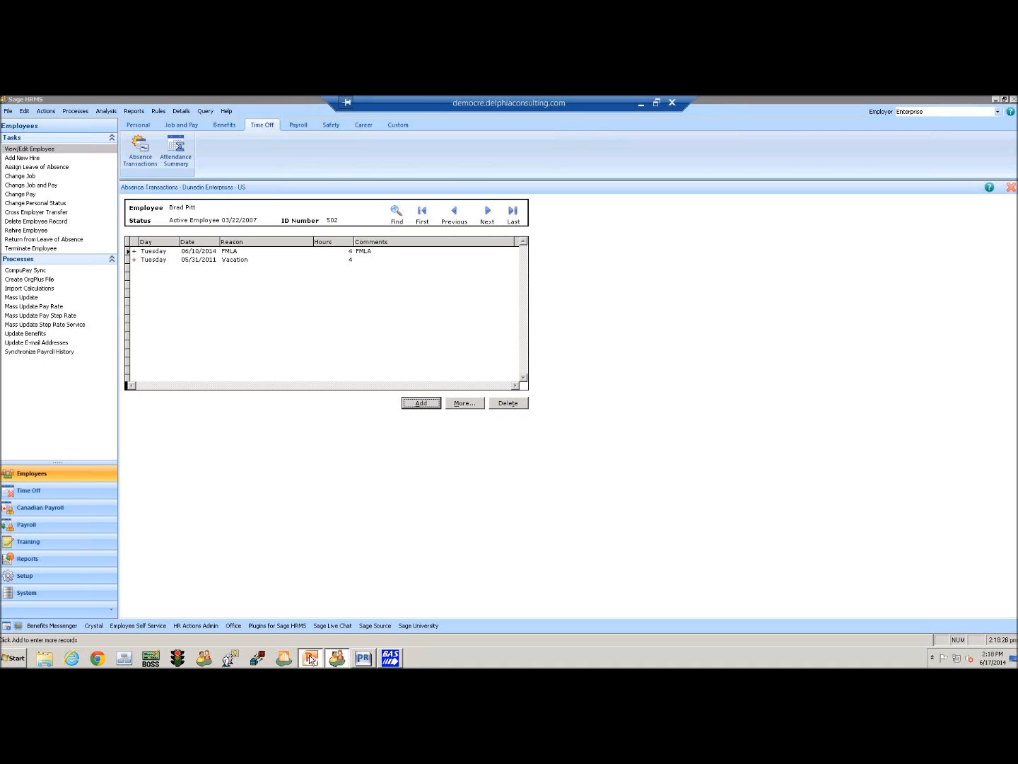
click(309, 657)
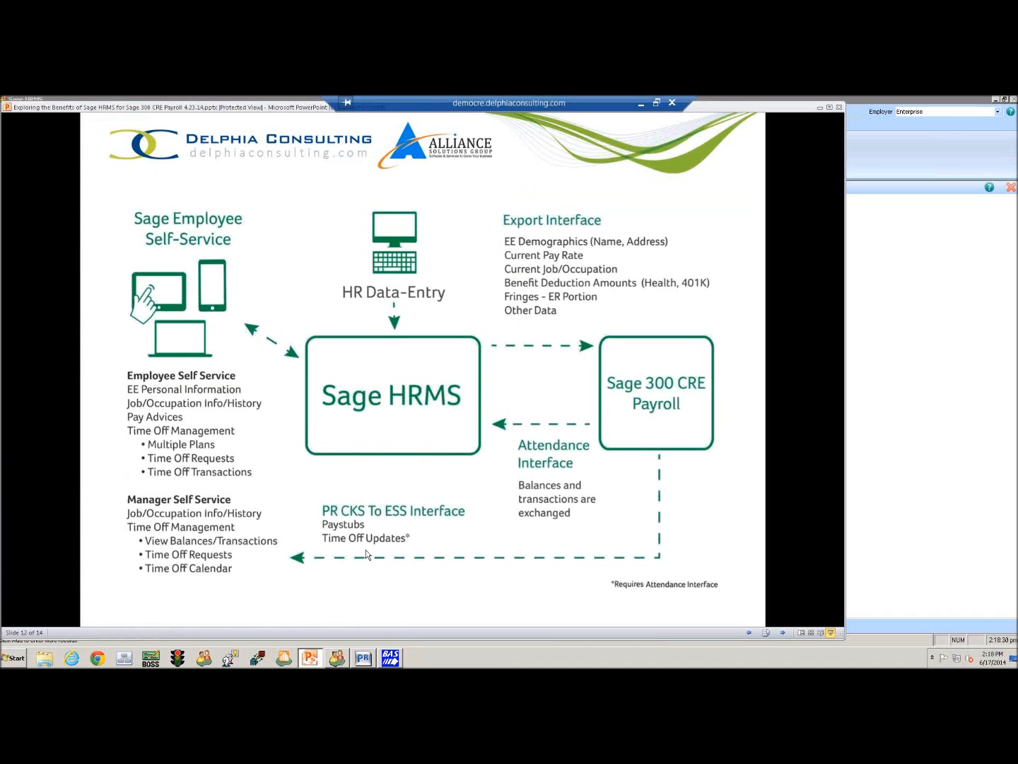